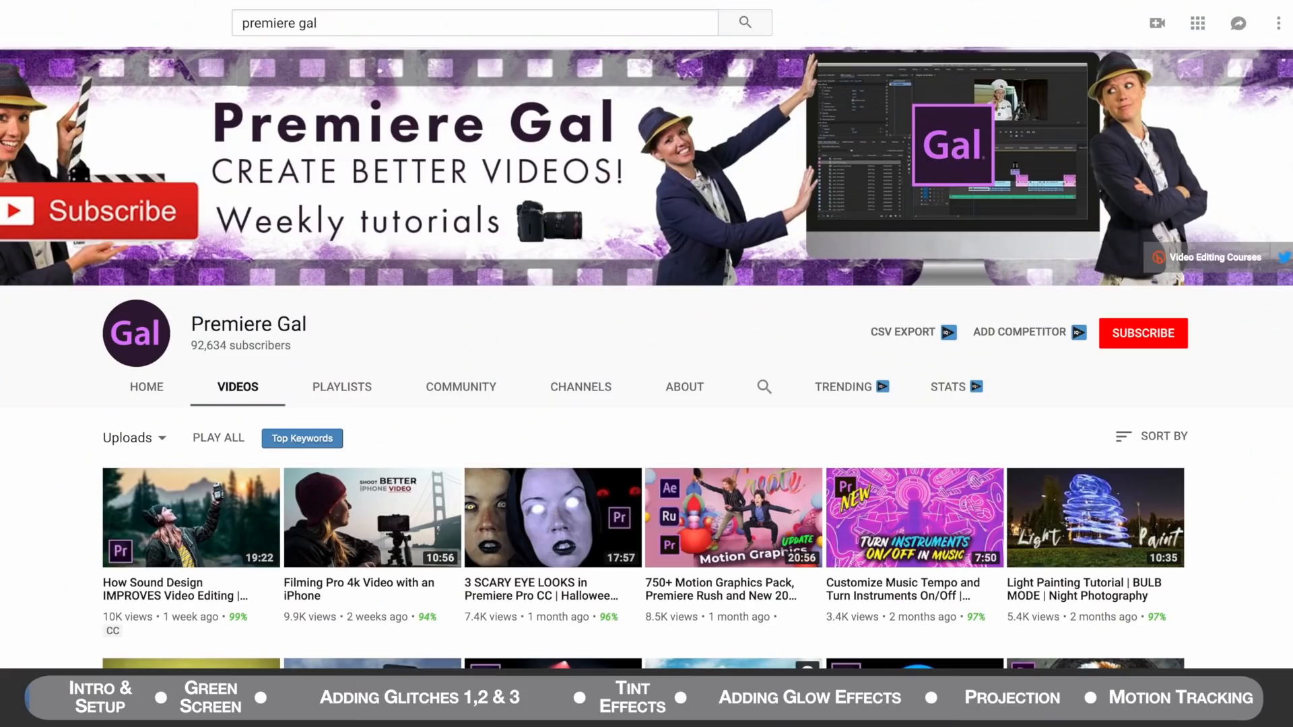
{"action": "mouse_move", "coordinate": [746, 524]}
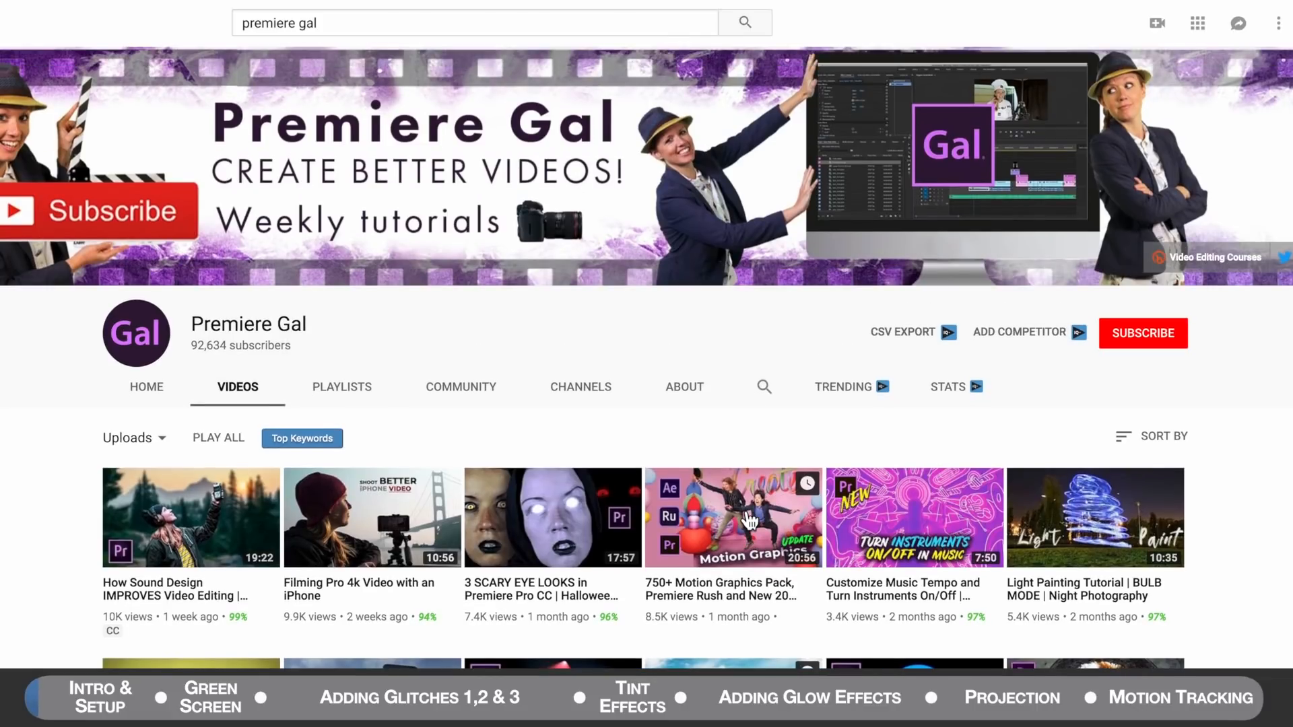
Step: Create a Blank_Video comp from the forest footage with Premiere_Gal_1.mov layered above
{"action": "scroll", "scroll_direction": "down", "scroll_amount": 3}
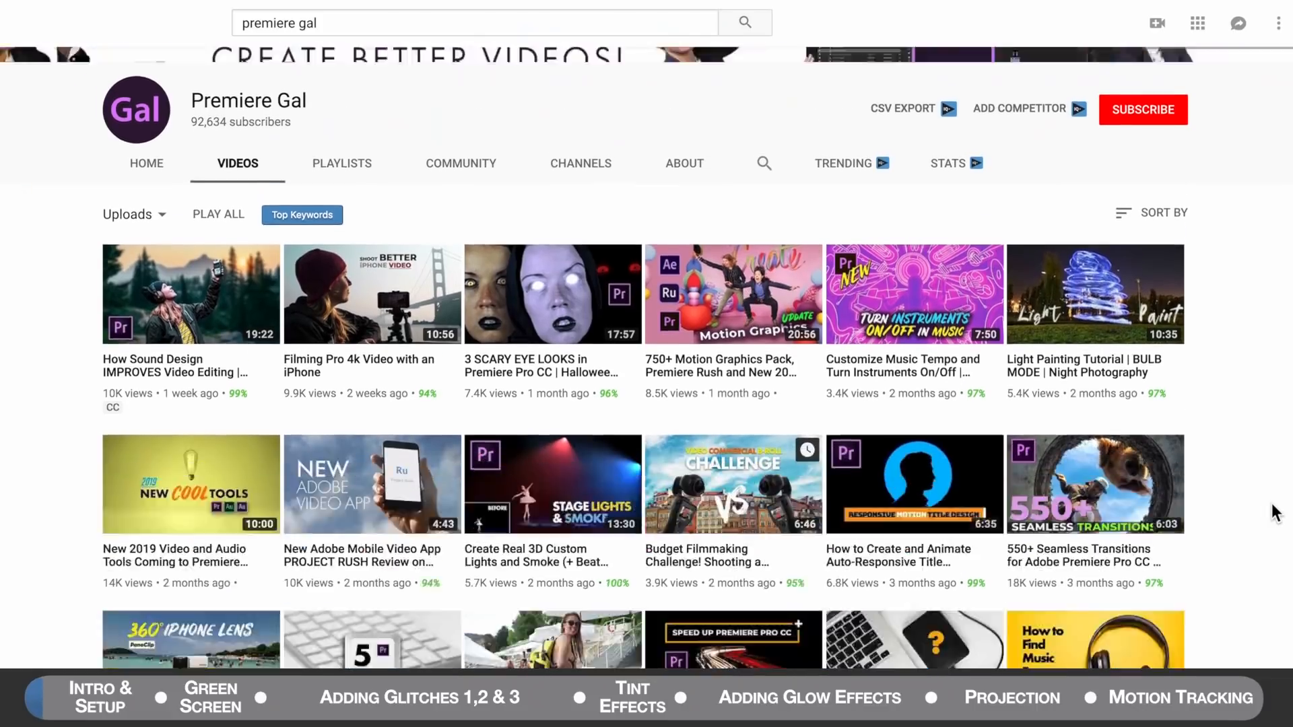
{"action": "scroll", "scroll_direction": "down", "scroll_amount": 3}
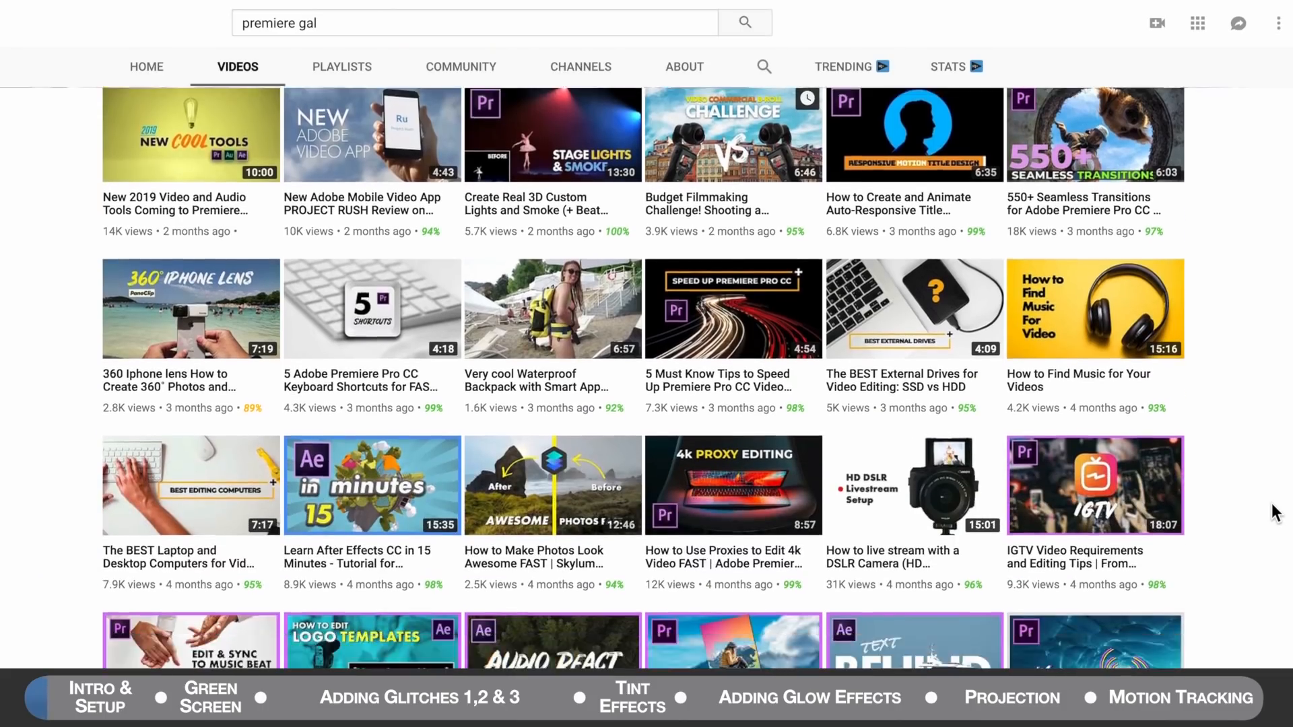
{"action": "scroll", "scroll_direction": "down", "scroll_amount": 3}
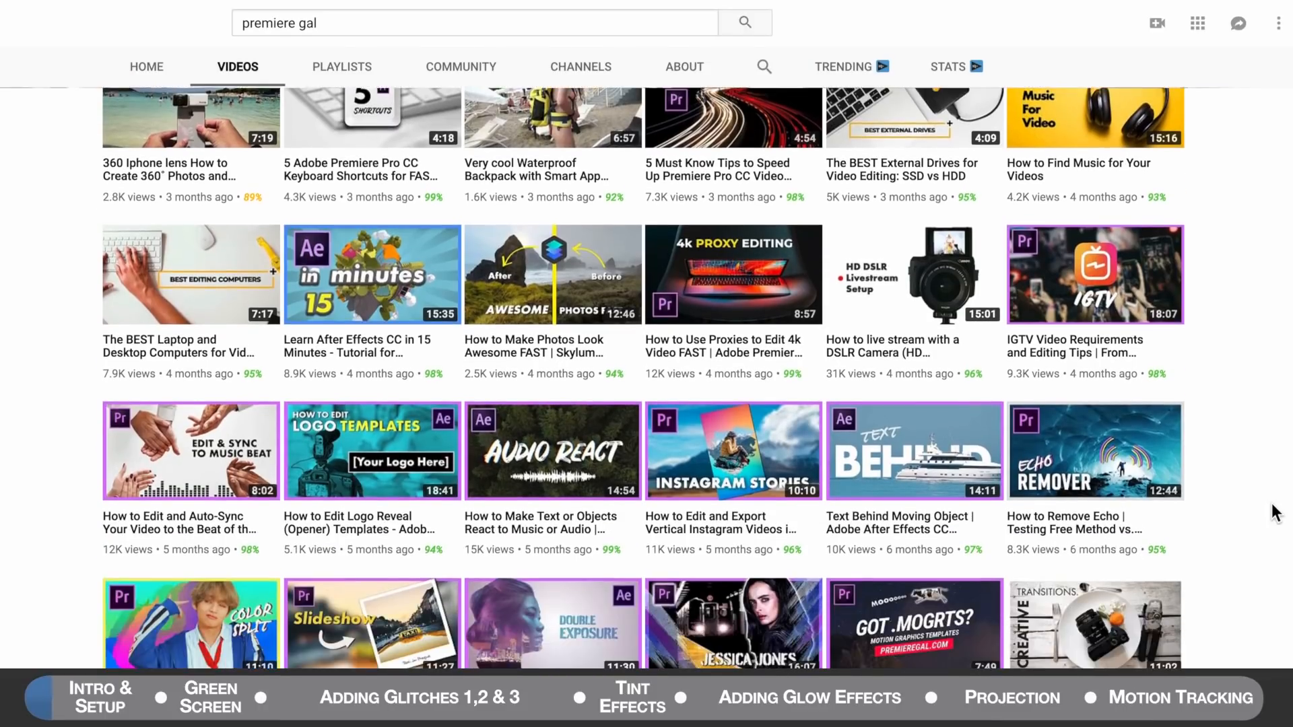
{"action": "scroll", "scroll_direction": "down", "scroll_amount": 3}
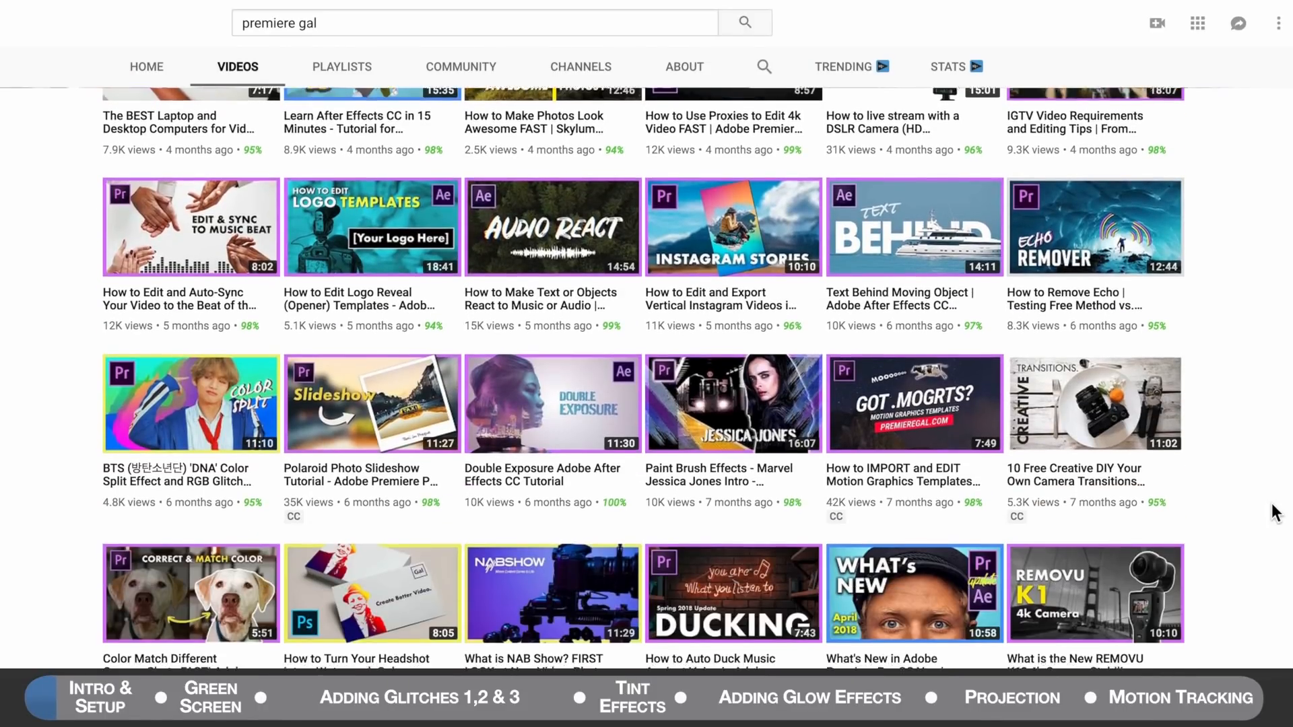
{"action": "scroll", "scroll_direction": "down", "scroll_amount": 3}
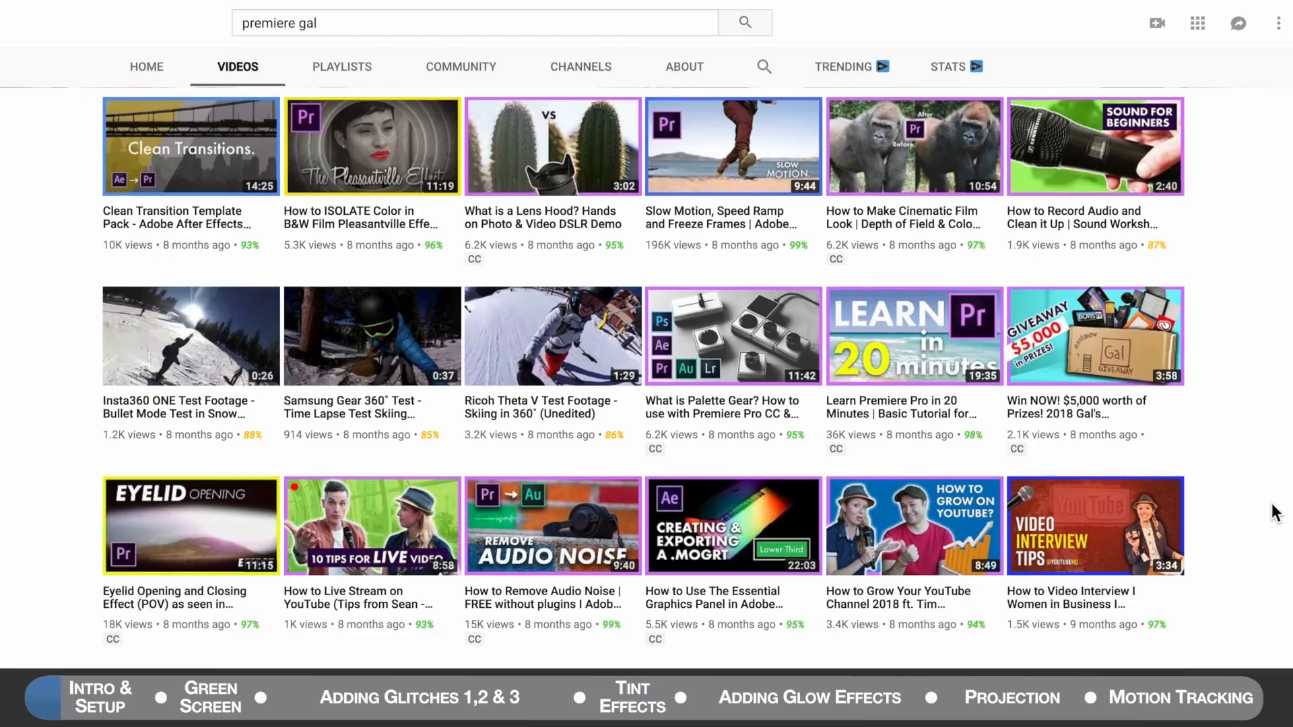
{"action": "scroll", "scroll_direction": "down", "scroll_amount": 3}
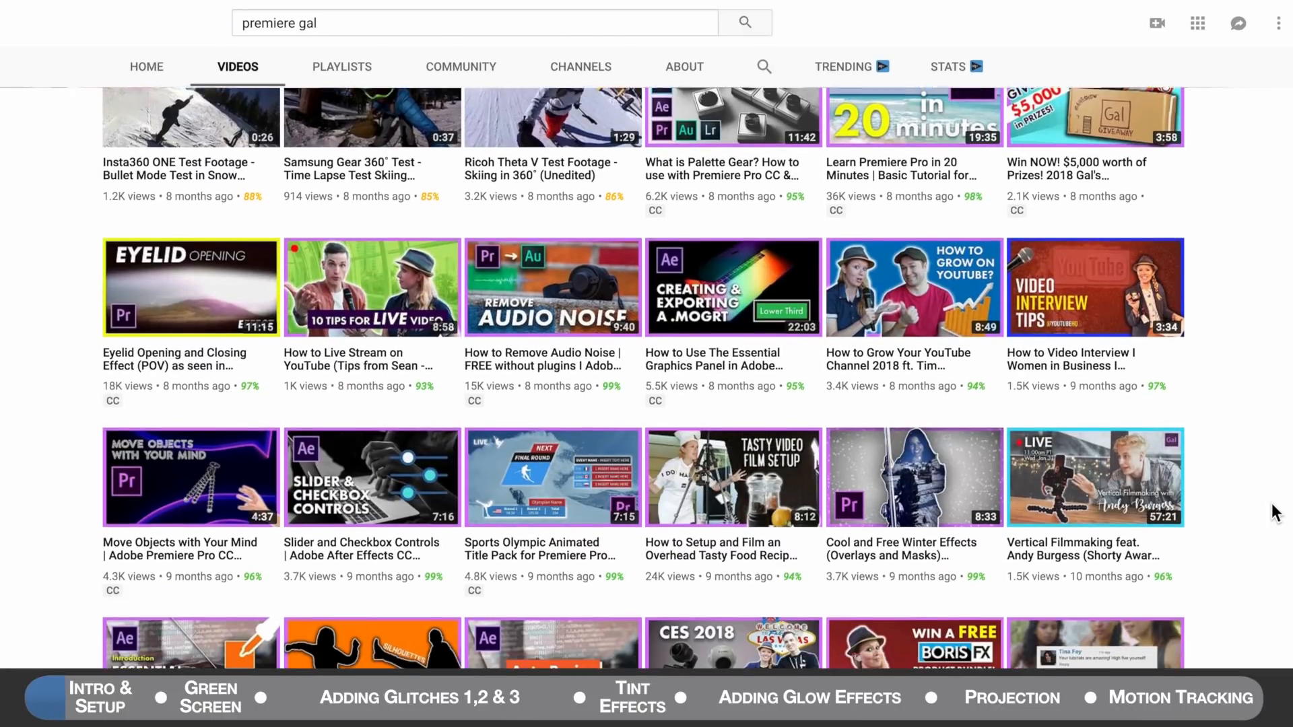
{"action": "scroll", "scroll_direction": "down", "scroll_amount": 3}
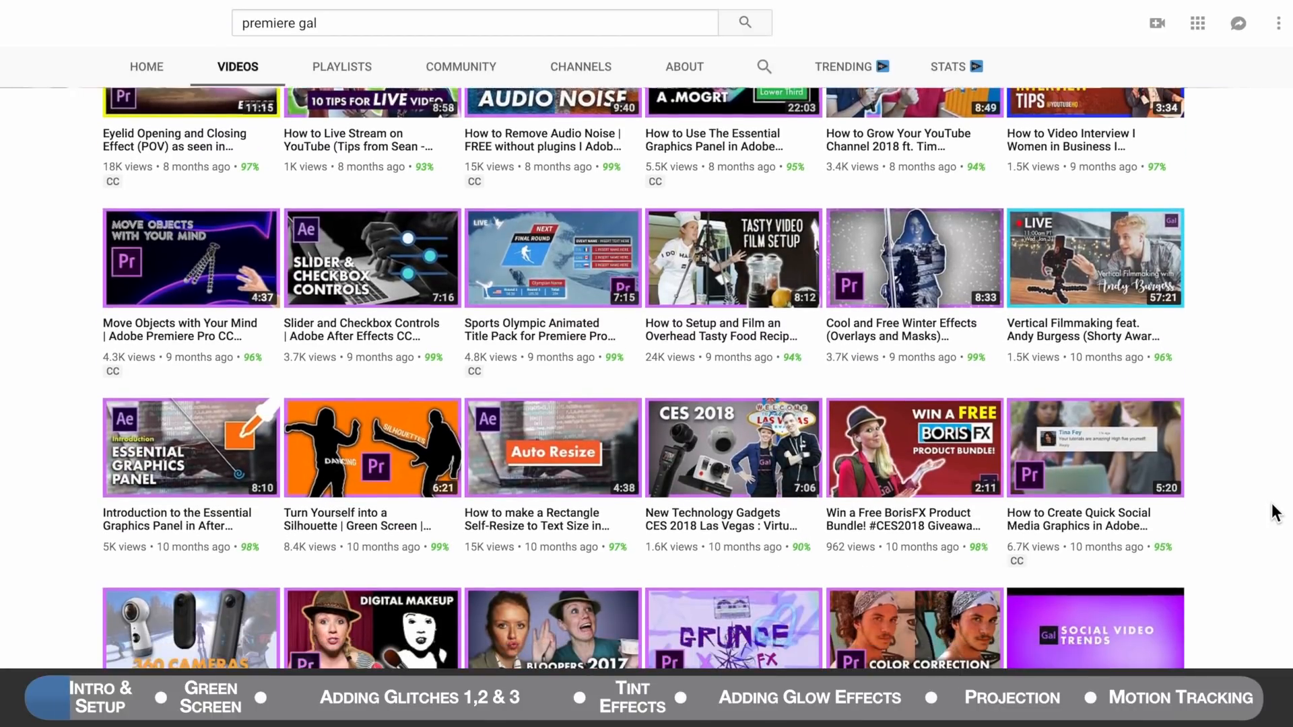
{"action": "scroll", "scroll_direction": "down", "scroll_amount": 3}
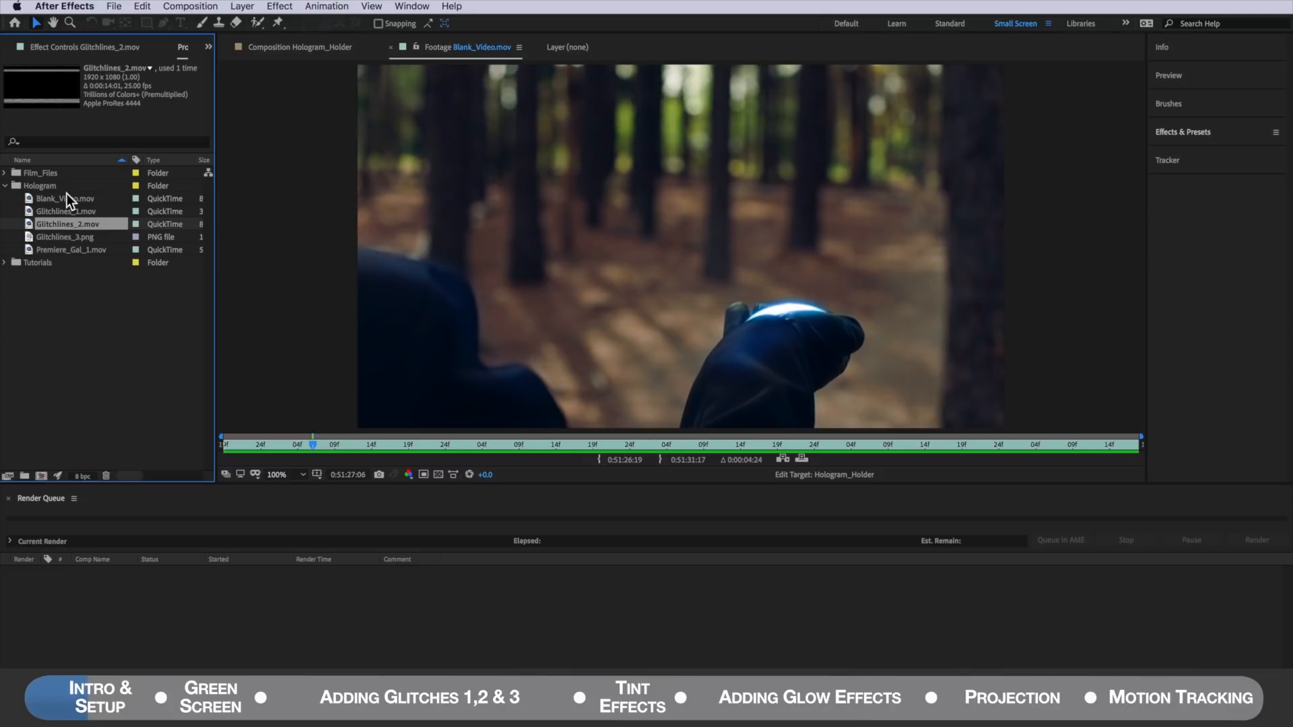
{"action": "mouse_move", "coordinate": [77, 214]}
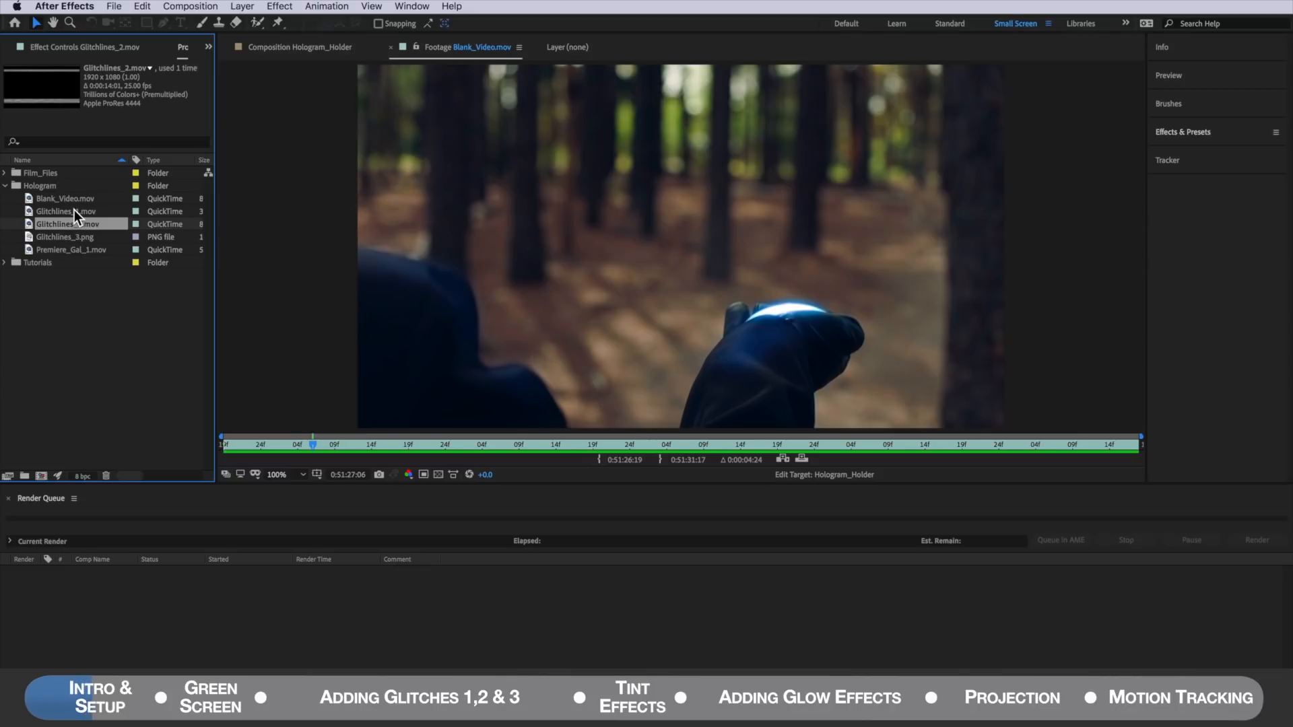
{"action": "left_click", "coordinate": [66, 199]}
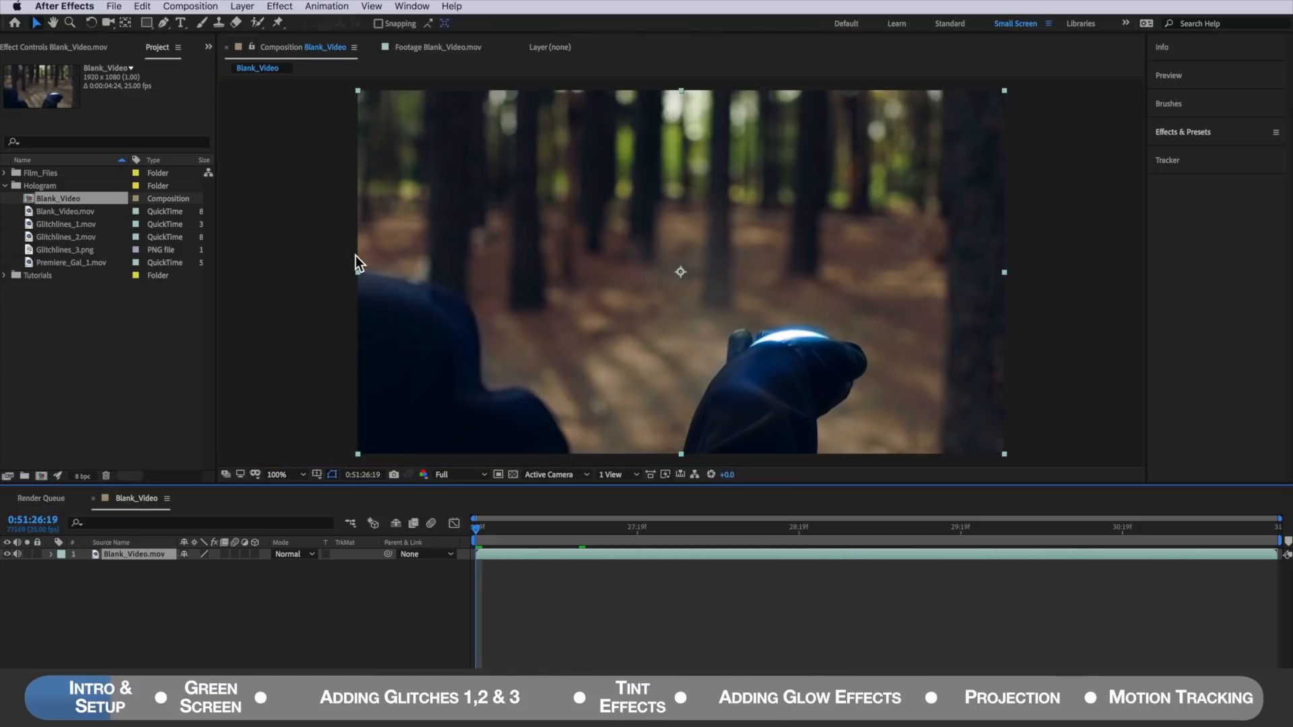
{"action": "left_click", "coordinate": [70, 262]}
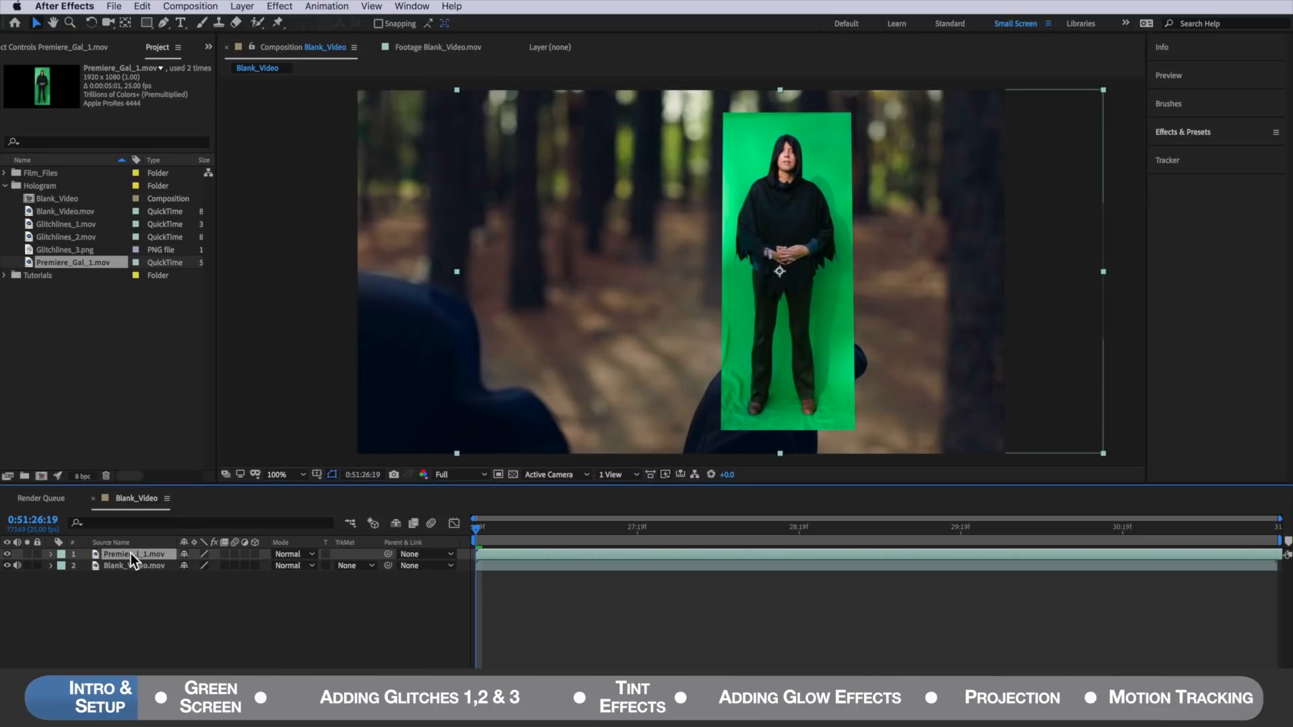
Step: Pre-compose the Premiere_Gal_1 layer into a new composition named Holder
{"action": "left_click", "coordinate": [241, 6]}
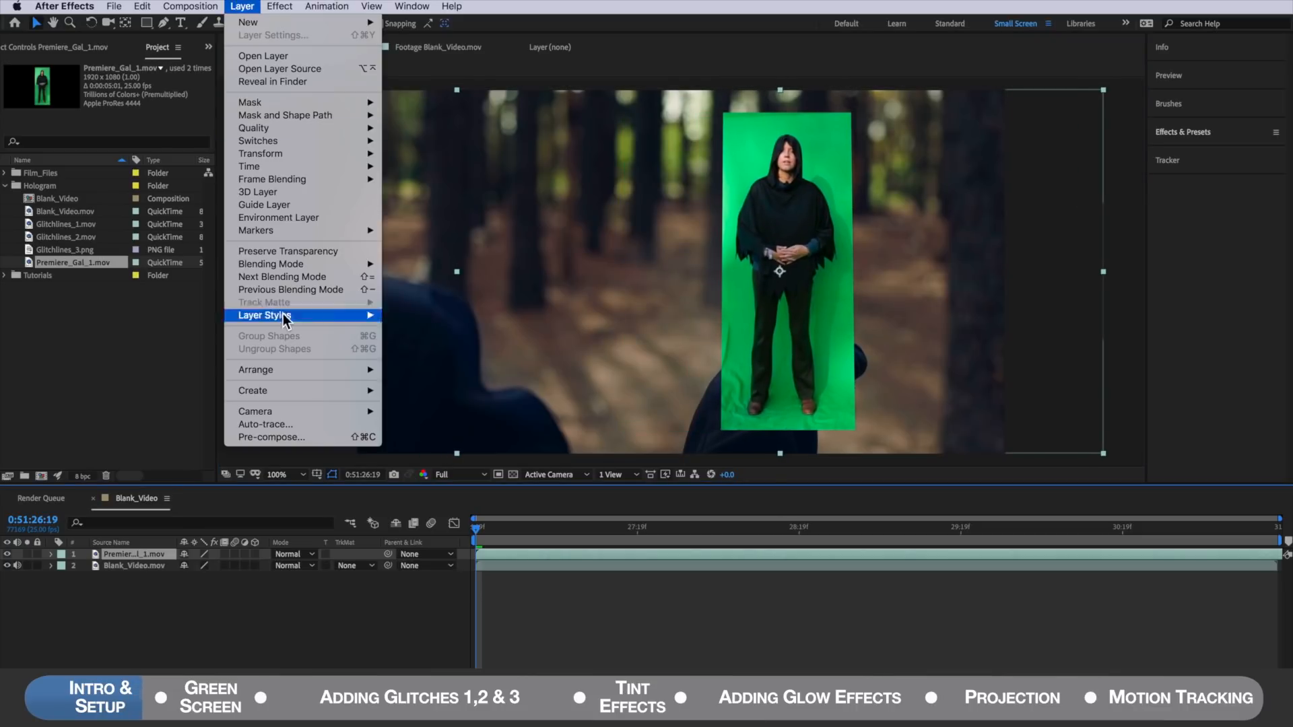
{"action": "left_click", "coordinate": [271, 437]}
{"action": "type", "text": "Holder"}
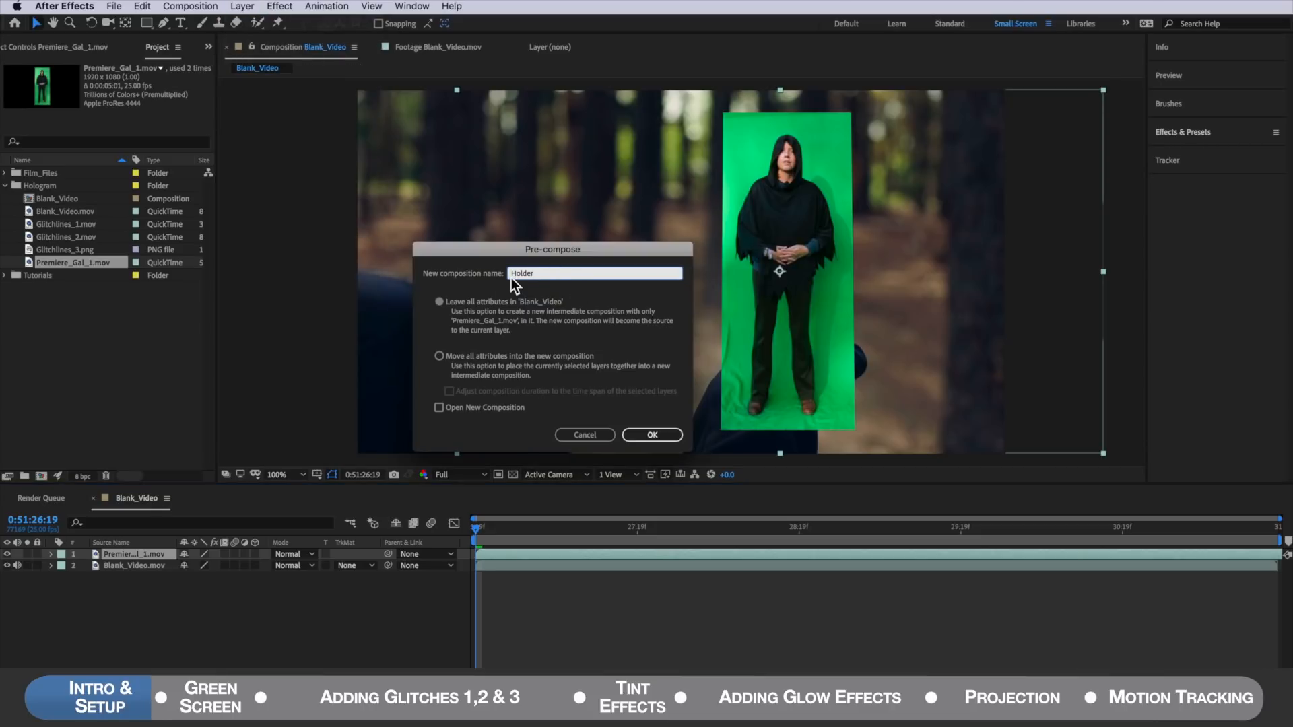
{"action": "left_click", "coordinate": [651, 435]}
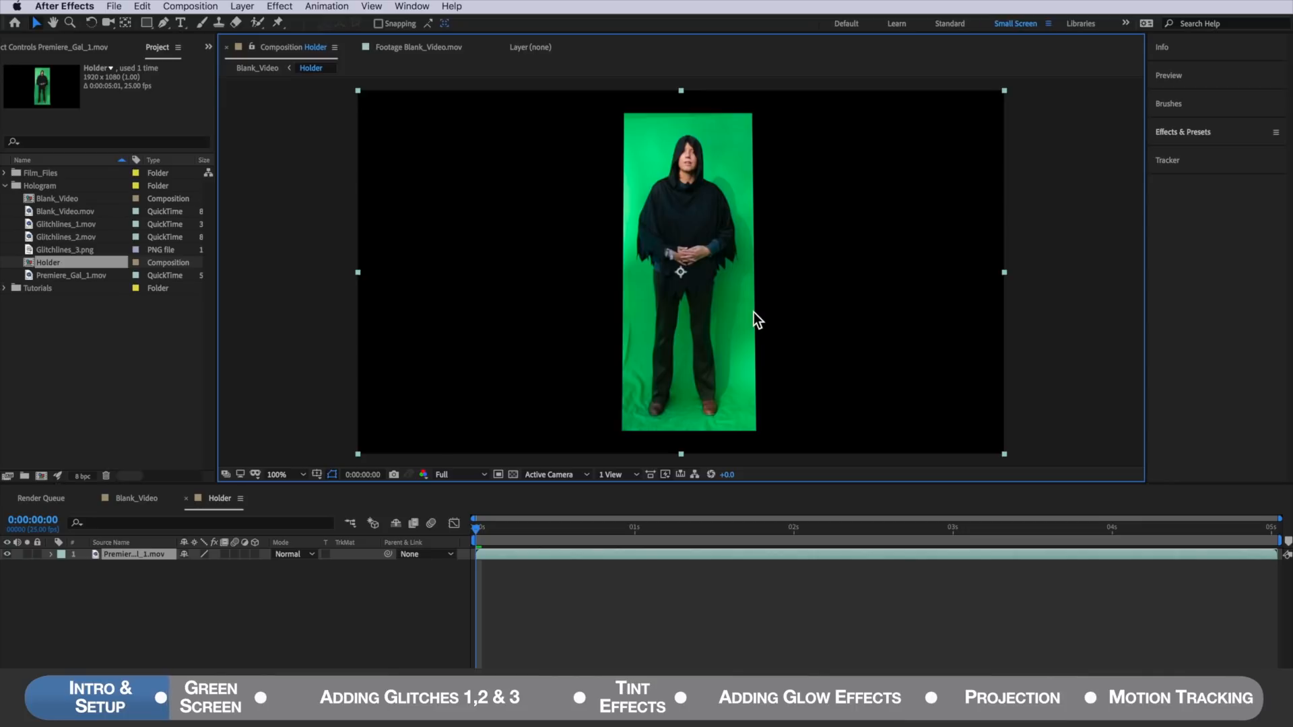
{"action": "mouse_move", "coordinate": [708, 120]}
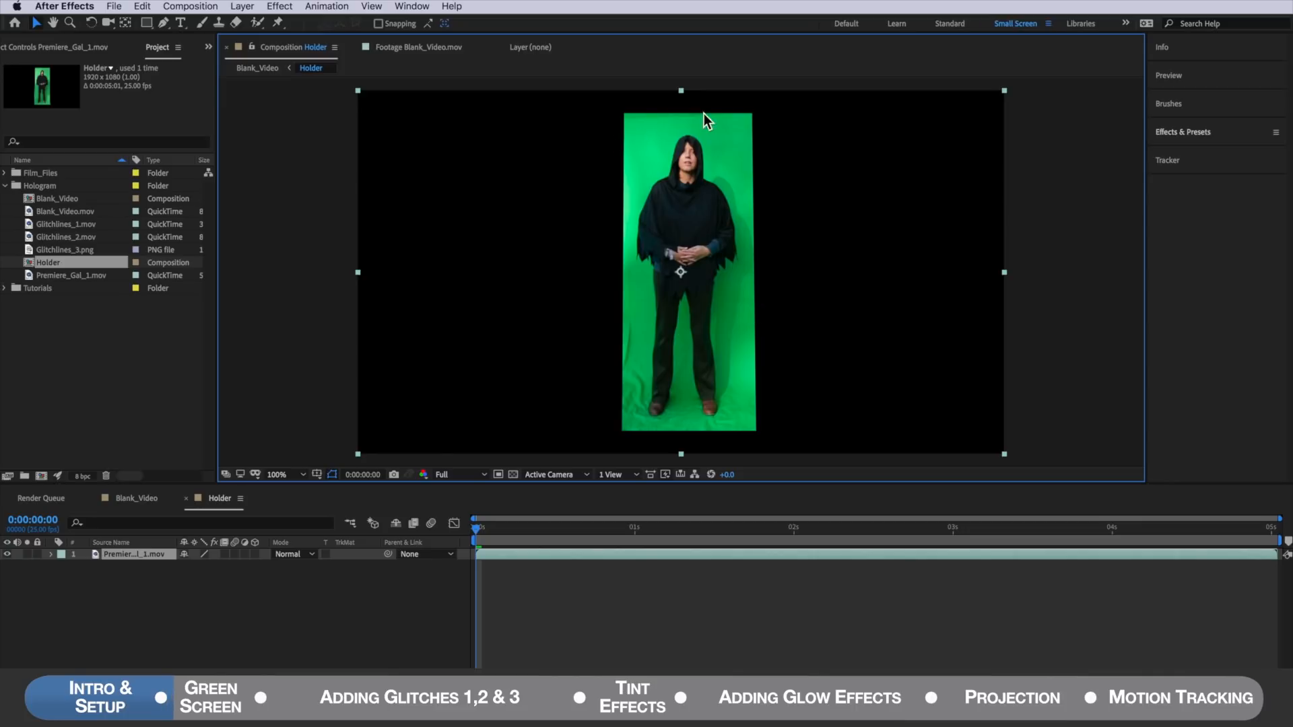
{"action": "mouse_move", "coordinate": [753, 424]}
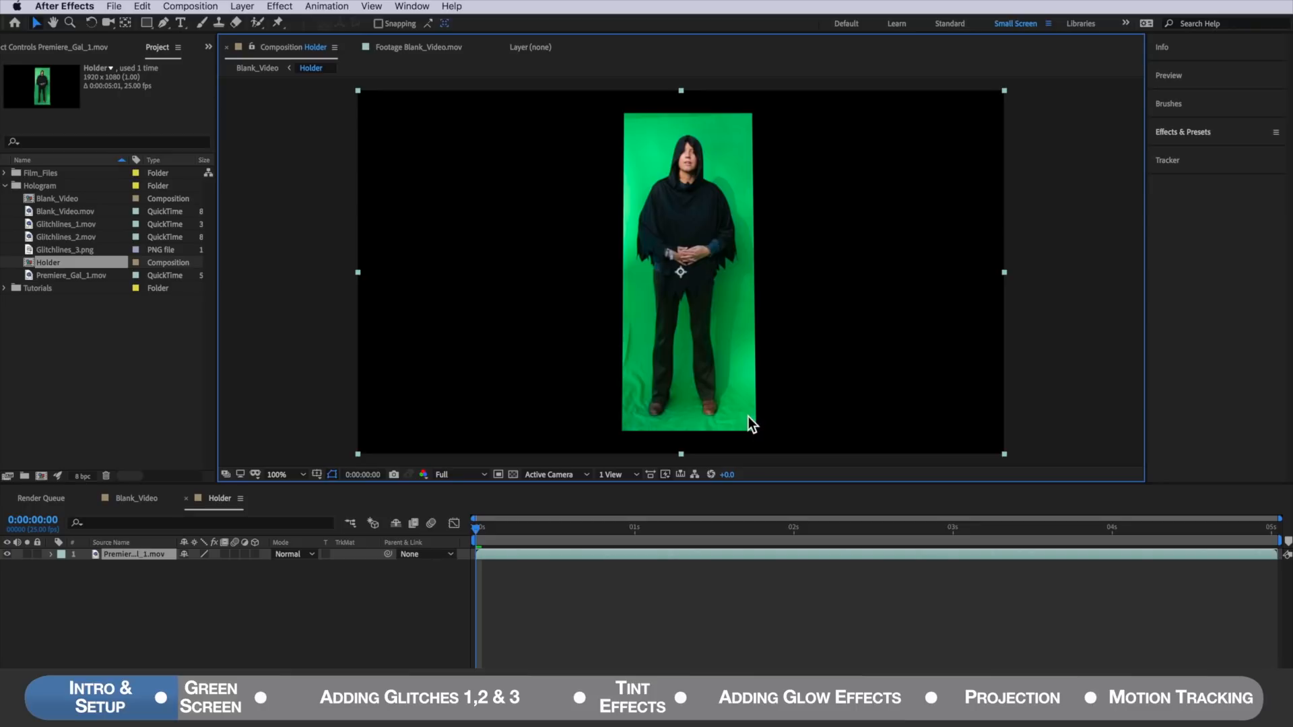
Step: Apply Keylight 1.2 to the presenter and adjust the Screen Matte clip values
{"action": "left_click", "coordinate": [279, 6]}
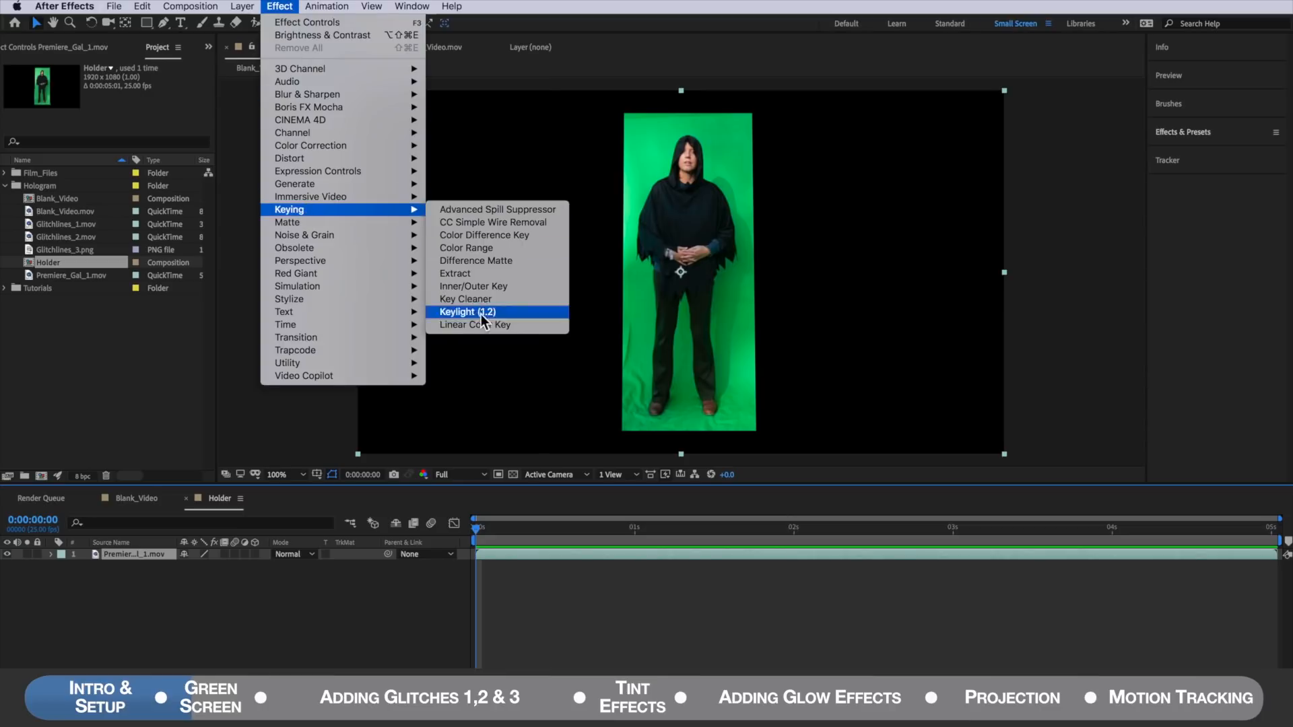
{"action": "left_click", "coordinate": [467, 312]}
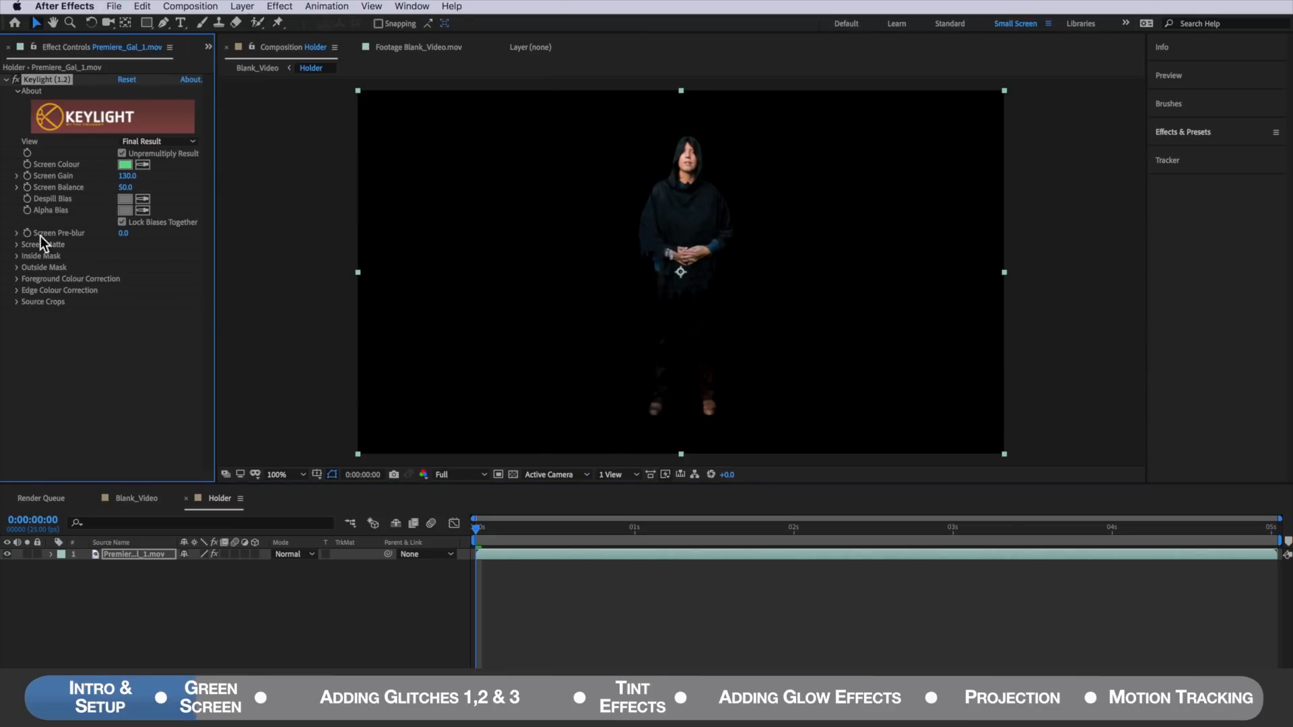
{"action": "left_click", "coordinate": [153, 141]}
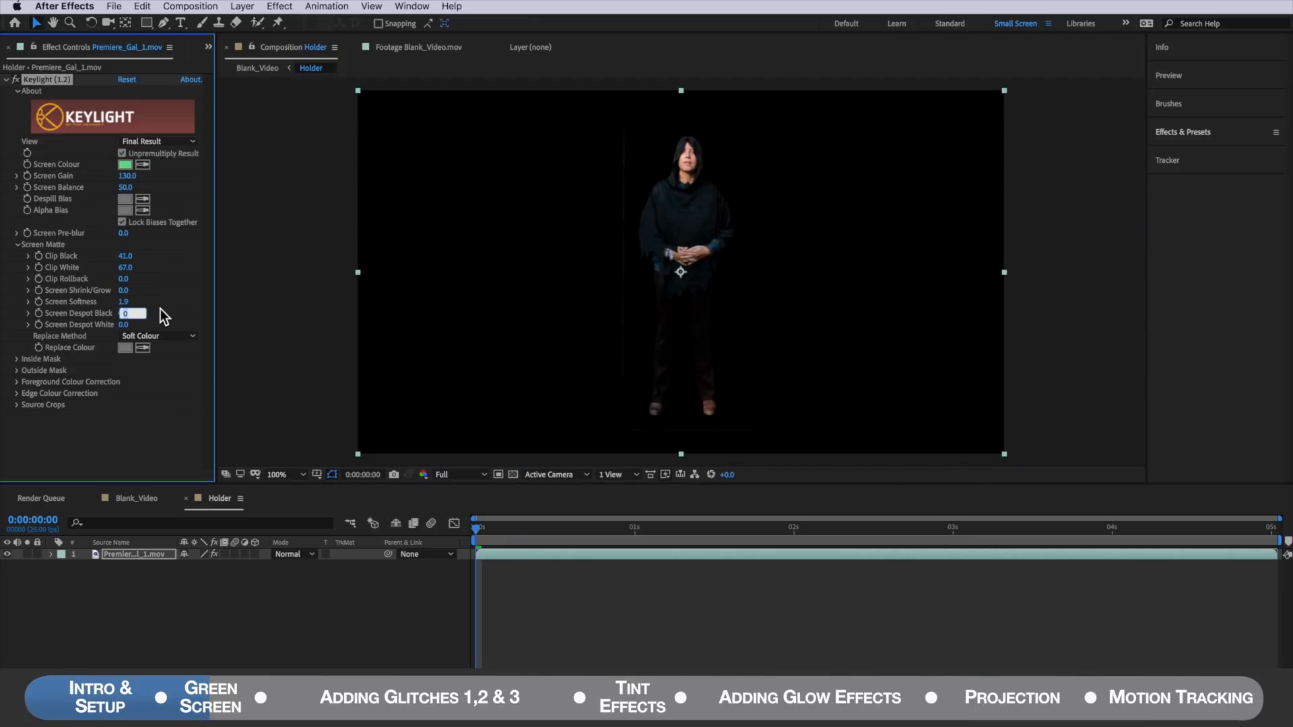
{"action": "left_click", "coordinate": [157, 47]}
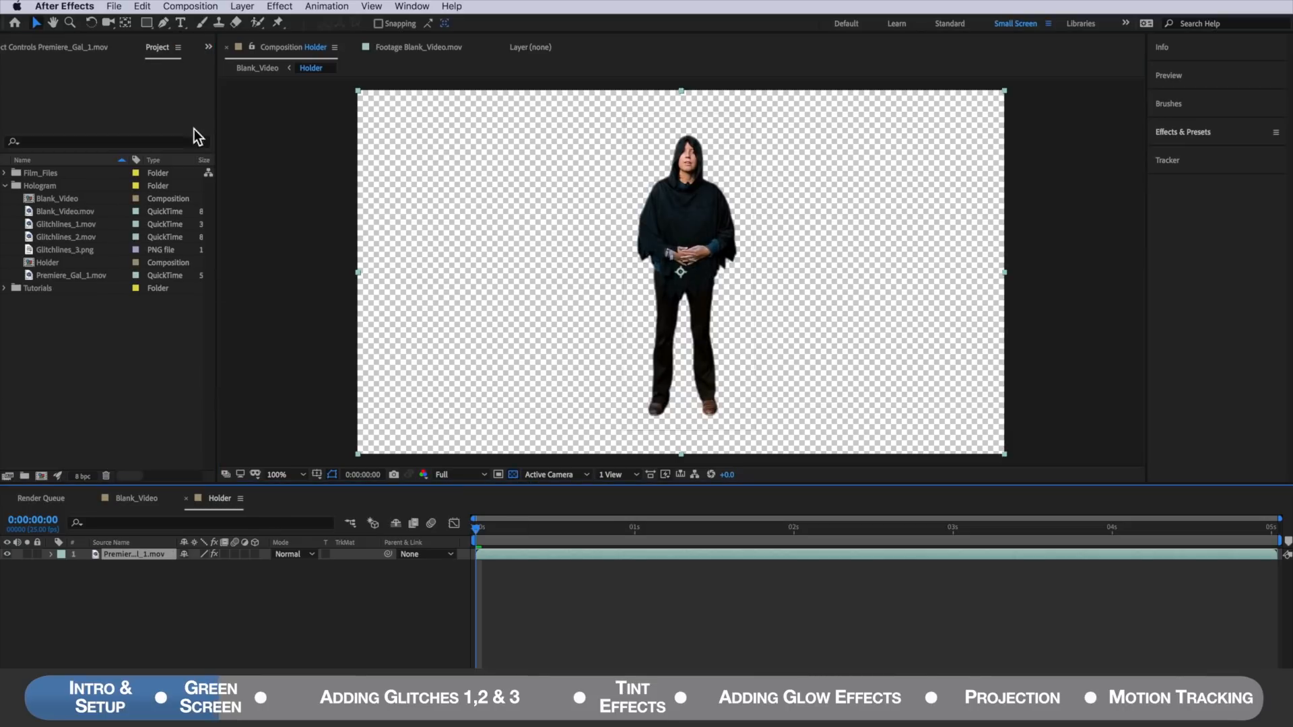
Step: Draw a rectangular mask around the presenter's upper body and feather it
{"action": "left_click", "coordinate": [144, 22]}
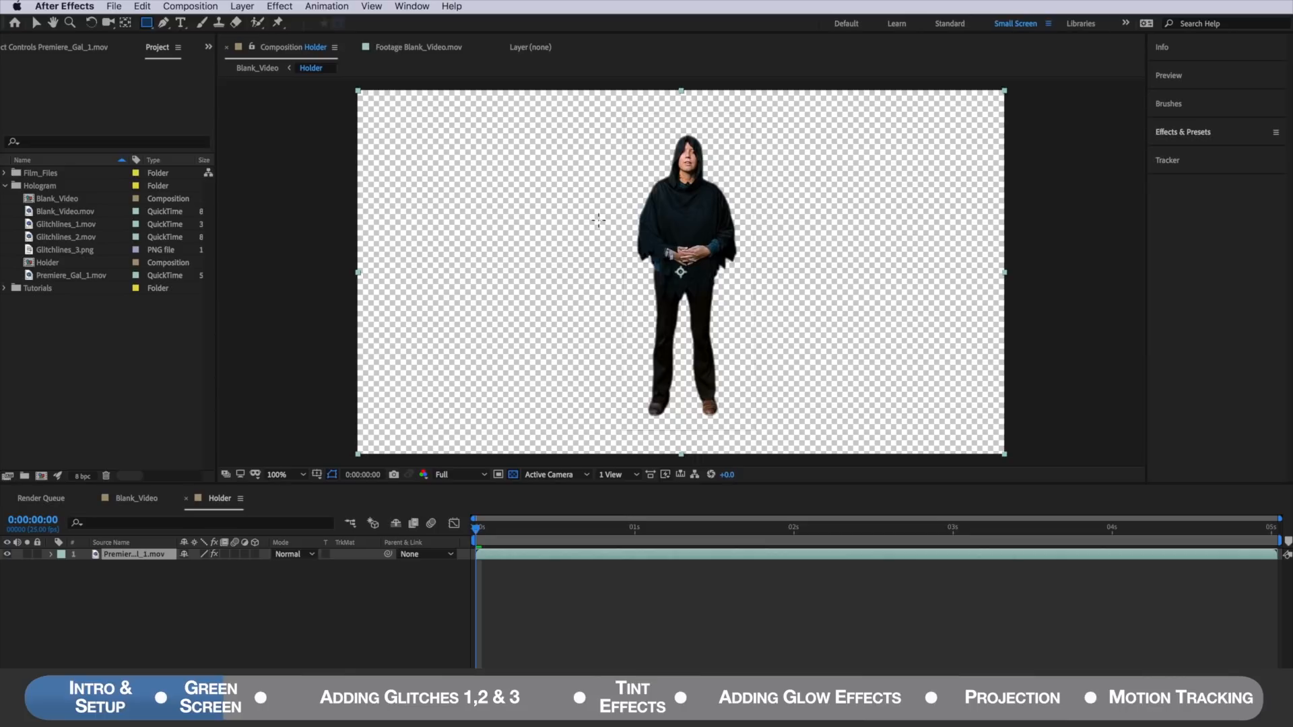
{"action": "mouse_move", "coordinate": [557, 84]}
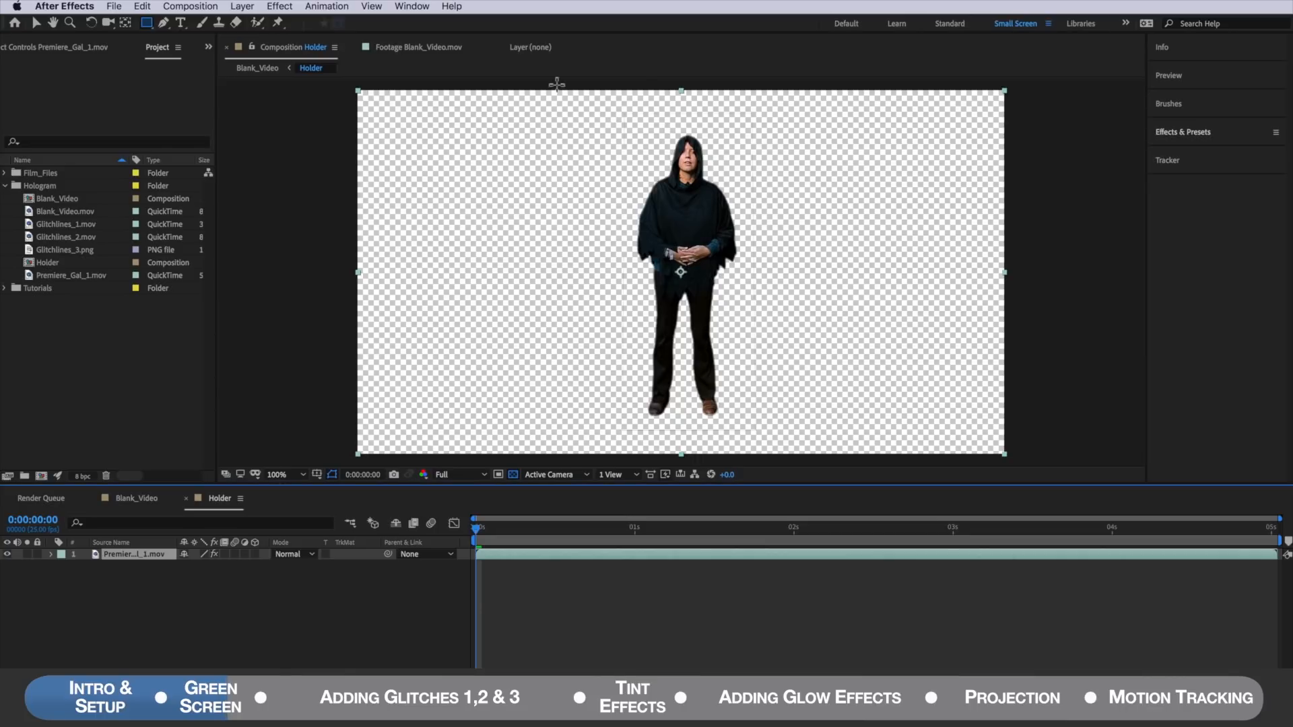
{"action": "left_click_drag", "start_coordinate": [555, 84], "coordinate": [799, 312]}
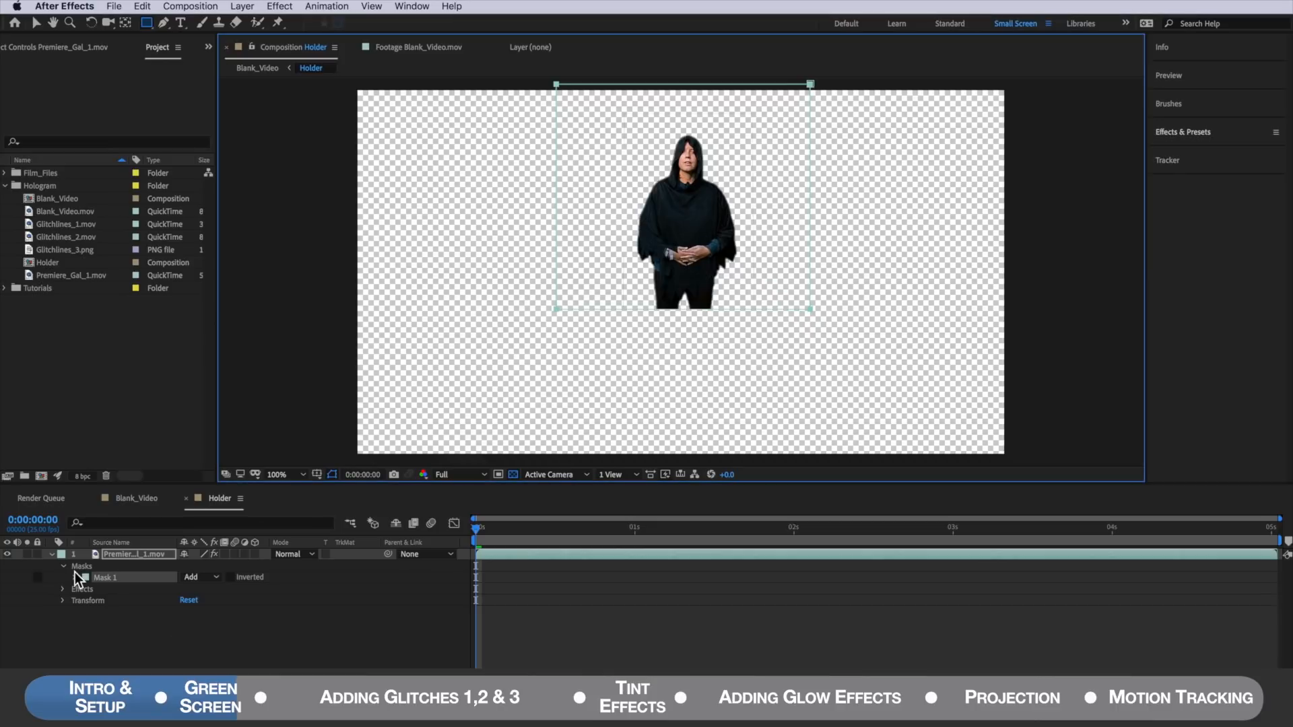
{"action": "left_click", "coordinate": [77, 577]}
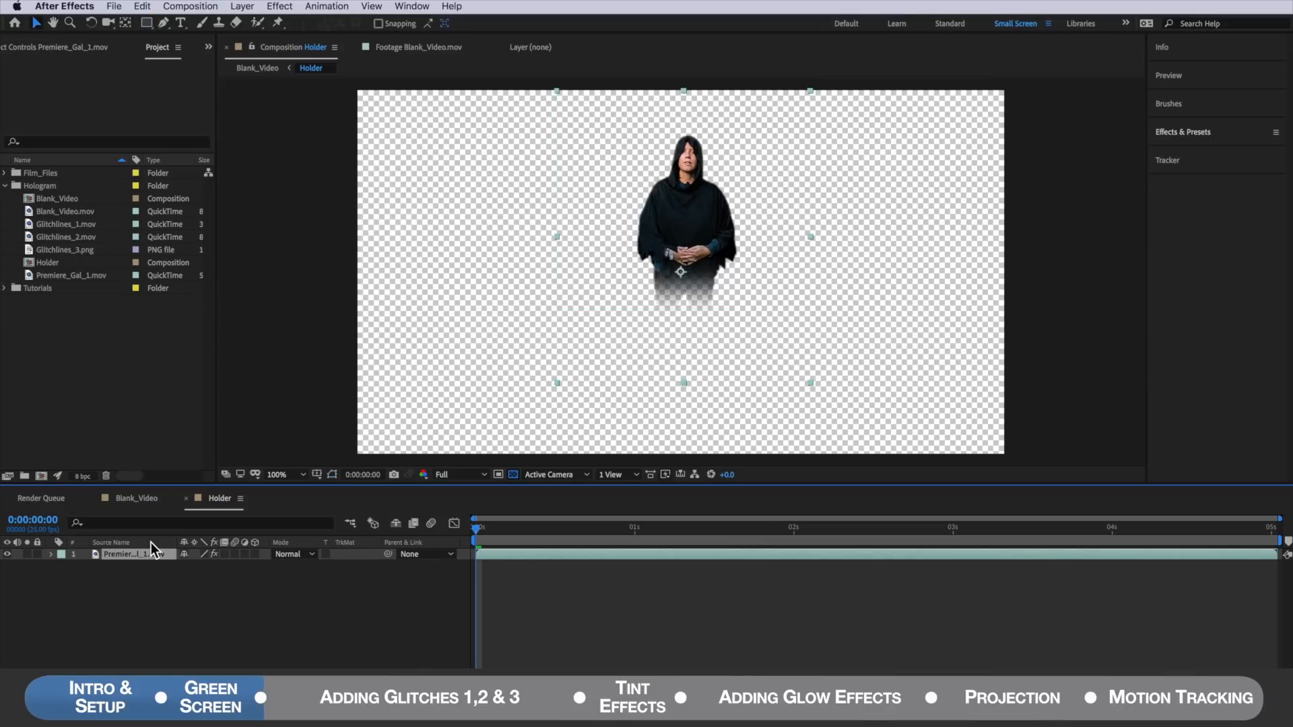
{"action": "mouse_move", "coordinate": [135, 307]}
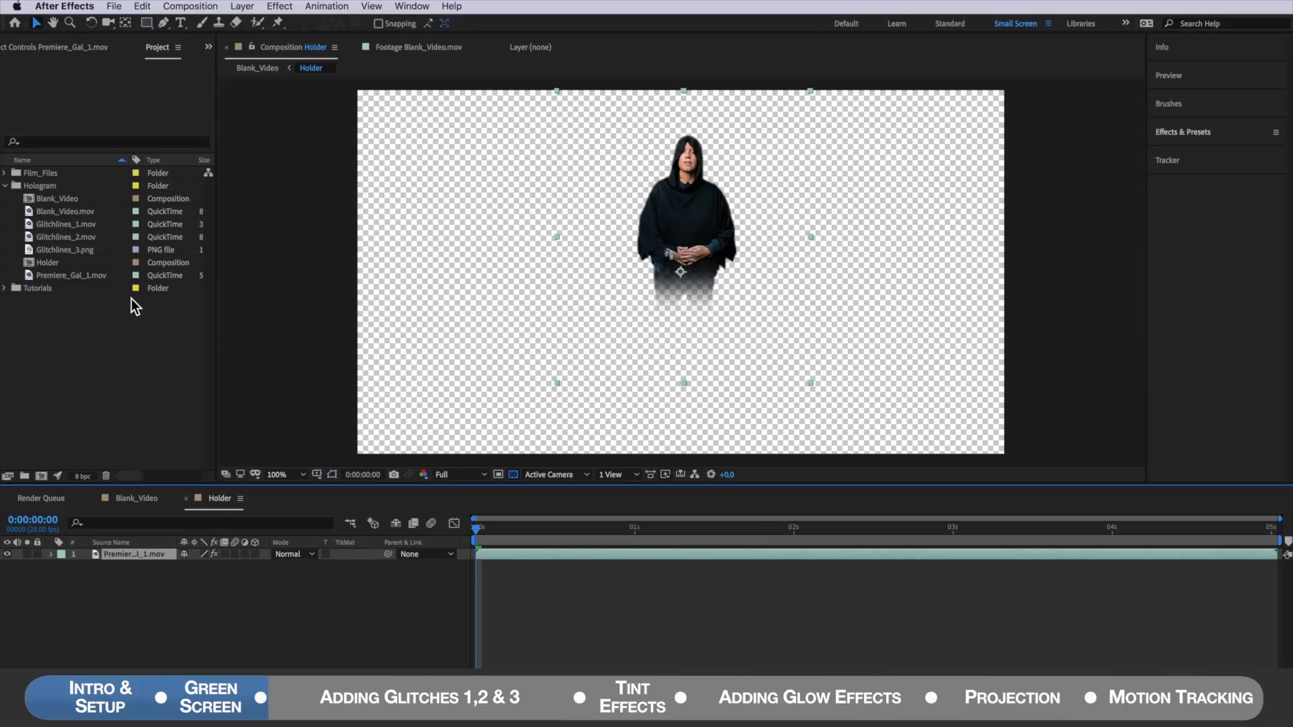
Step: Move Glitchlines_1.mov below Glitchlines_3.png, blending with Hard Light and Silhouette modes
{"action": "left_click", "coordinate": [64, 236]}
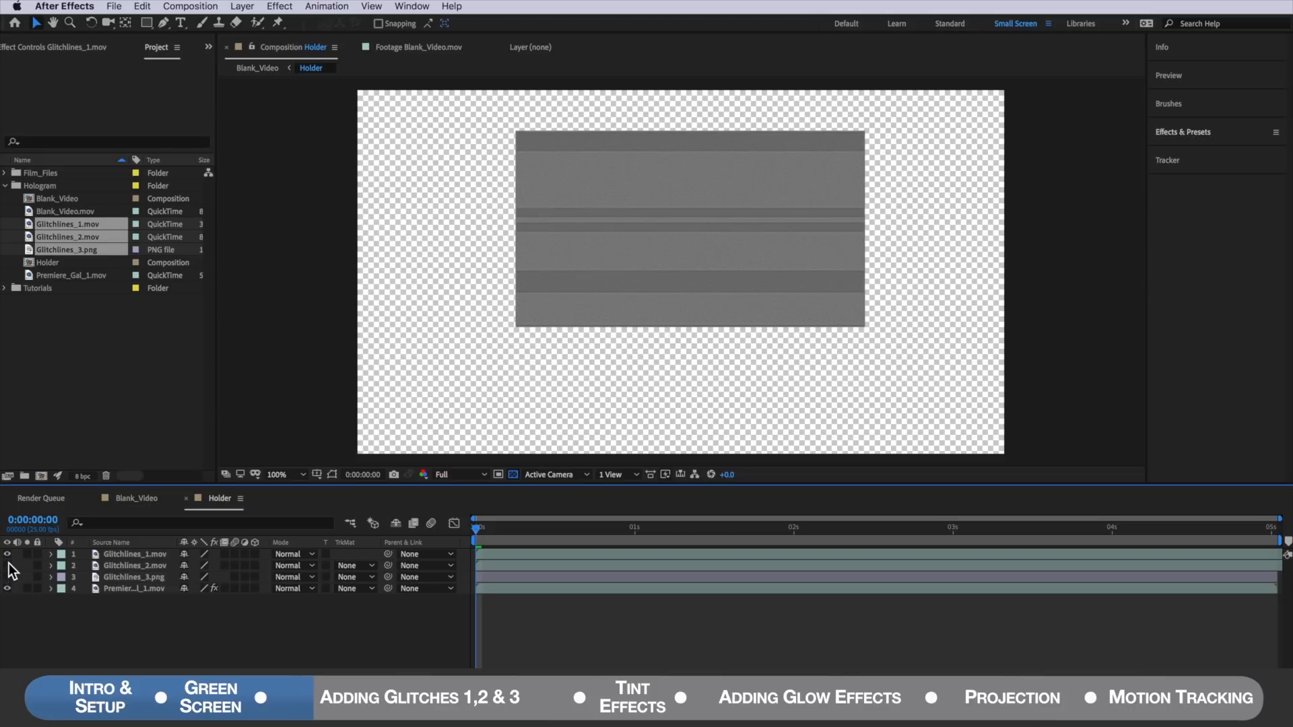
{"action": "left_click", "coordinate": [133, 553]}
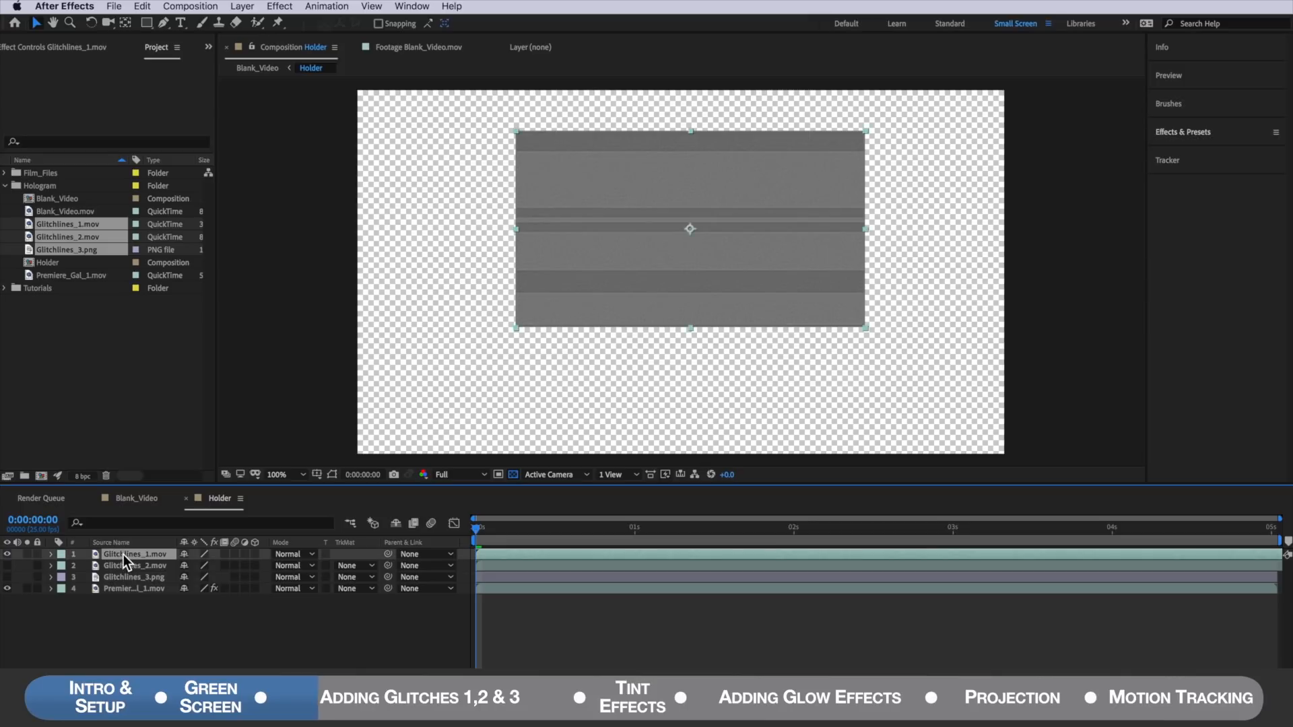
{"action": "left_click_drag", "start_coordinate": [132, 554], "coordinate": [132, 577]}
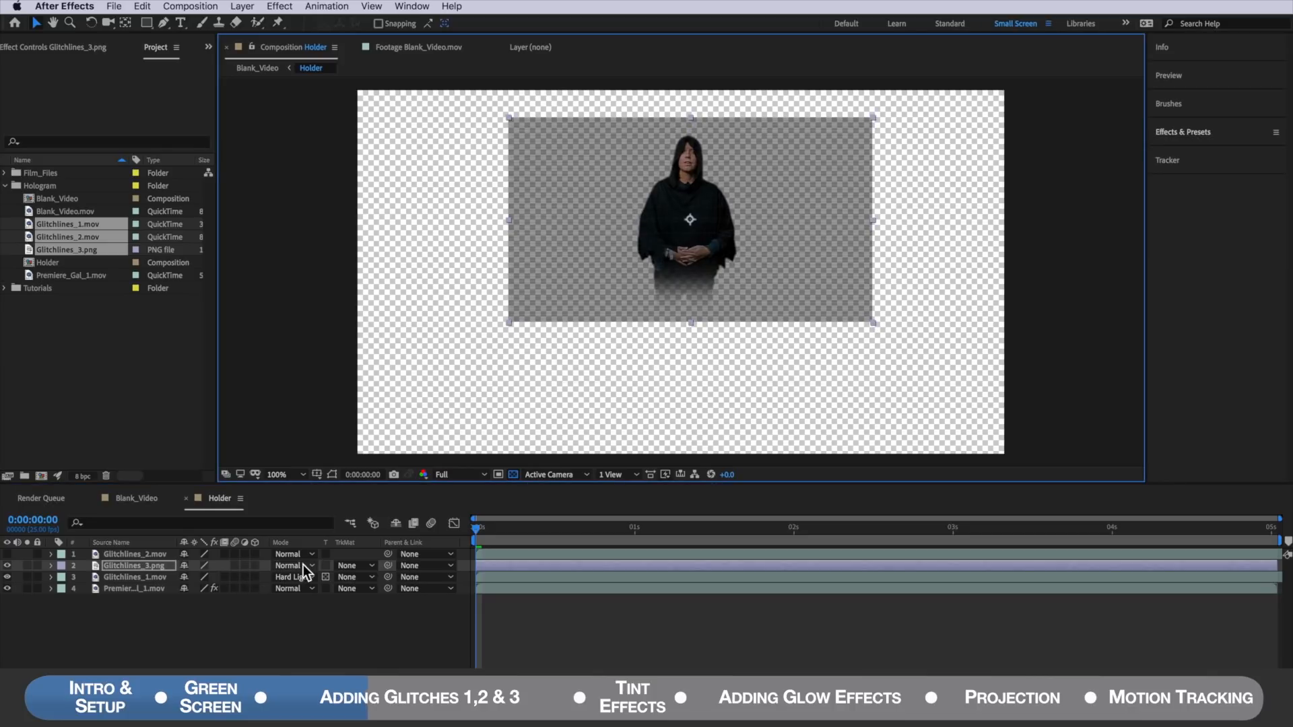
{"action": "left_click", "coordinate": [293, 565]}
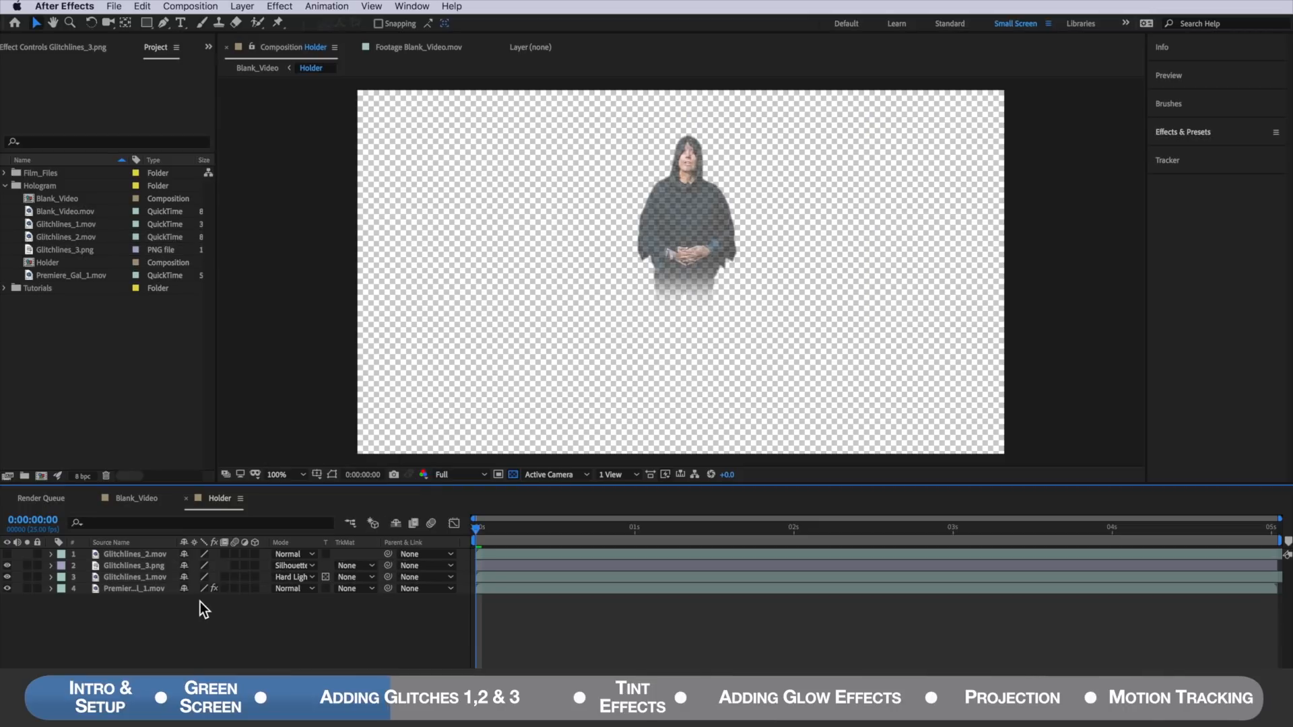
Step: Add a new adjustment layer to the Holder composition
{"action": "right_click", "coordinate": [204, 610]}
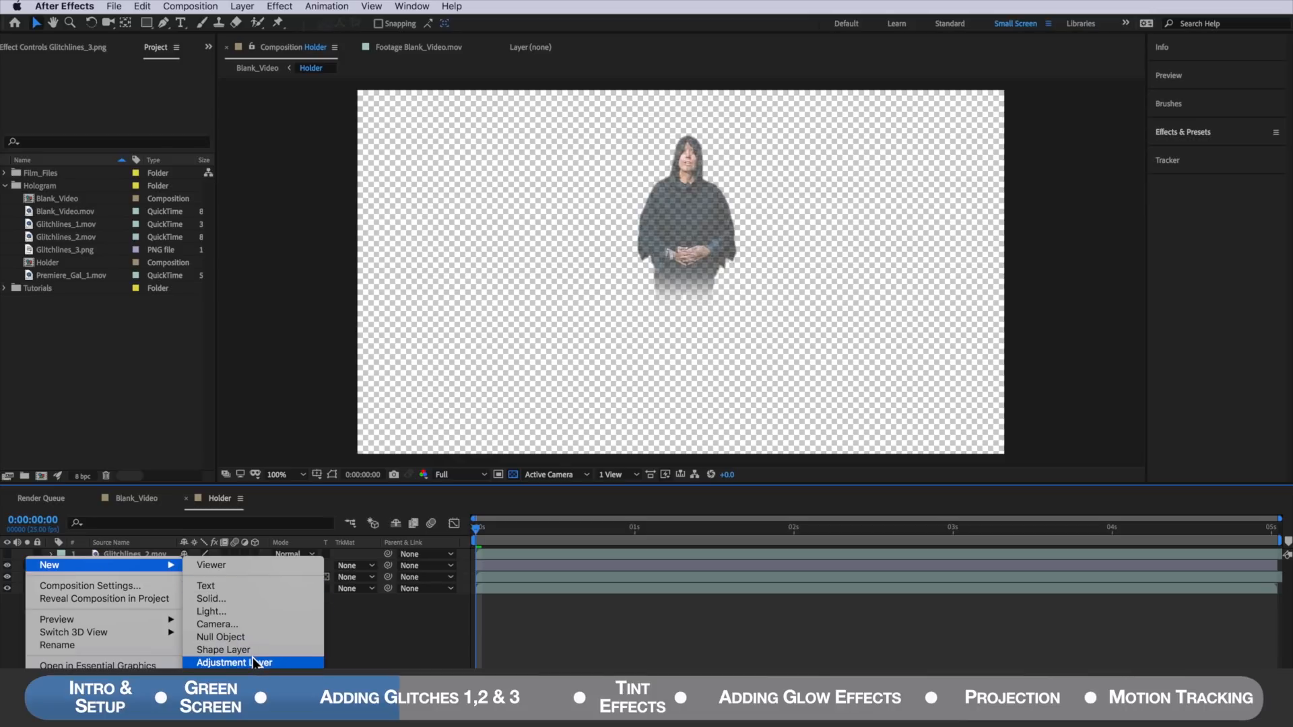
{"action": "left_click", "coordinate": [234, 662]}
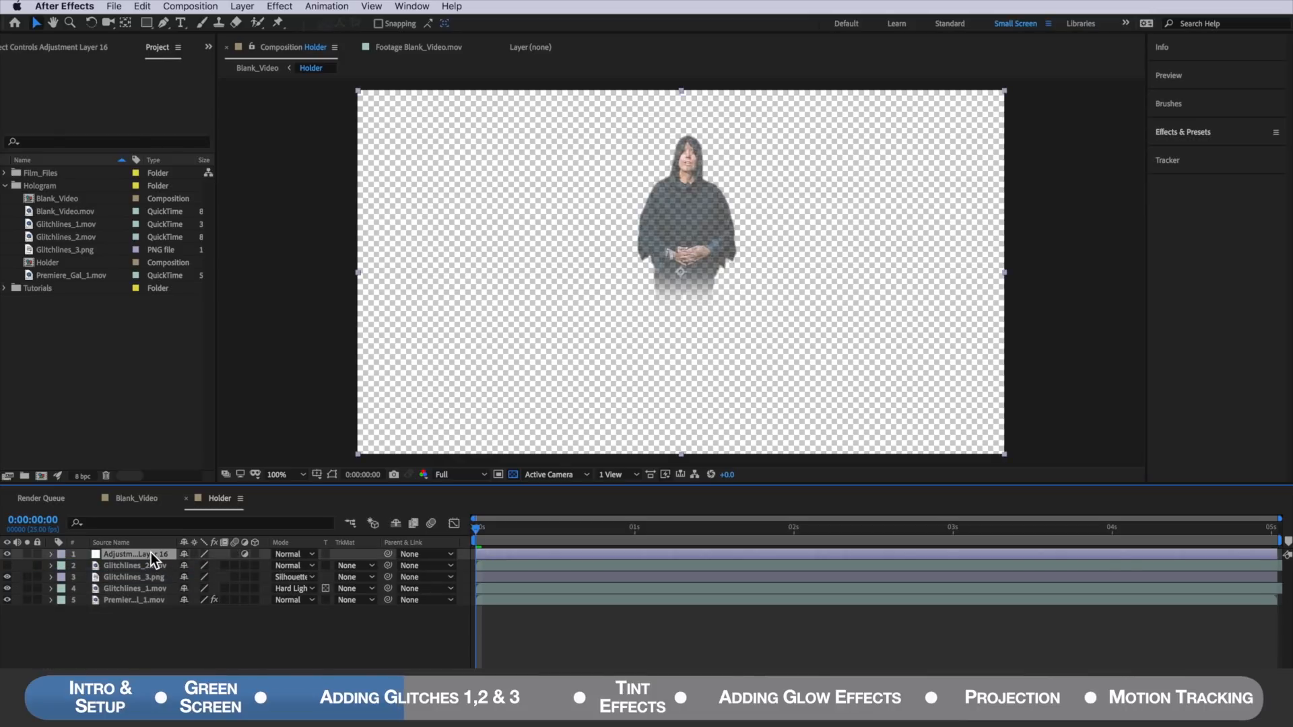
{"action": "left_click", "coordinate": [1183, 132]}
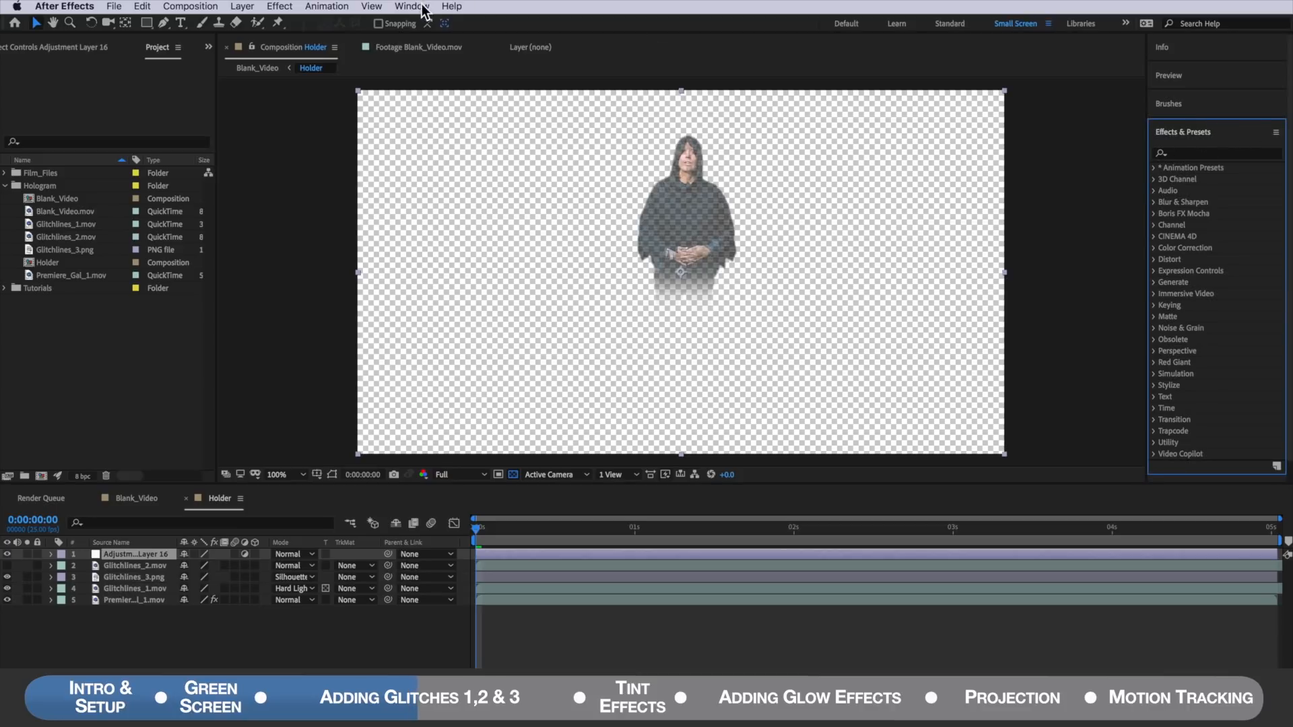
Step: Apply Displacement Map driven by Glitchlines_2.mov with max horizontal displacement 20
{"action": "left_click", "coordinate": [413, 7]}
{"action": "type", "text": "disp"}
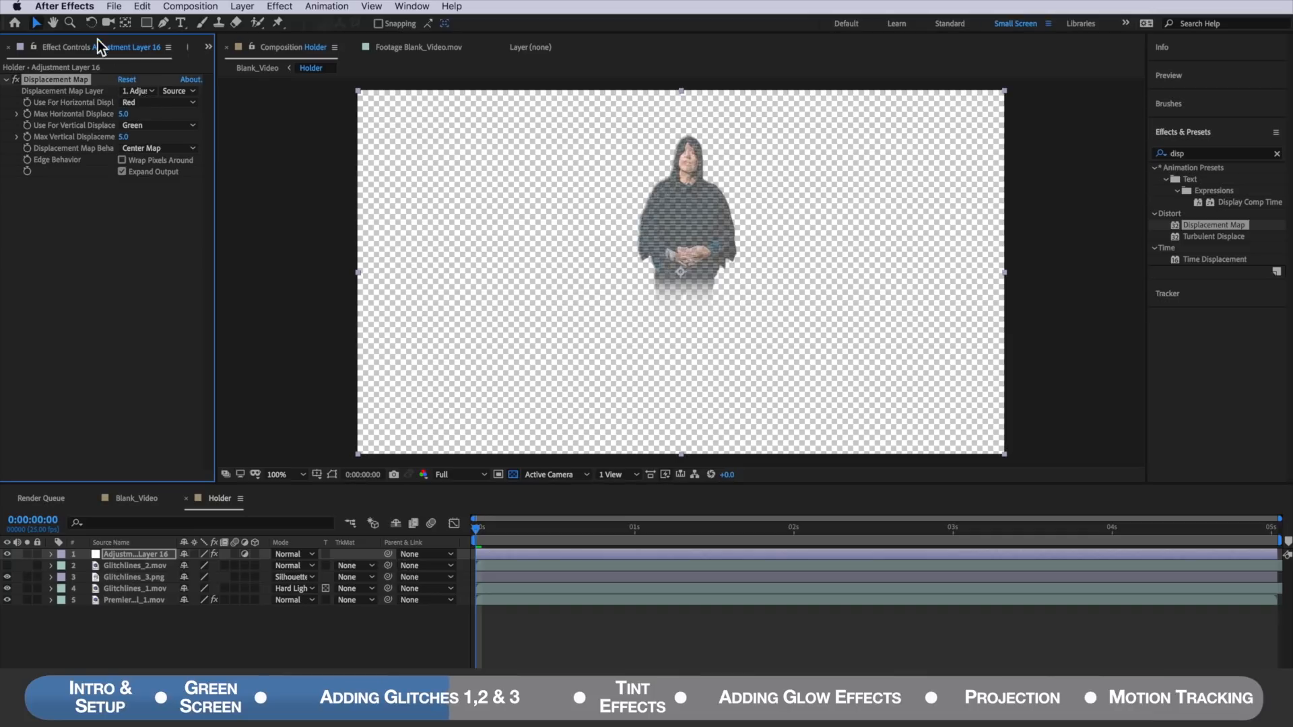
{"action": "left_click", "coordinate": [149, 91]}
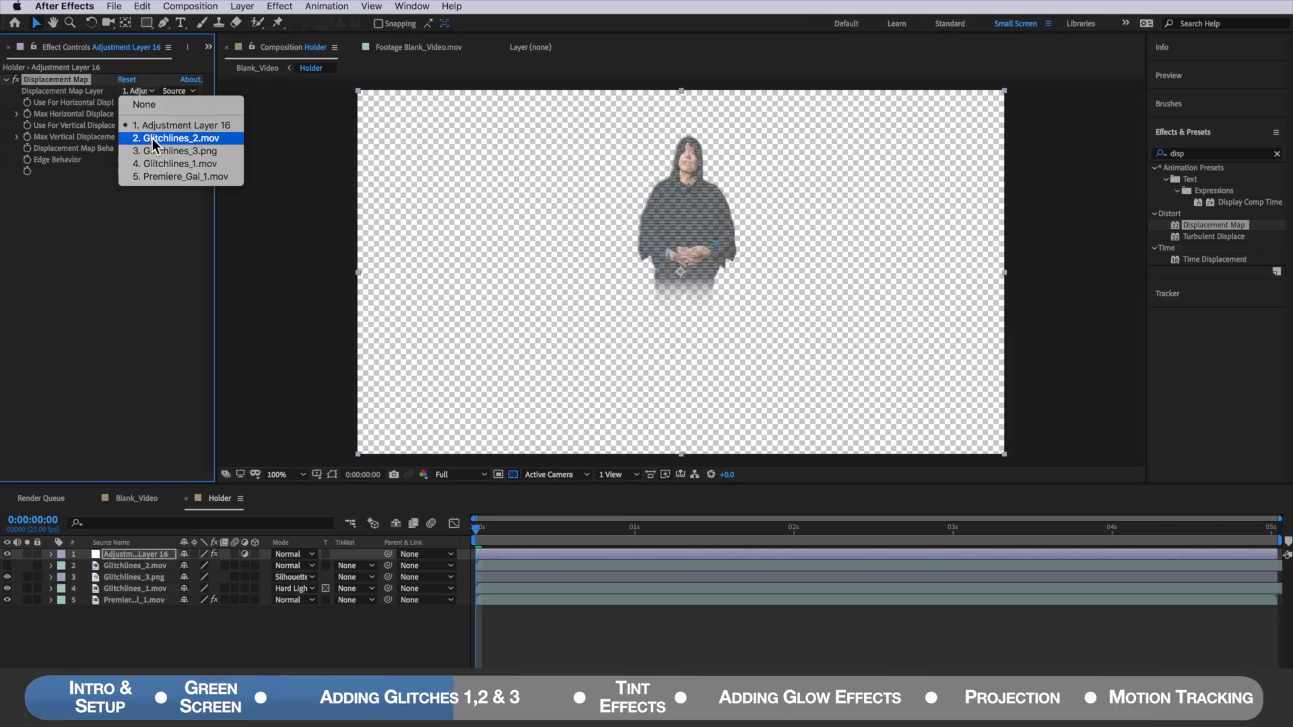
{"action": "left_click", "coordinate": [178, 137]}
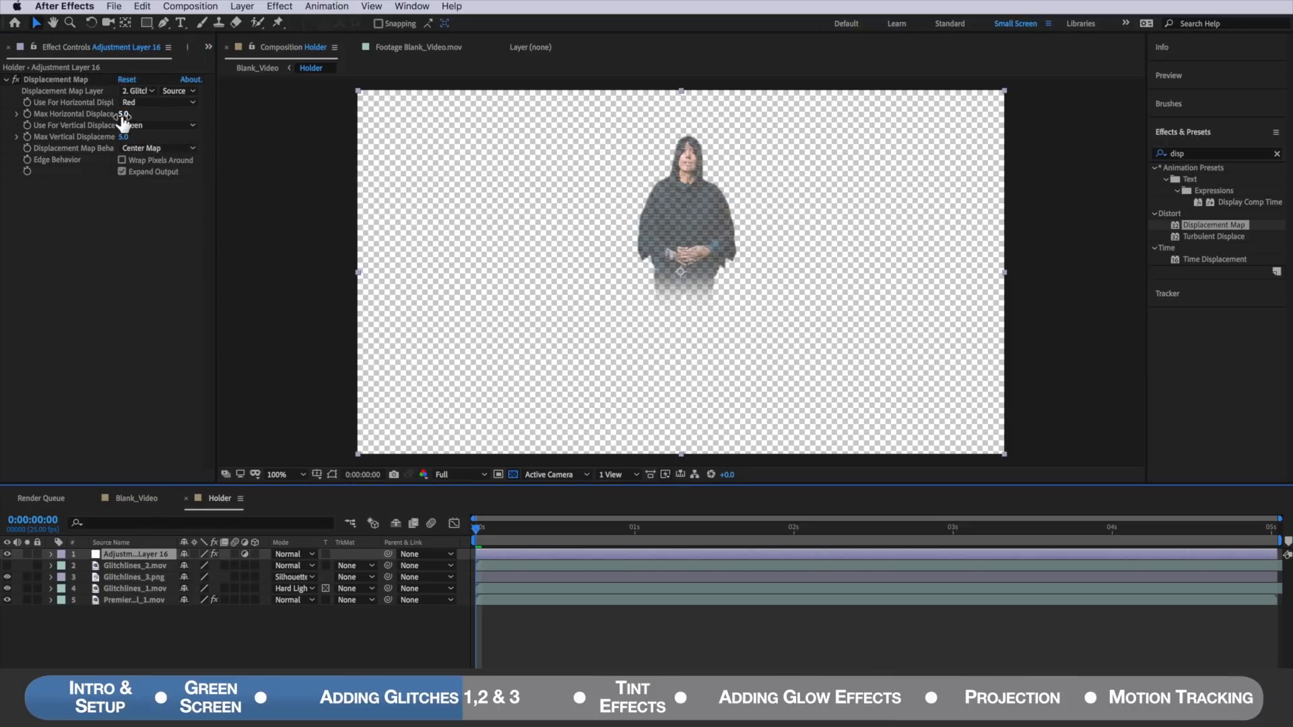
{"action": "left_click", "coordinate": [132, 114]}
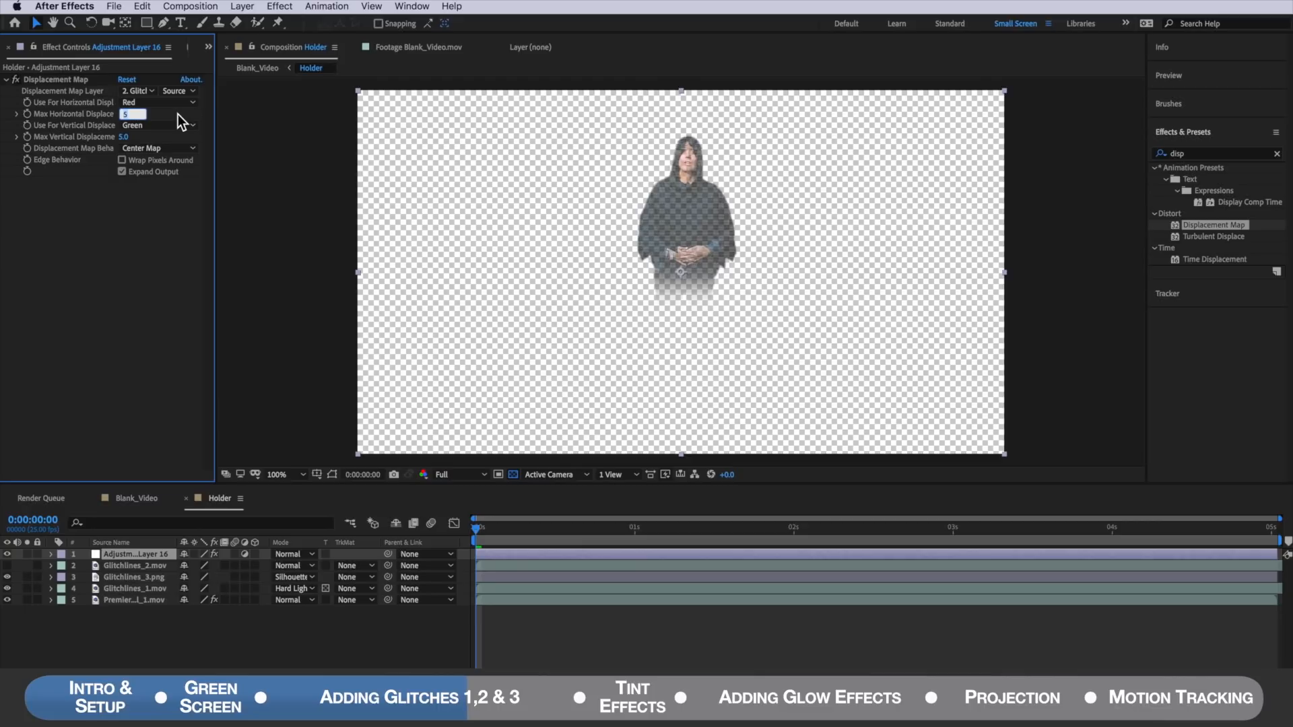
{"action": "type", "text": "20.0"}
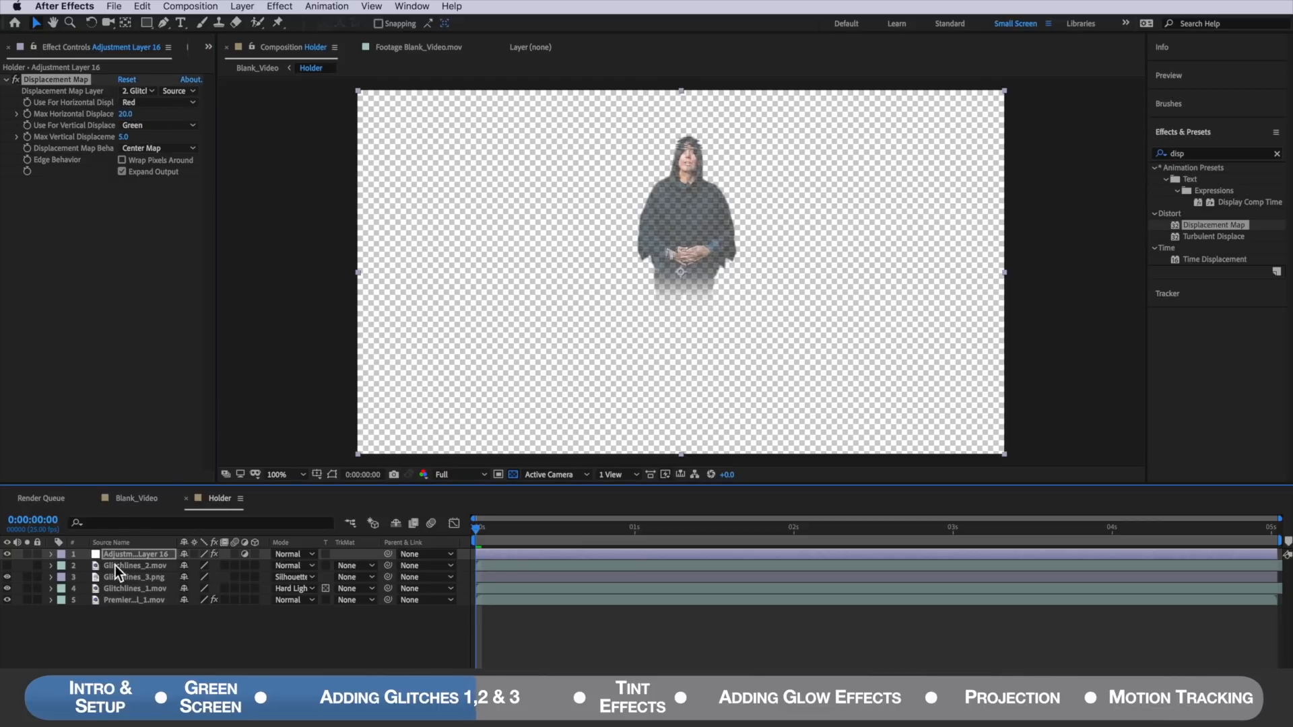
{"action": "left_click", "coordinate": [136, 565]}
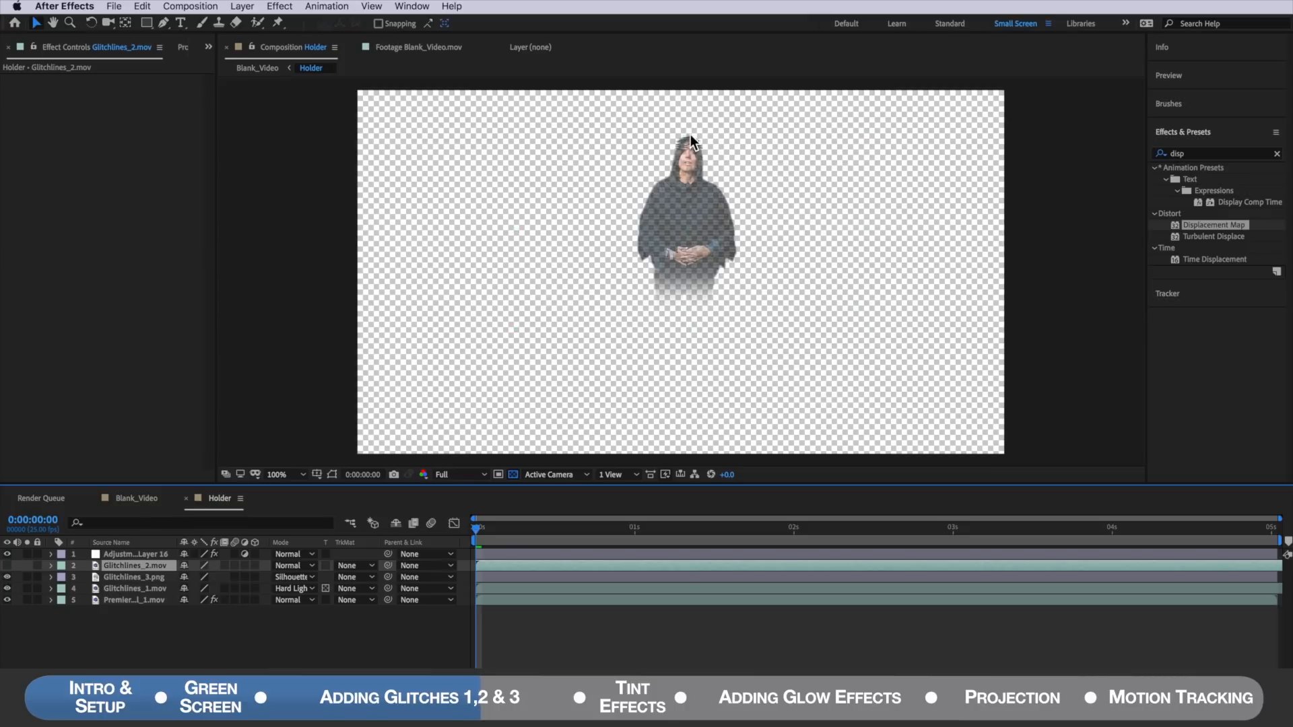
{"action": "left_click", "coordinate": [136, 553]}
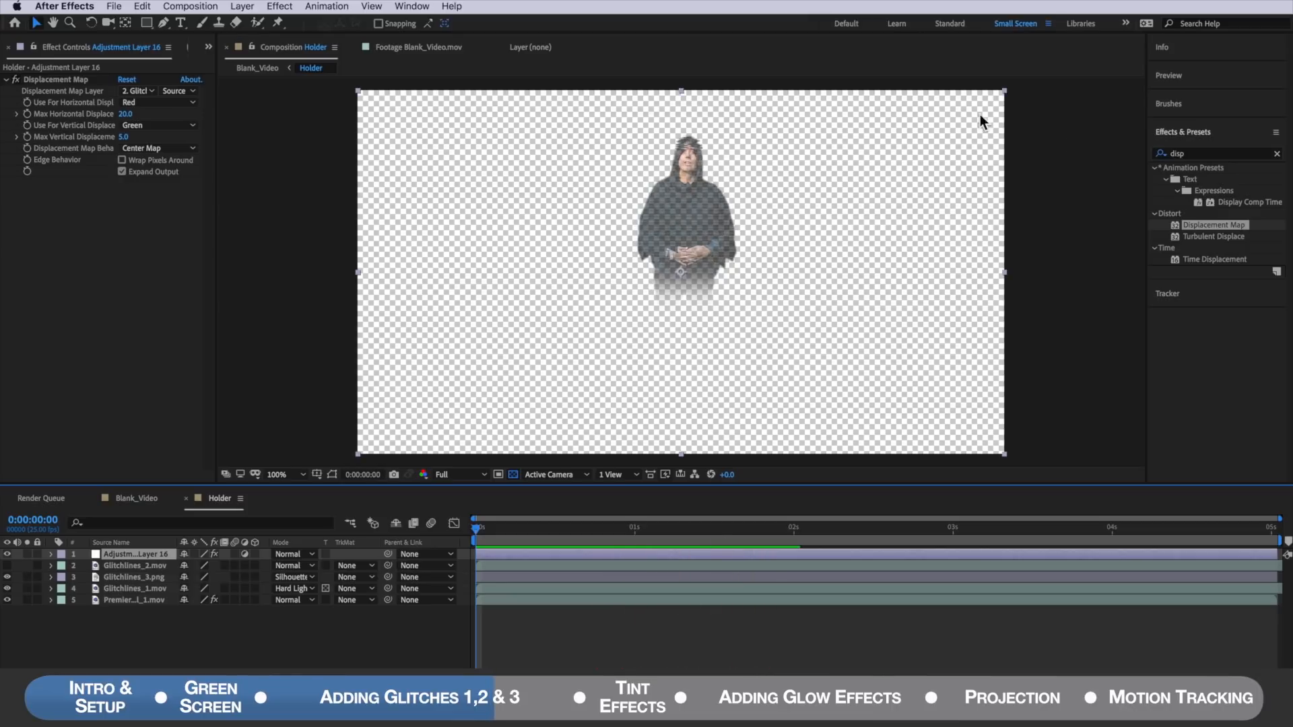
Step: Apply Turbulent Displace set to Horizontal Displacement, amount 40, size 3.0
{"action": "left_click", "coordinate": [1212, 154]}
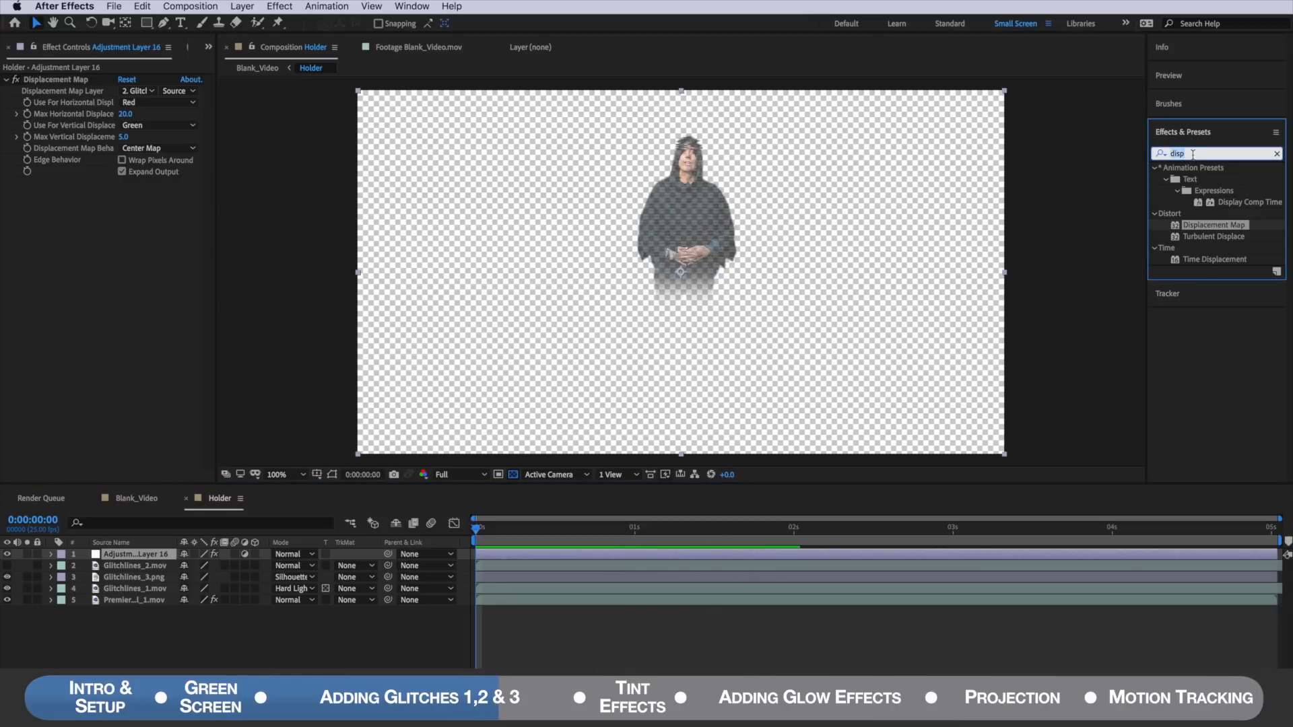
{"action": "type", "text": "turb"}
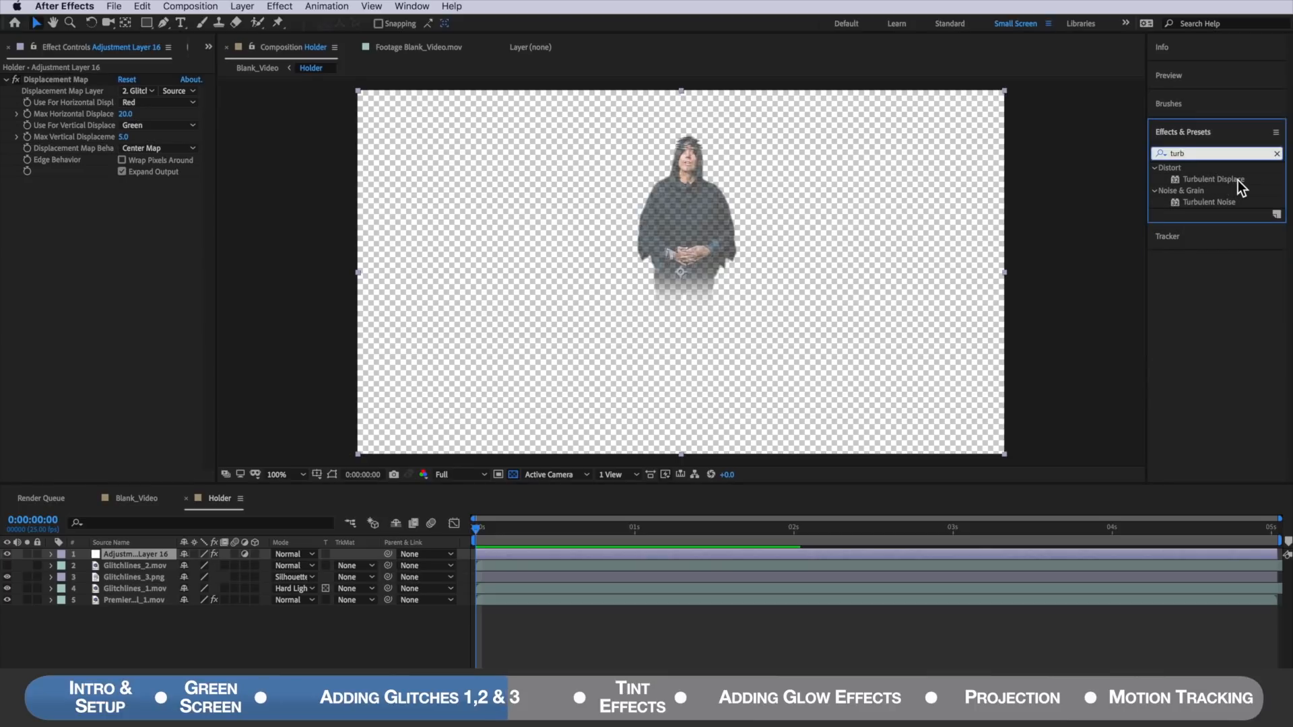
{"action": "double_click", "coordinate": [1209, 179]}
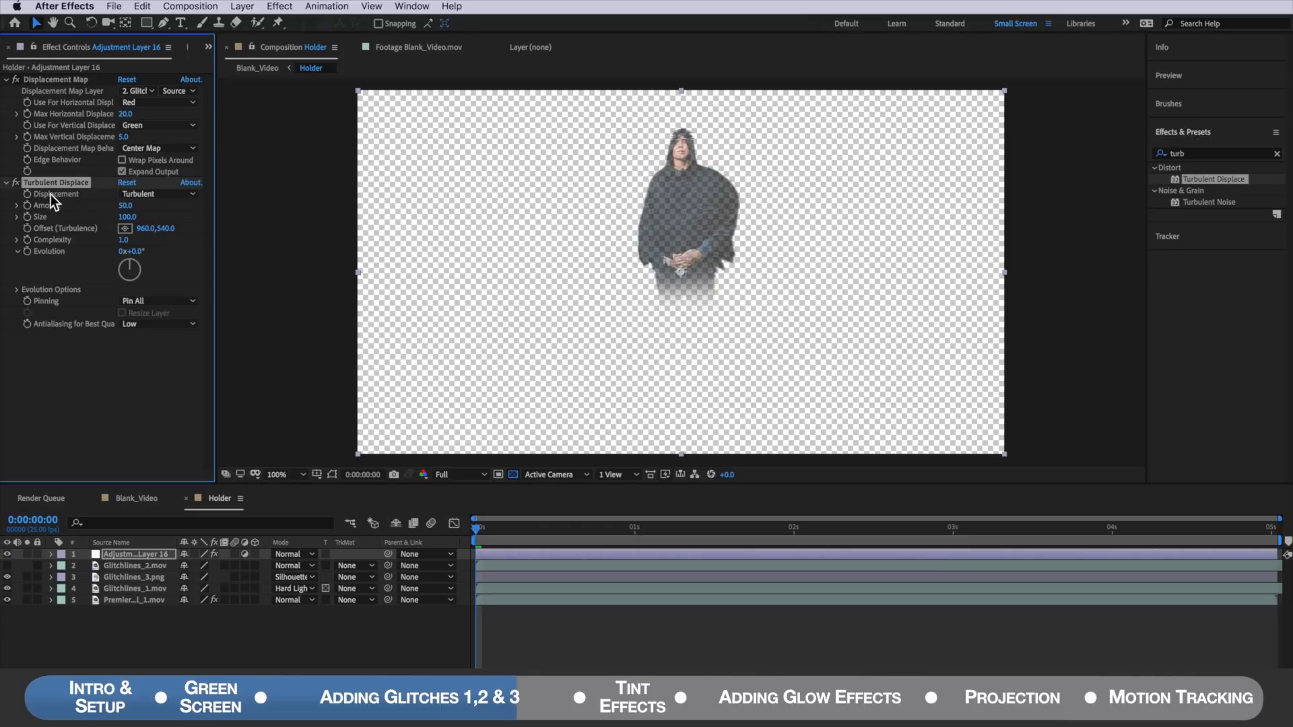
{"action": "left_click", "coordinate": [156, 194]}
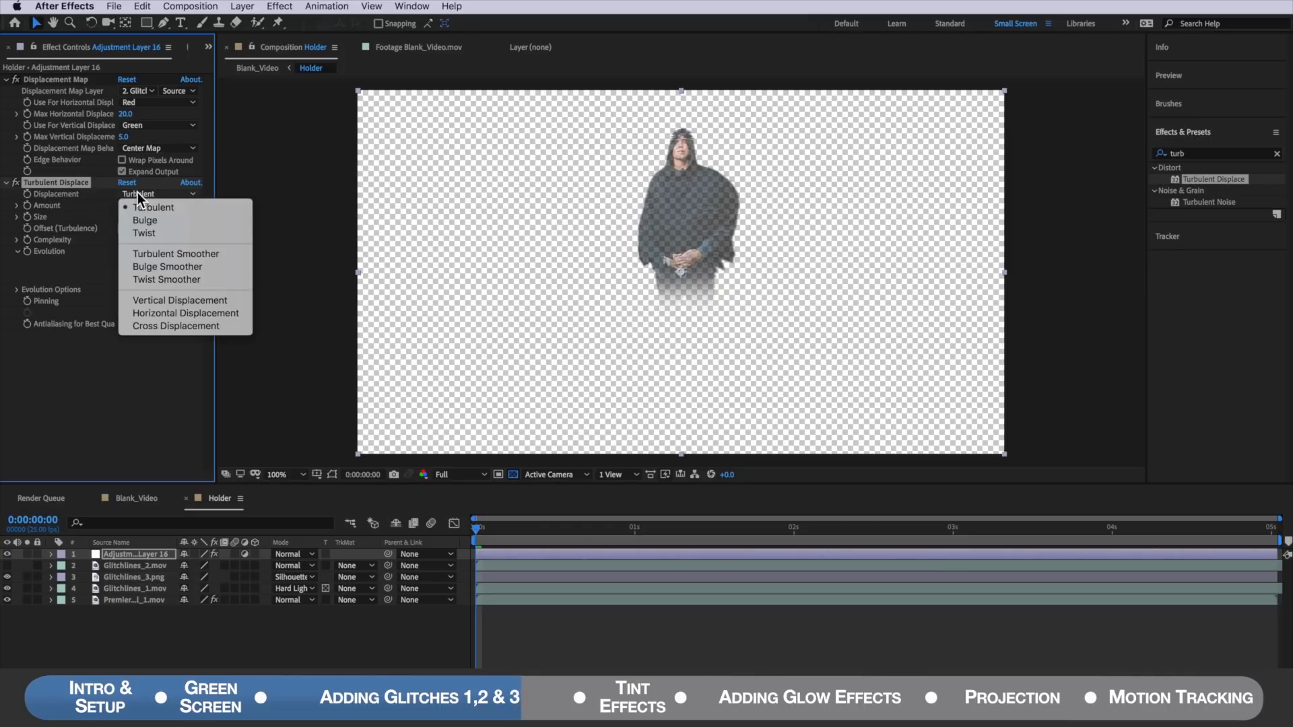
{"action": "left_click", "coordinate": [184, 313]}
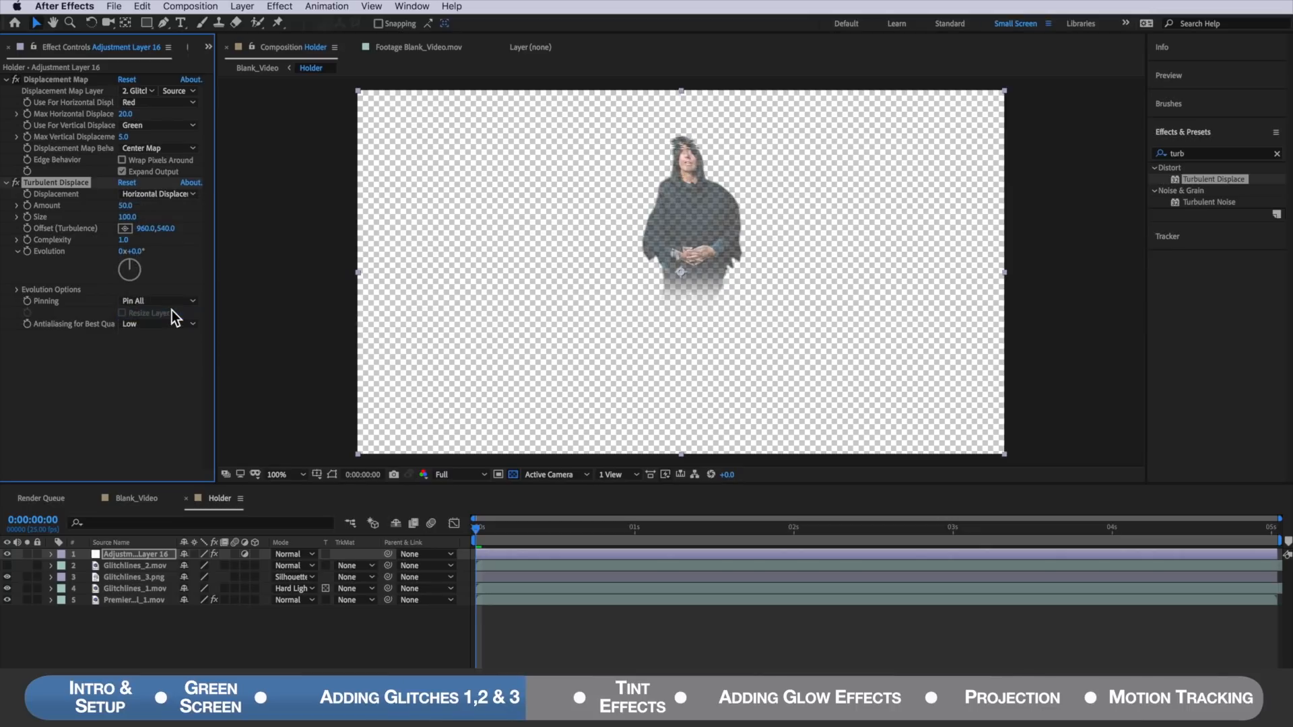
{"action": "double_click", "coordinate": [126, 205]}
{"action": "type", "text": "40"}
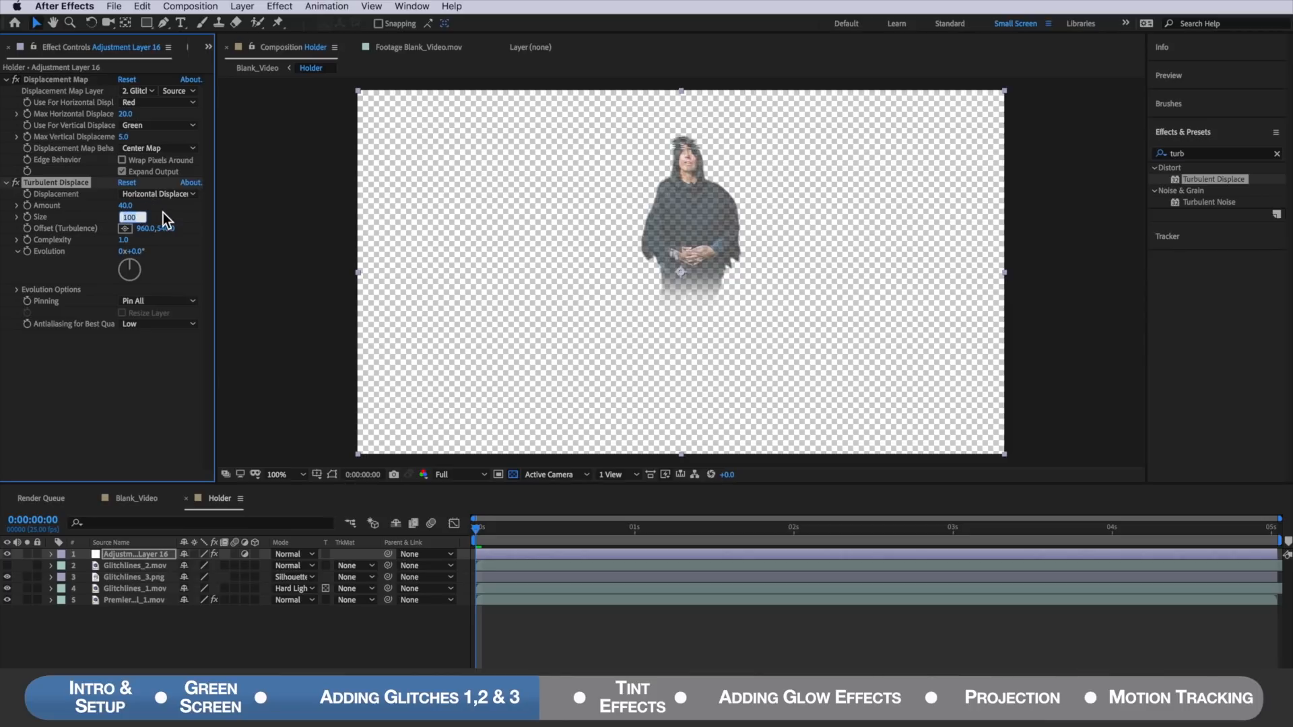
{"action": "type", "text": "3.0"}
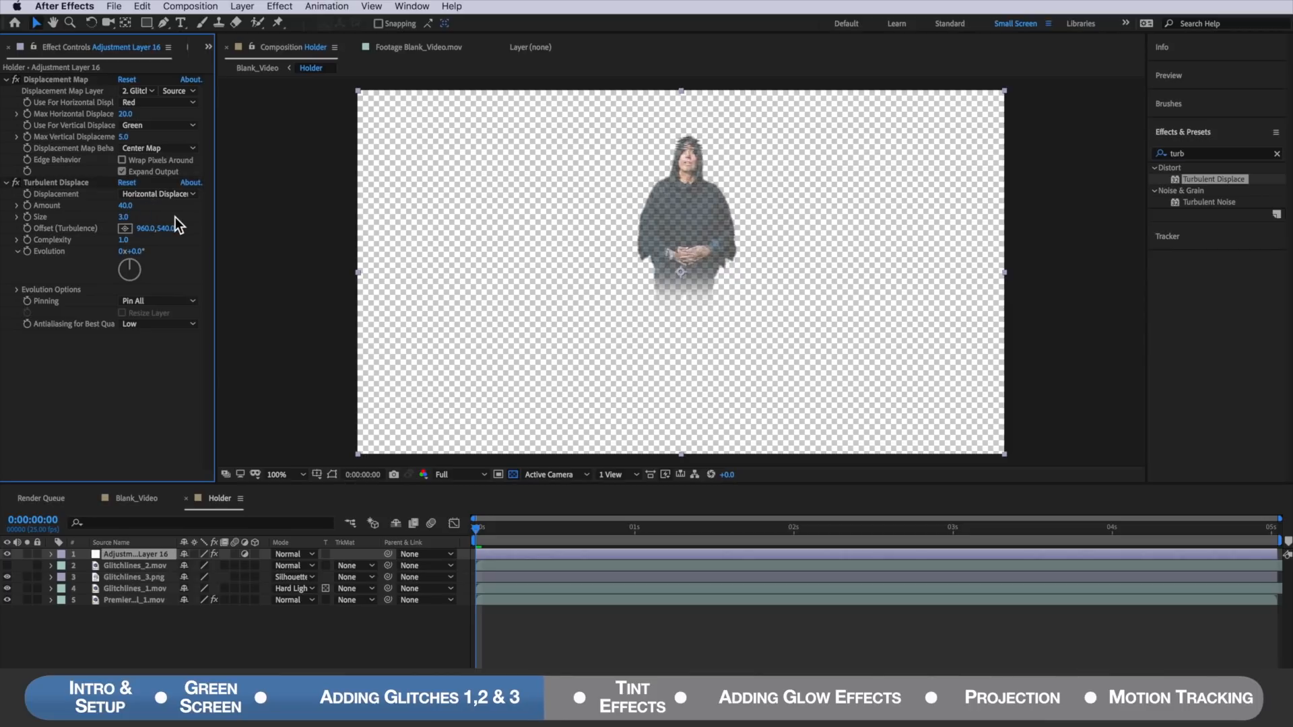
{"action": "left_click", "coordinate": [279, 474]}
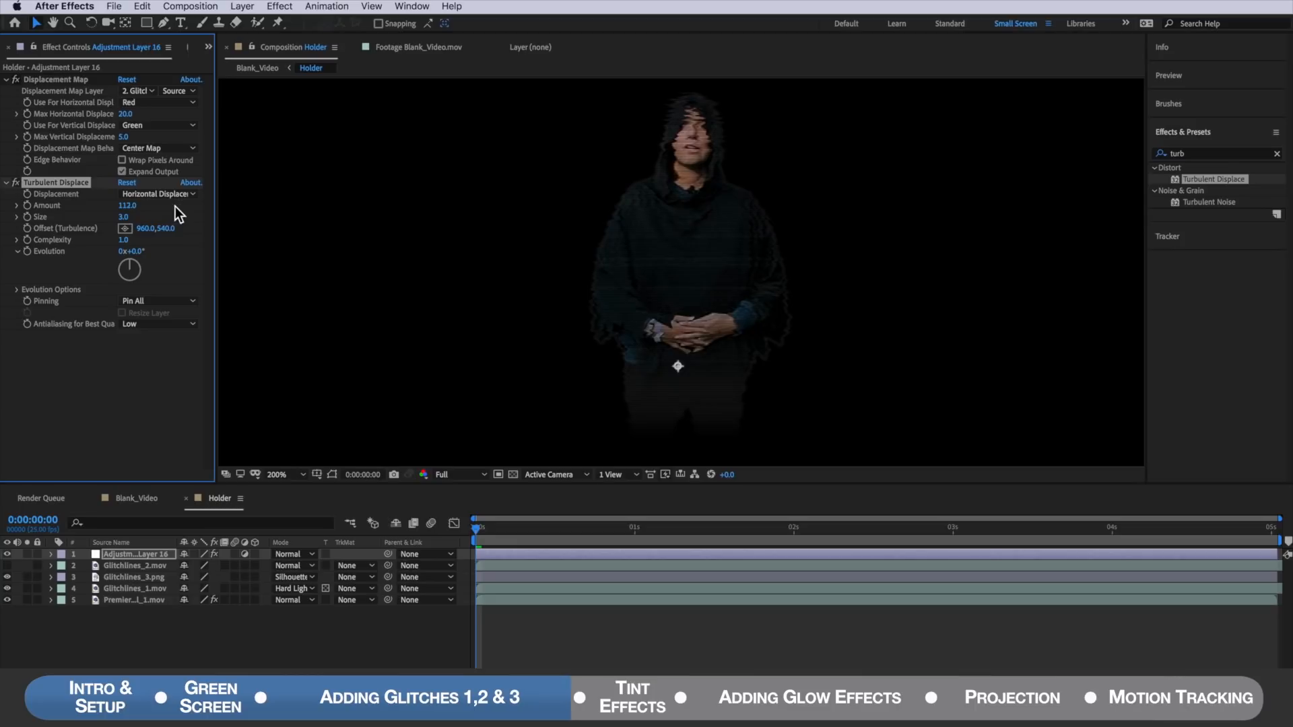
{"action": "left_click_drag", "start_coordinate": [128, 205], "coordinate": [128, 205]}
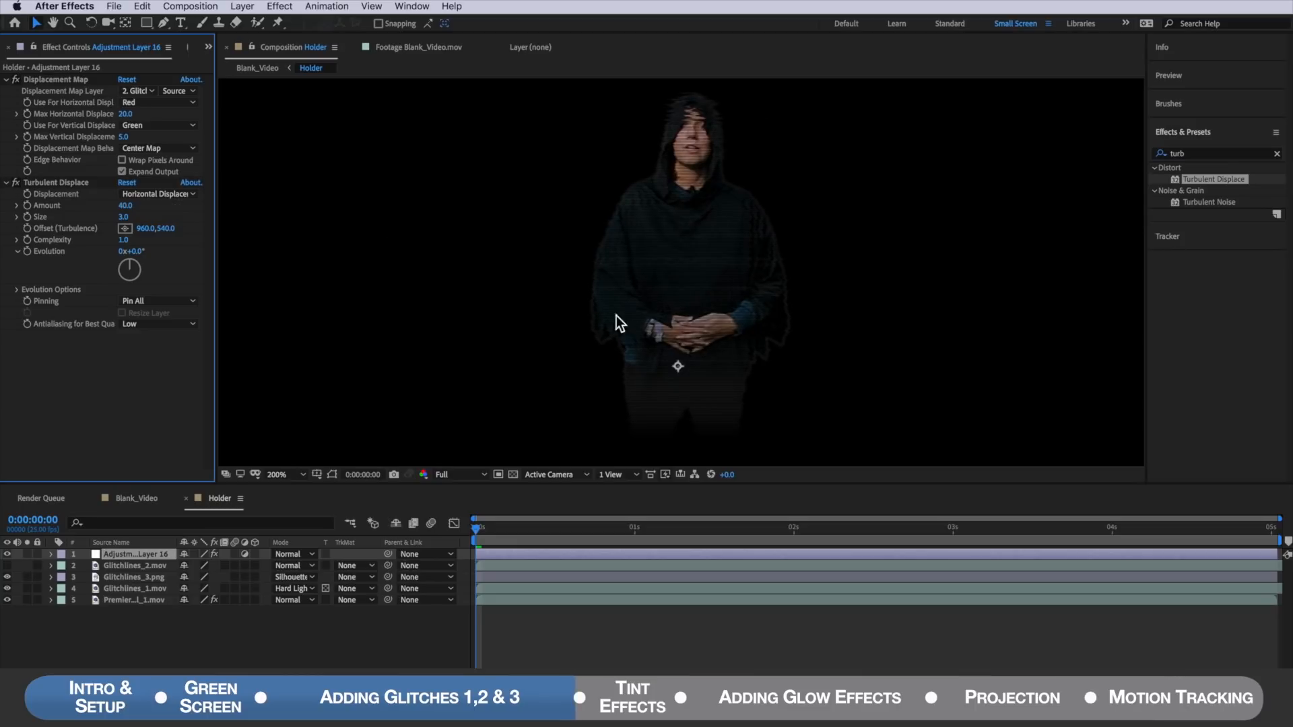
{"action": "mouse_move", "coordinate": [732, 169]}
{"action": "type", "text": "tint"}
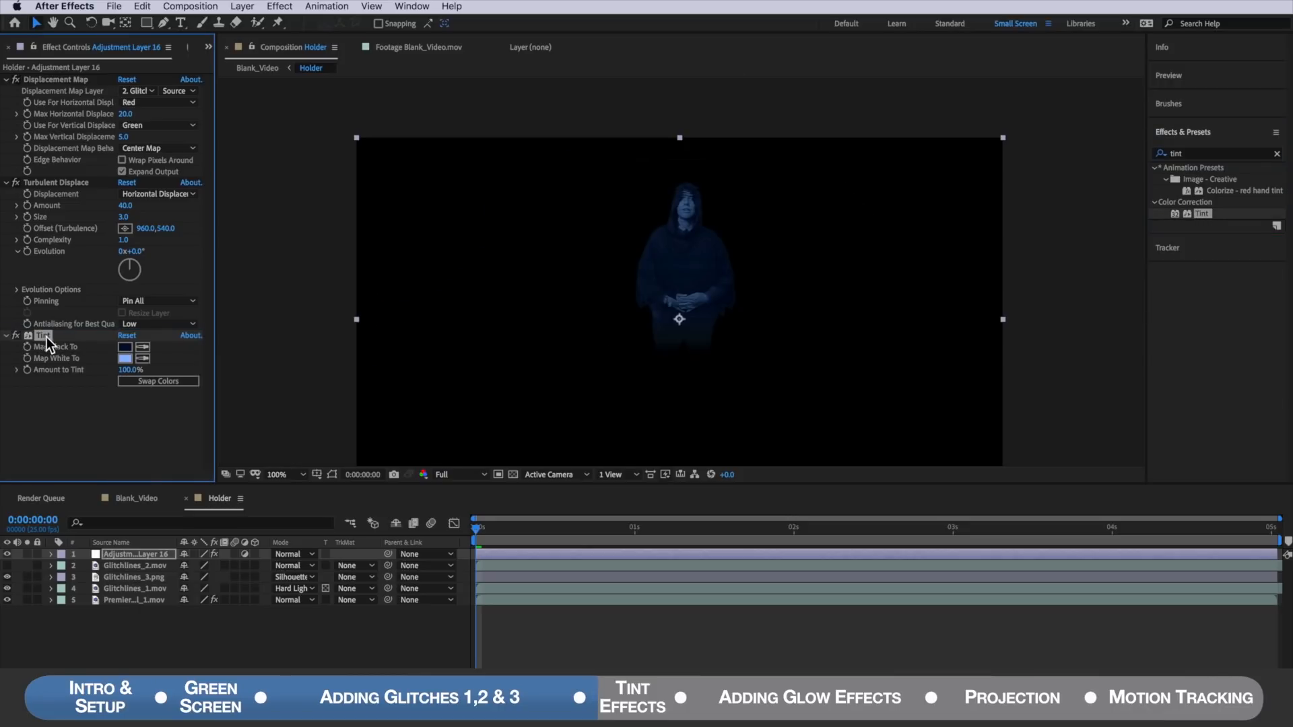
Step: Add a Tint effect mapping black to 000D30 on the adjustment layer
{"action": "left_click", "coordinate": [125, 346]}
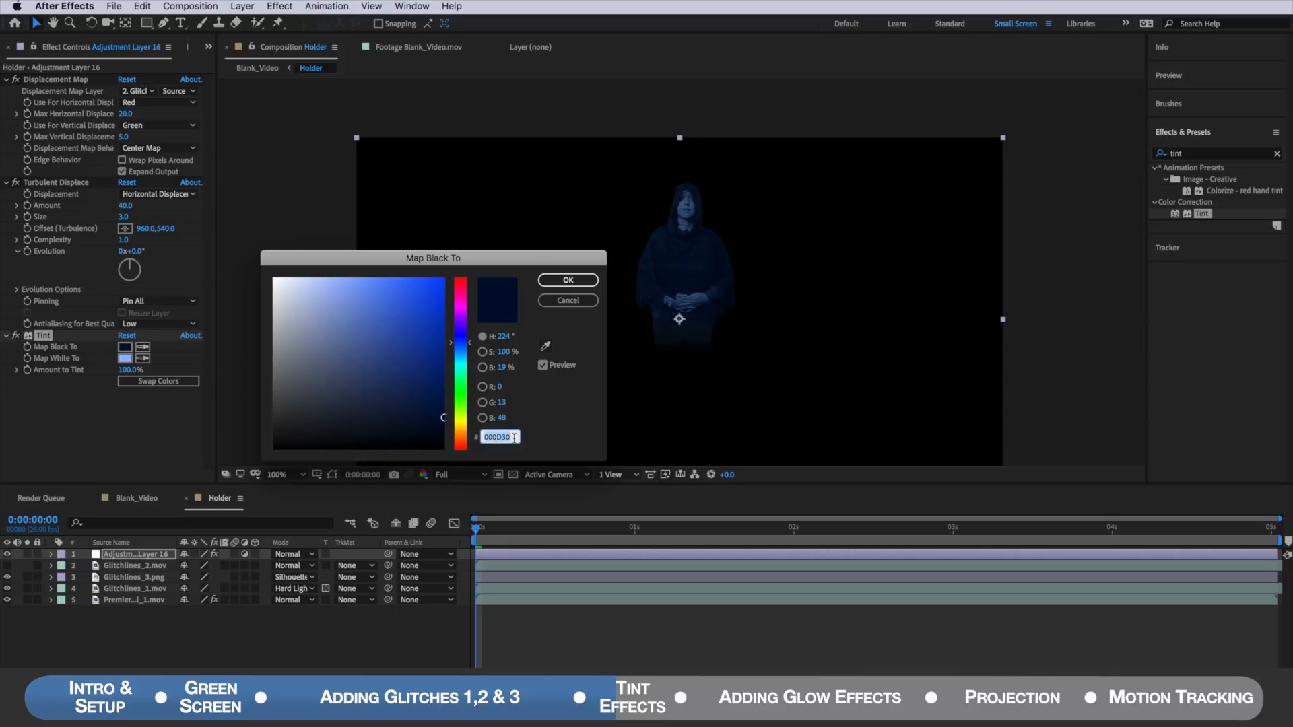
{"action": "left_click", "coordinate": [567, 280]}
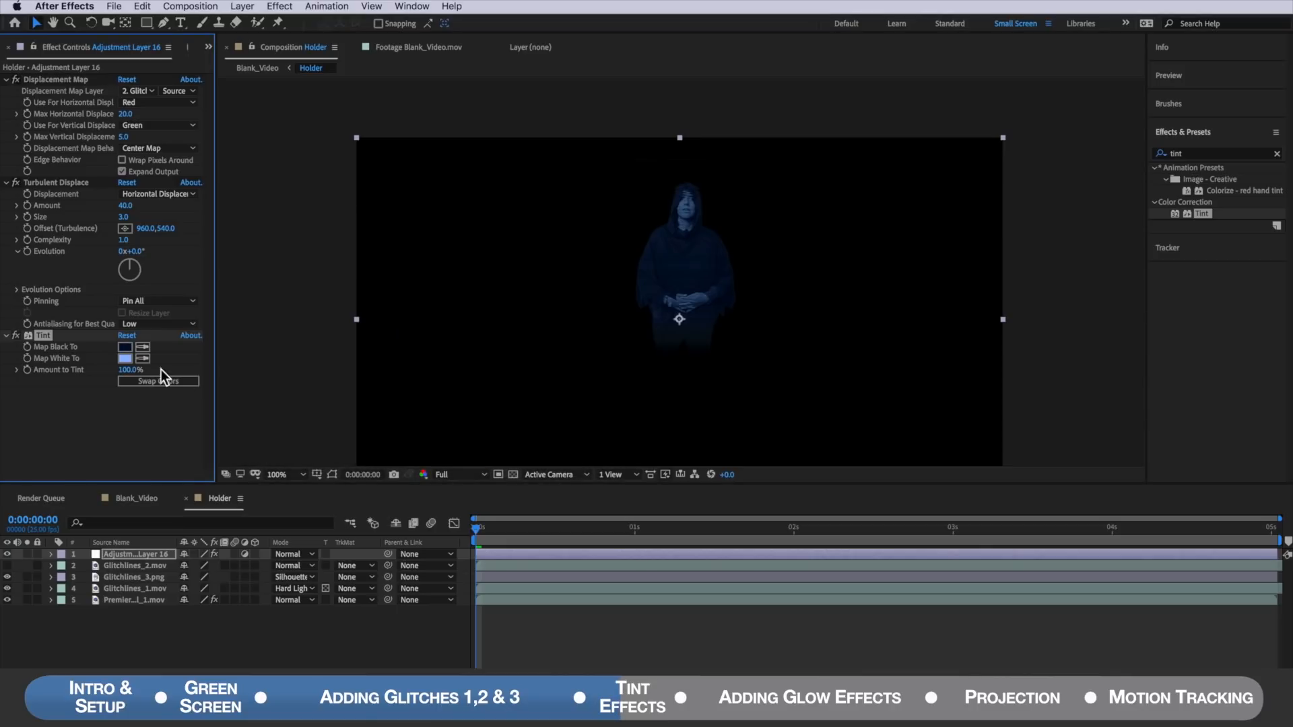
{"action": "left_click", "coordinate": [126, 359]}
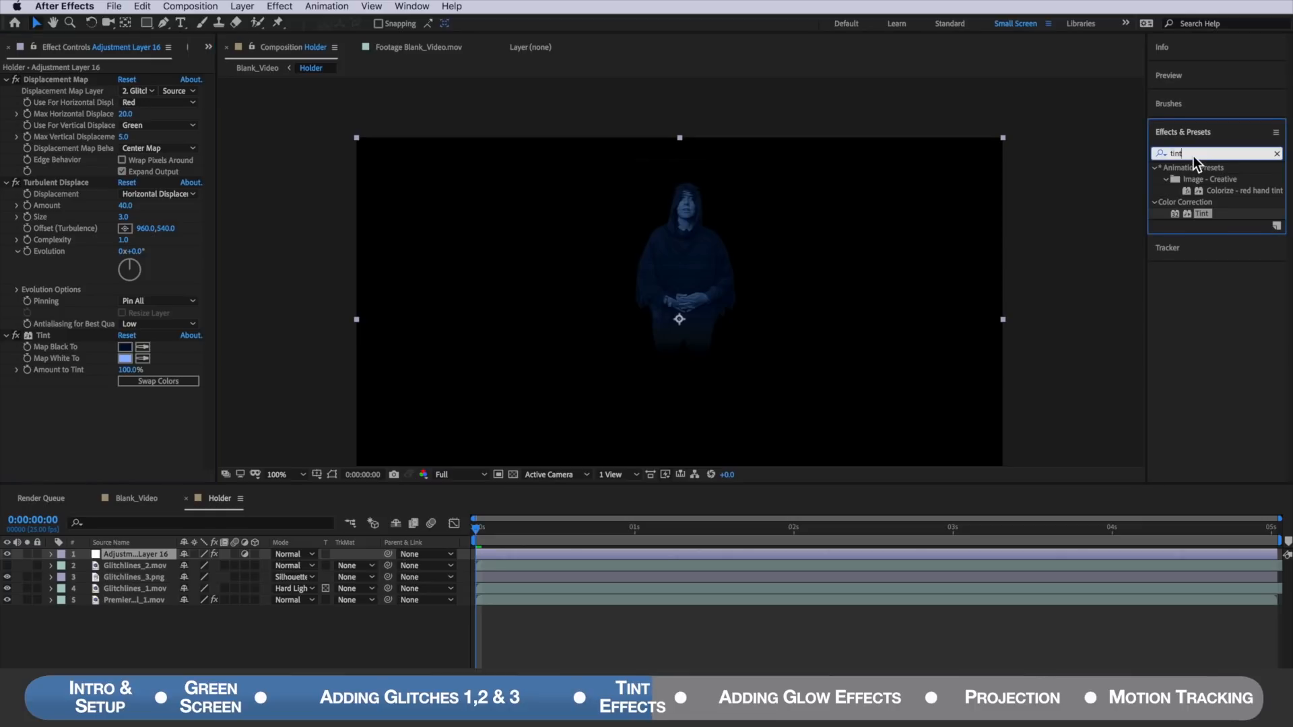
Step: Apply Brightness & Contrast to the adjustment layer with Contrast at 40
{"action": "type", "text": "contra"}
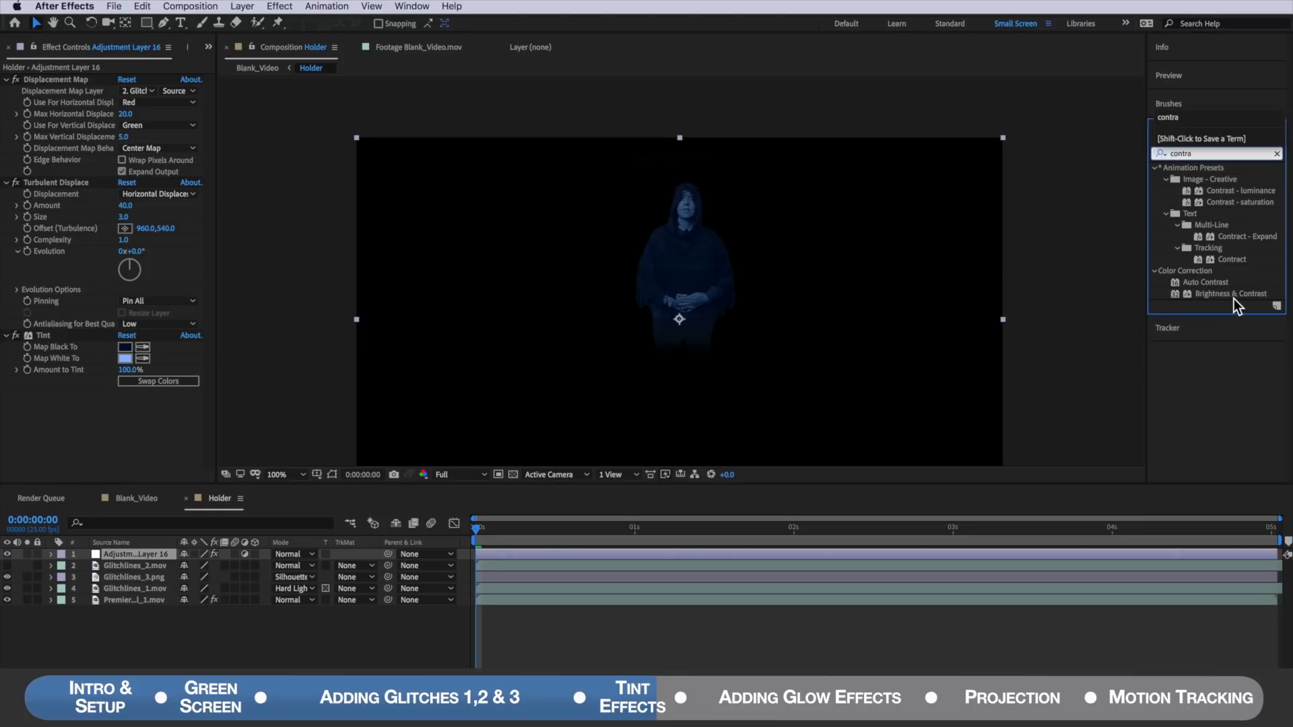
{"action": "double_click", "coordinate": [1230, 293]}
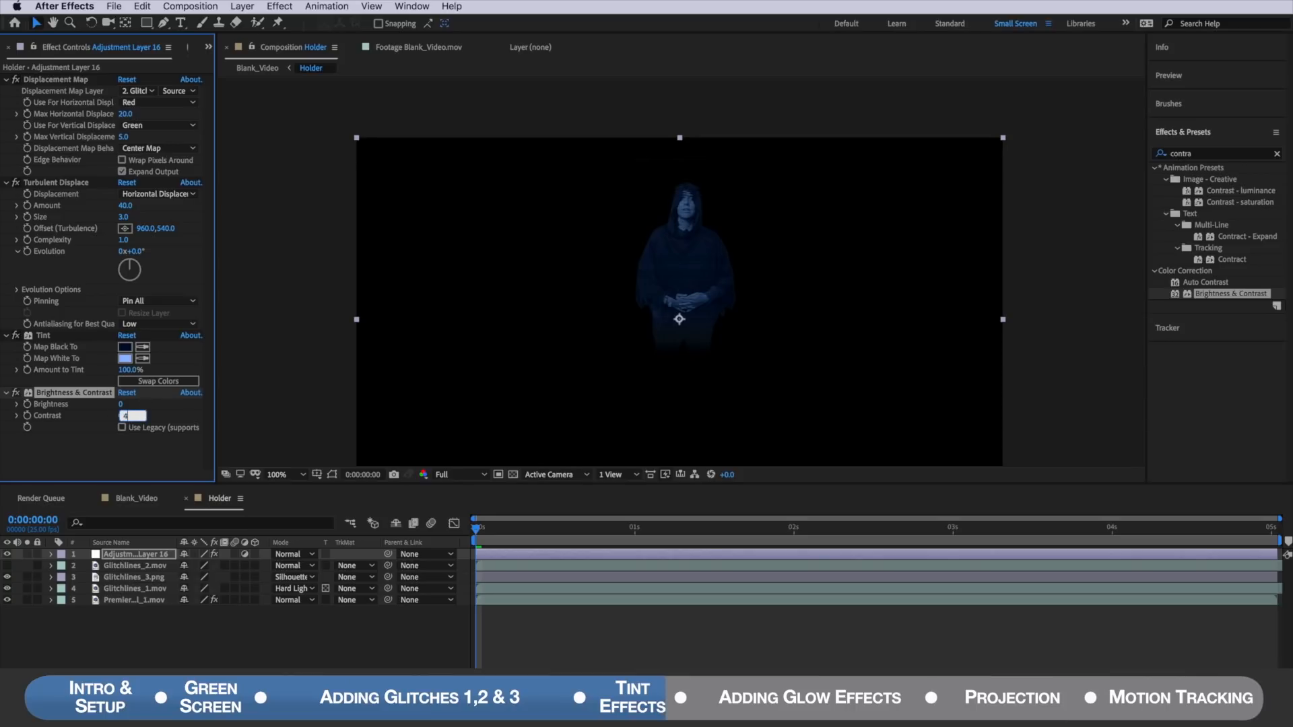
{"action": "type", "text": "40"}
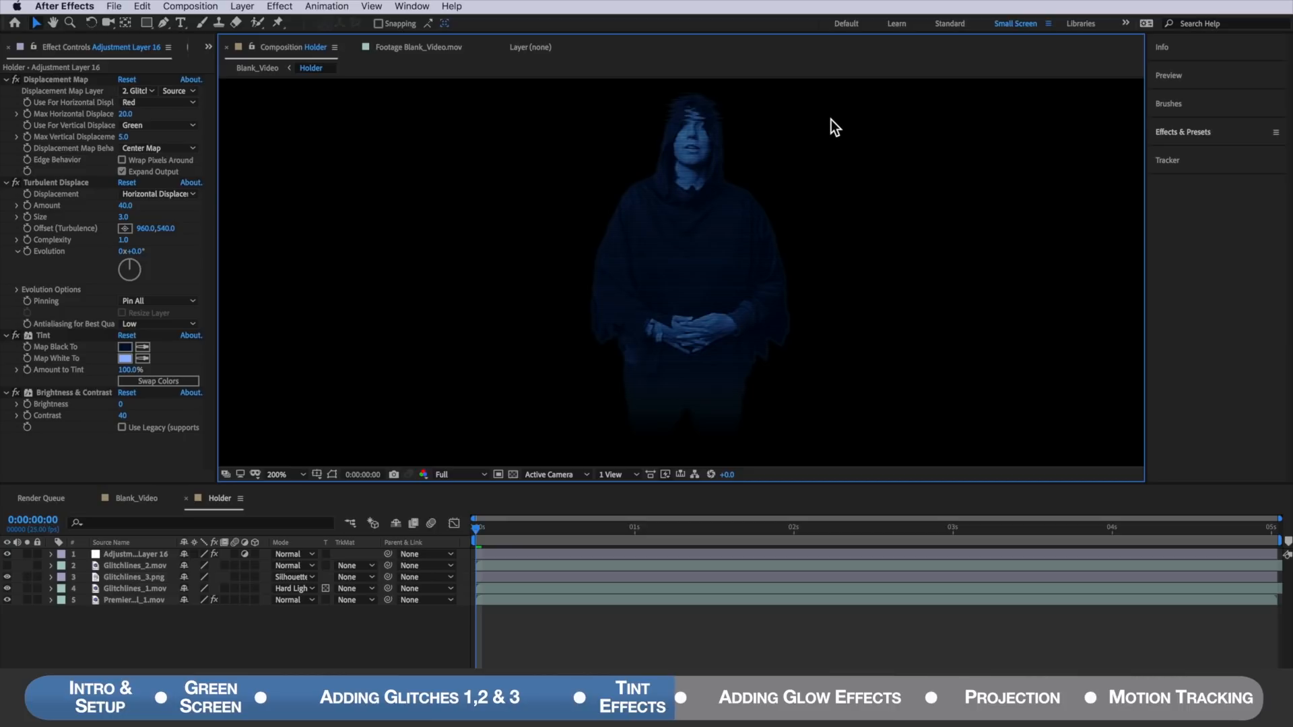
{"action": "mouse_move", "coordinate": [132, 504]}
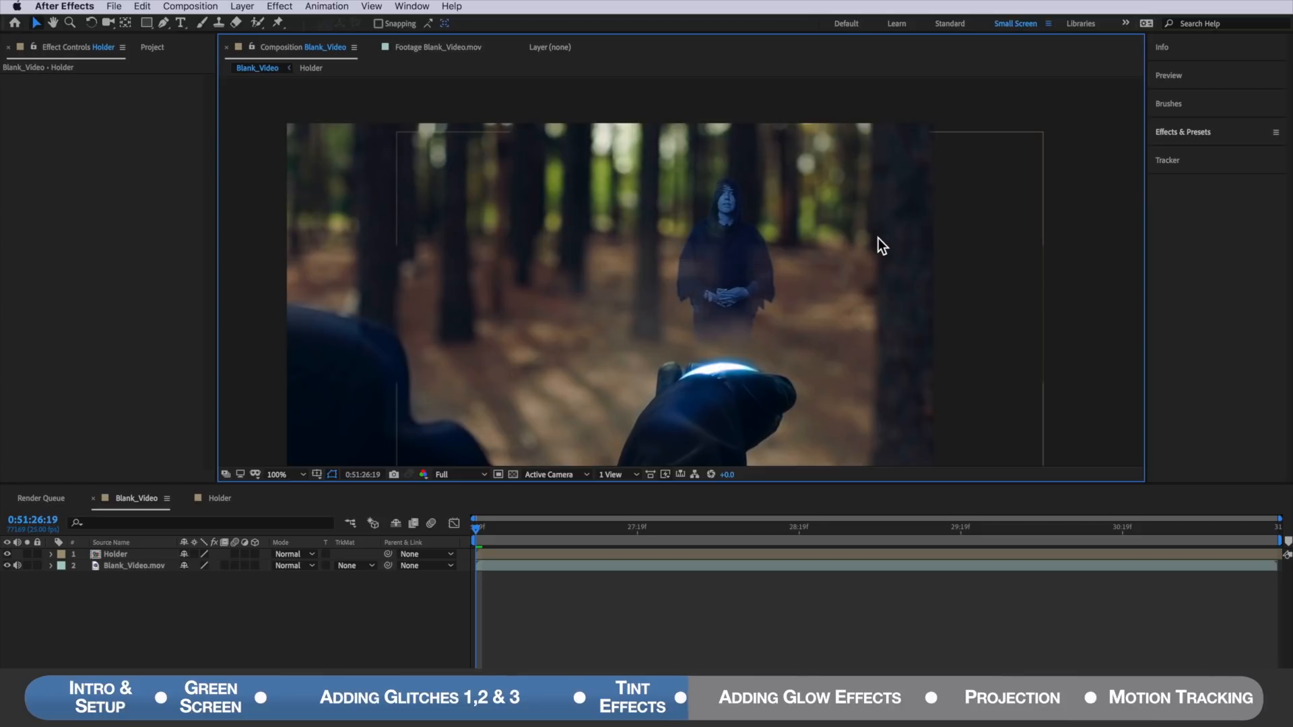
{"action": "mouse_move", "coordinate": [659, 368]}
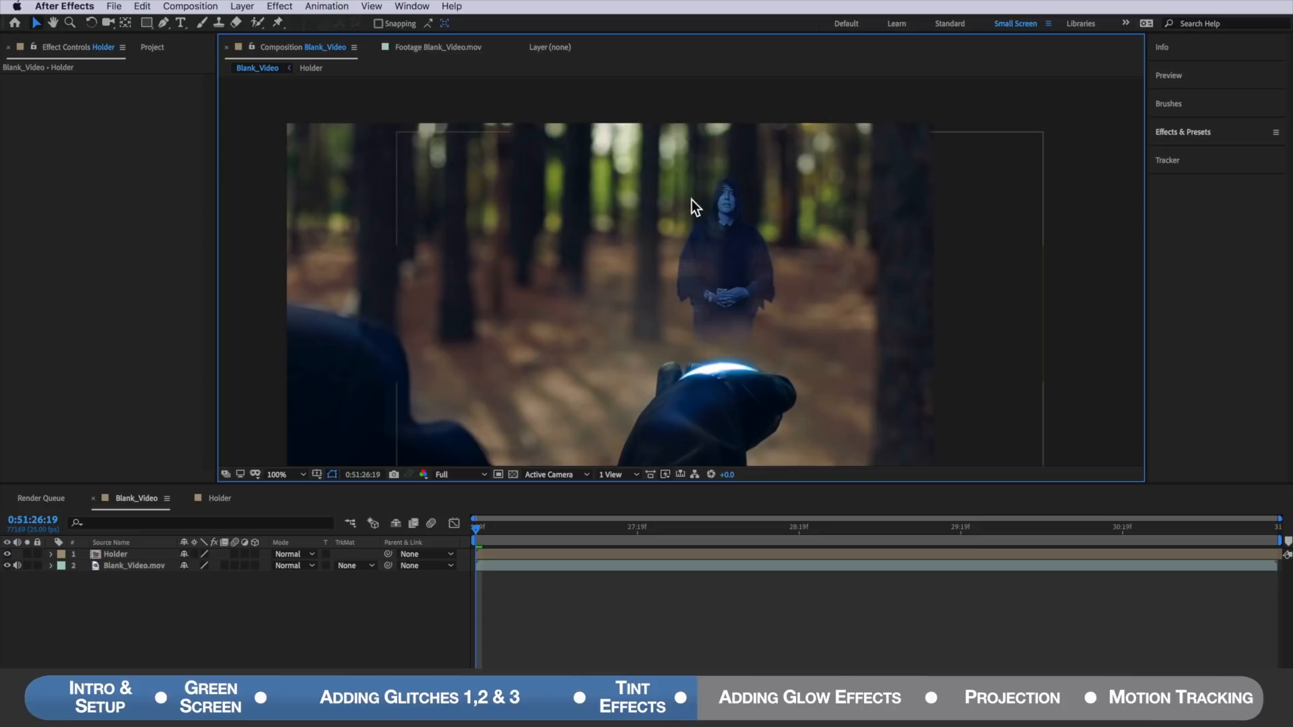
{"action": "mouse_move", "coordinate": [759, 307]}
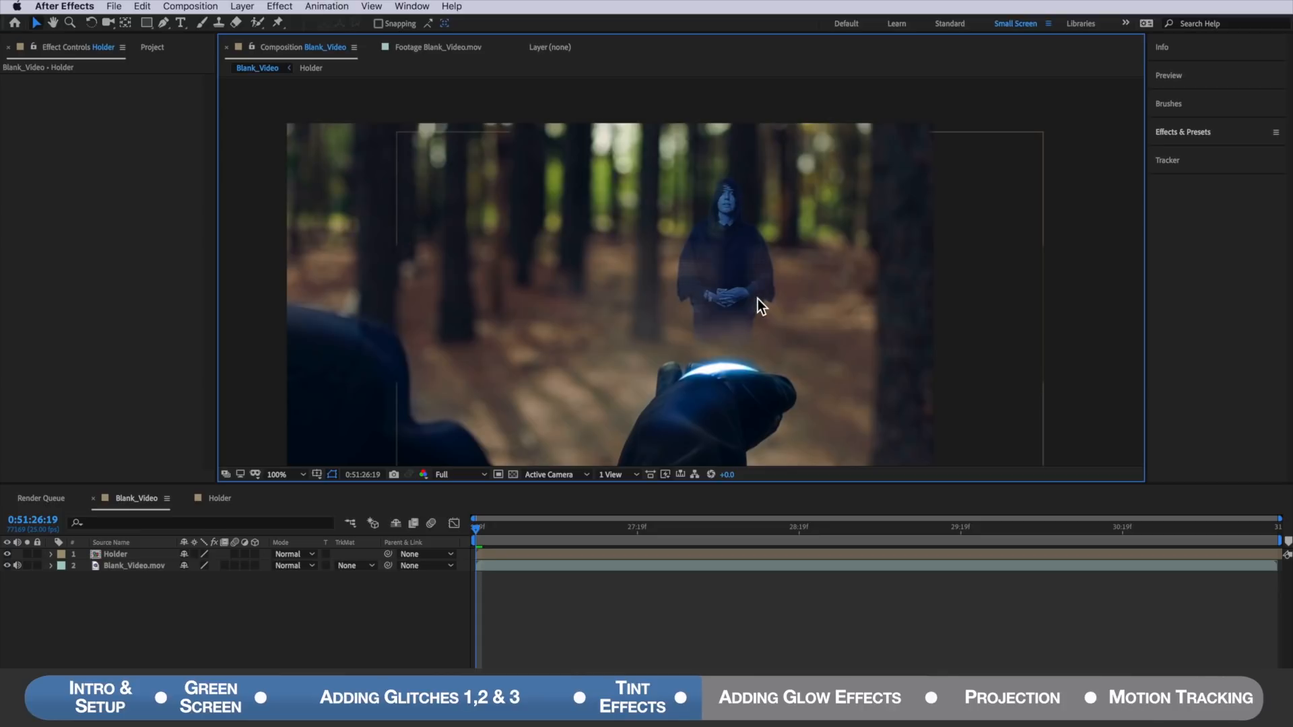
Step: Change the Holder layer's blending mode from Normal to Add in Blank_Video
{"action": "left_click", "coordinate": [114, 554]}
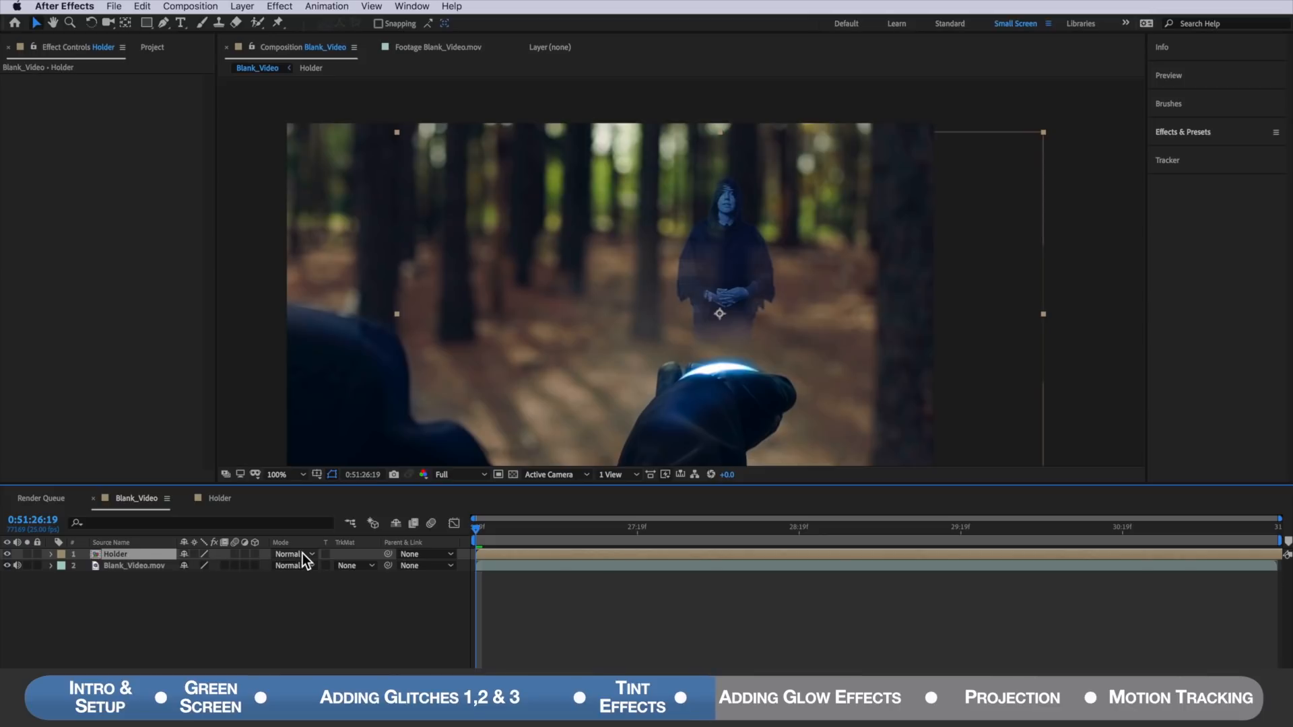
{"action": "left_click", "coordinate": [293, 554]}
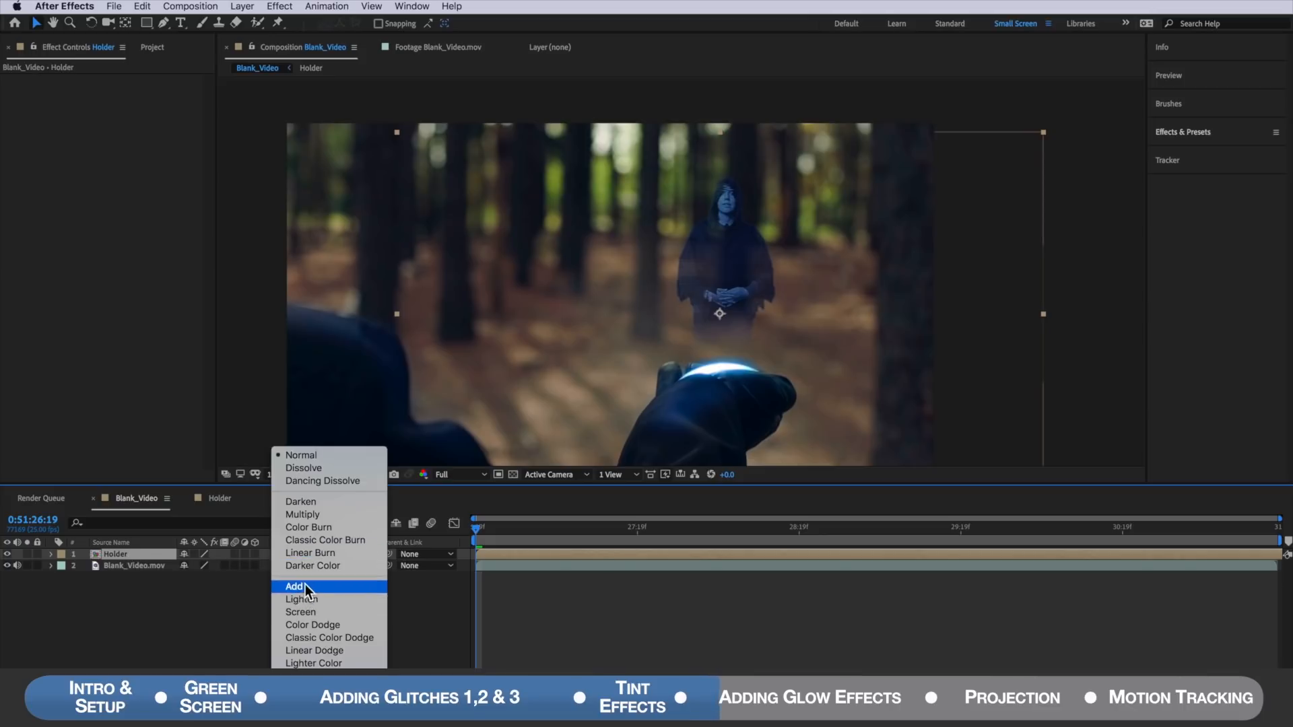
{"action": "left_click", "coordinate": [293, 587]}
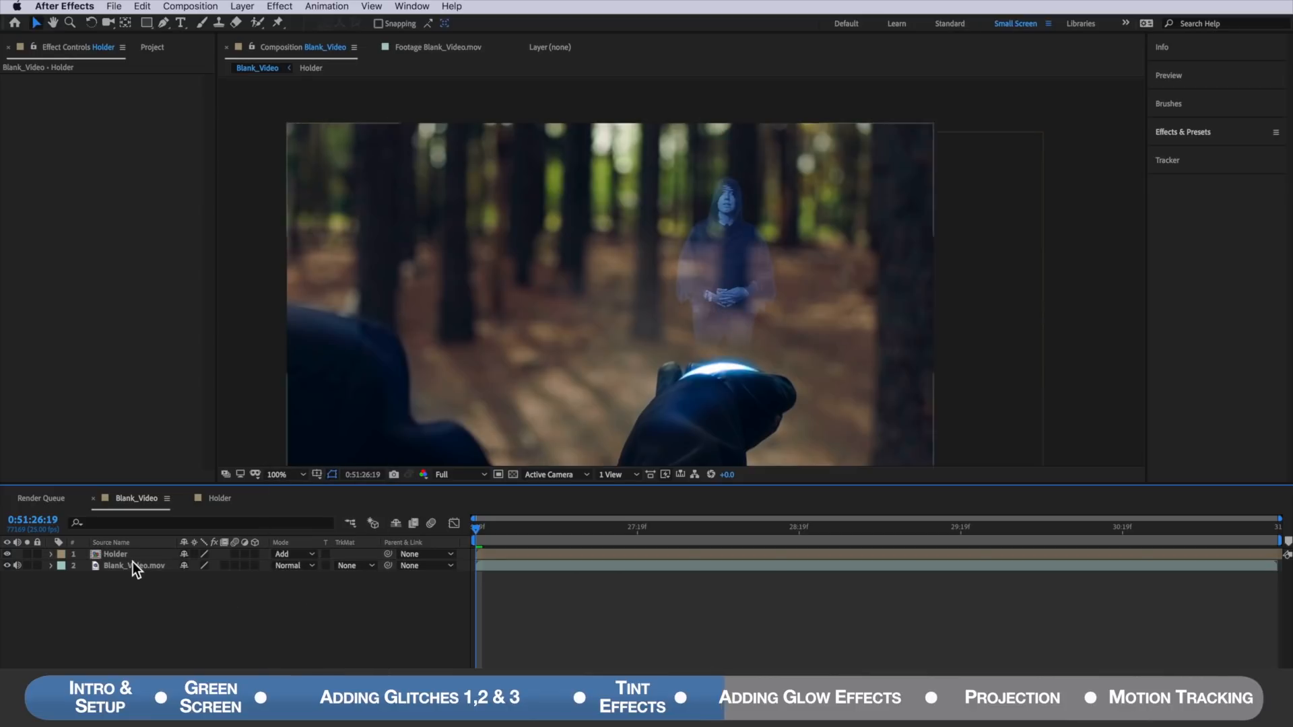
{"action": "type", "text": "contra"}
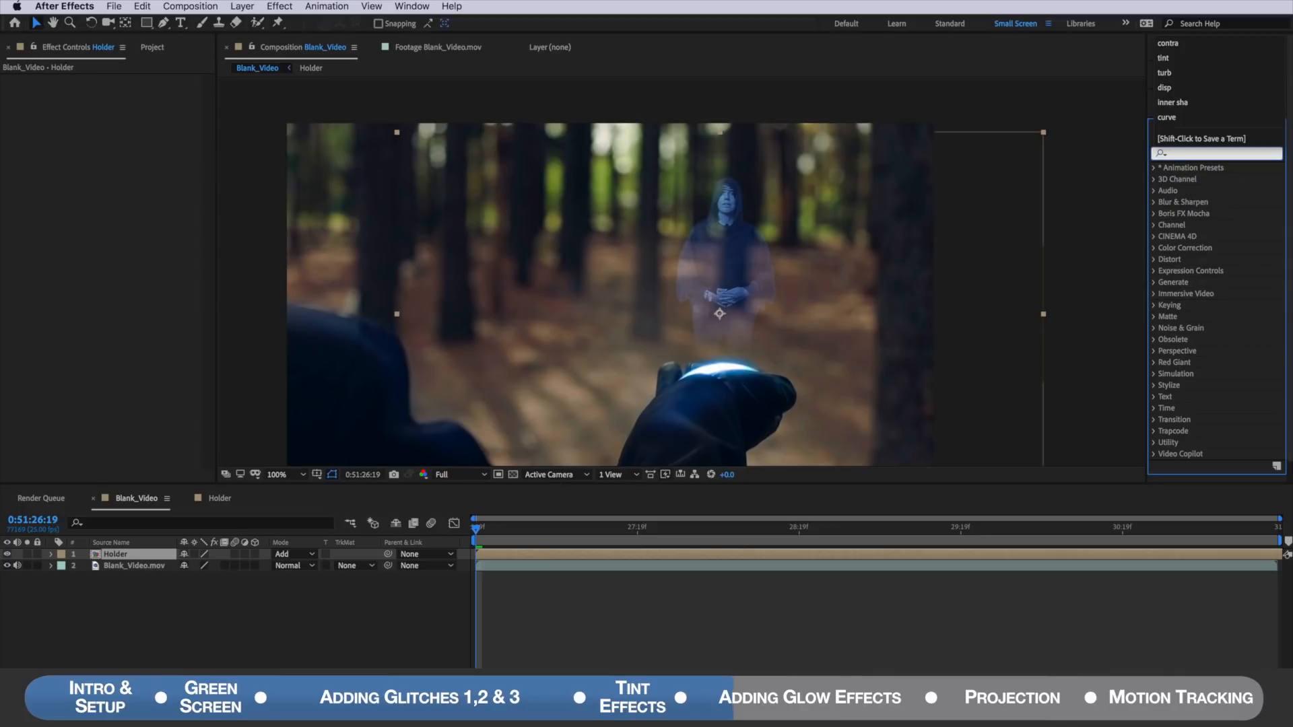
Step: Search 'cur' and apply Curves to the Holder layer with a steep S-curve
{"action": "type", "text": "cur"}
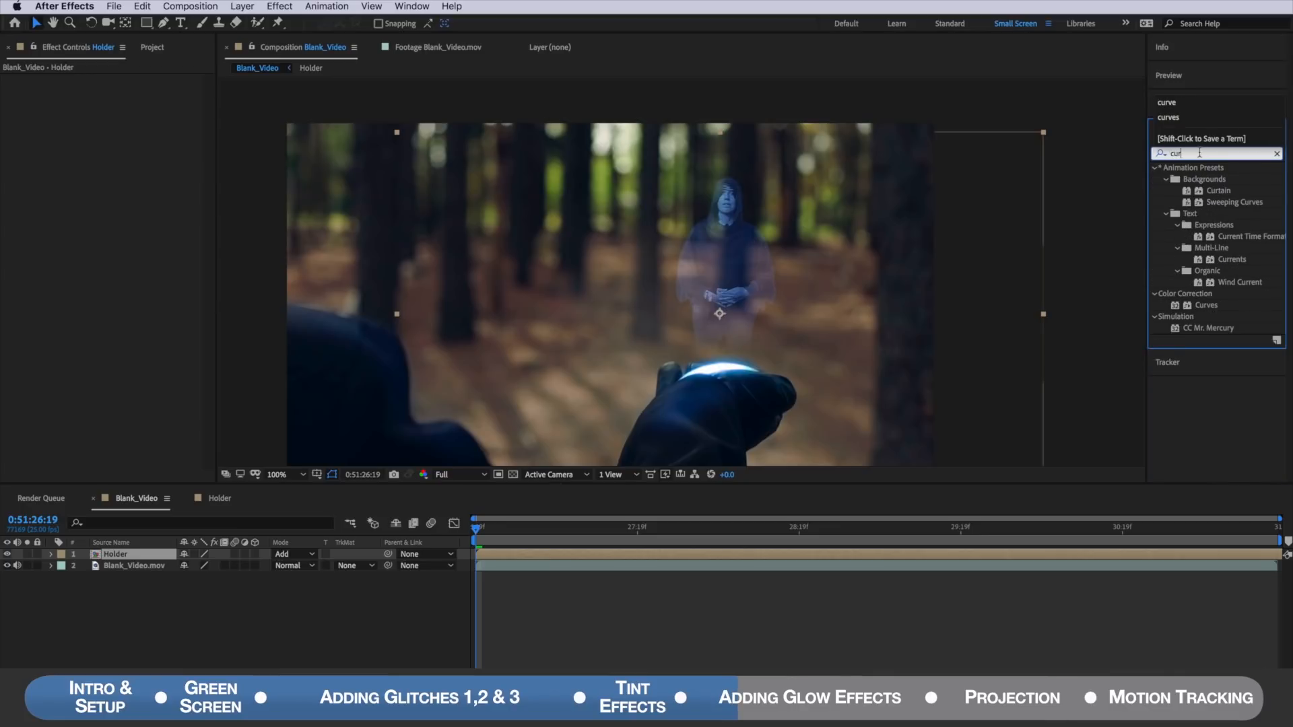
{"action": "left_click_drag", "start_coordinate": [1206, 304], "coordinate": [798, 329]}
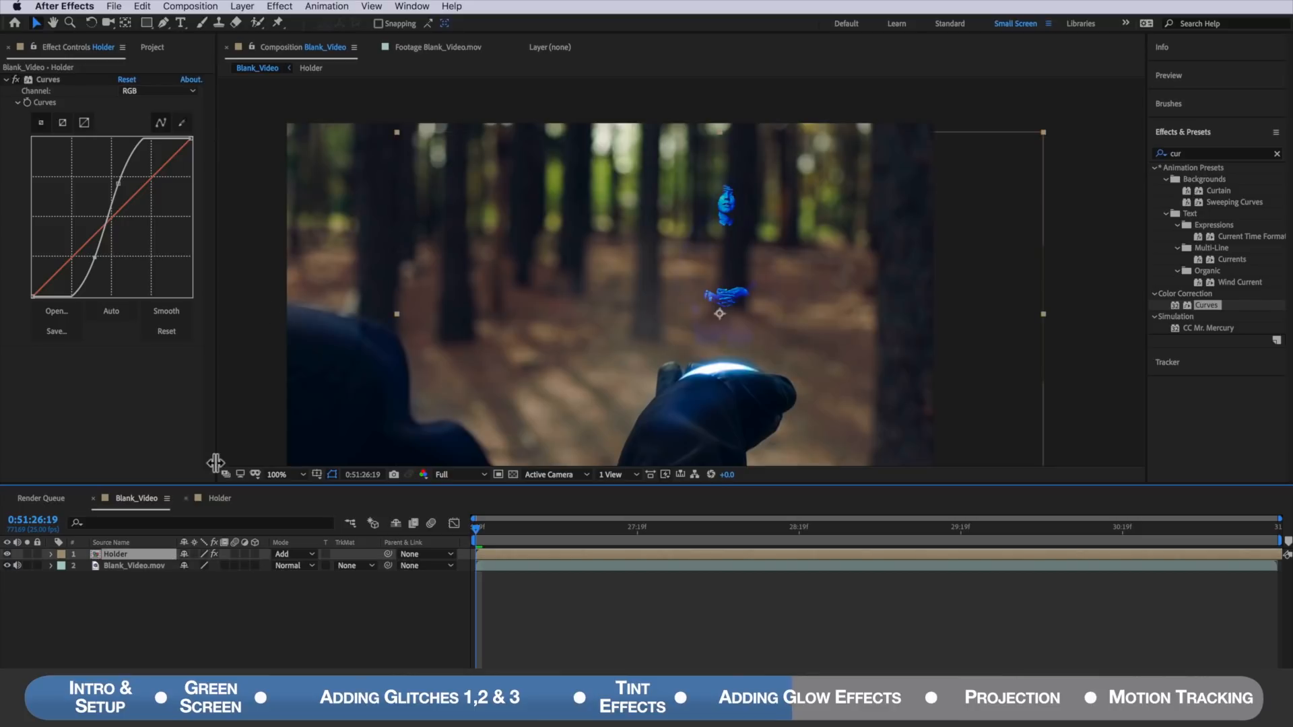
Step: Duplicate the Holder layer and apply Glow to the top copy
{"action": "left_click", "coordinate": [140, 6]}
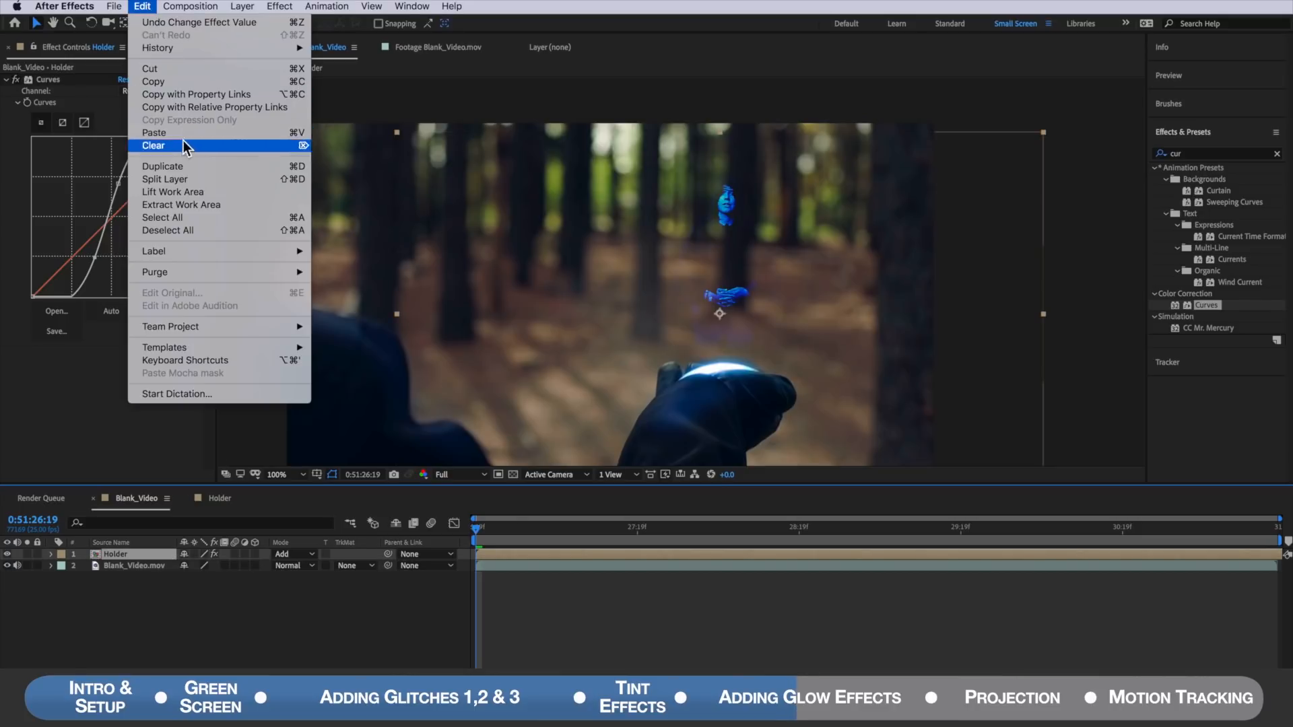
{"action": "left_click", "coordinate": [162, 166]}
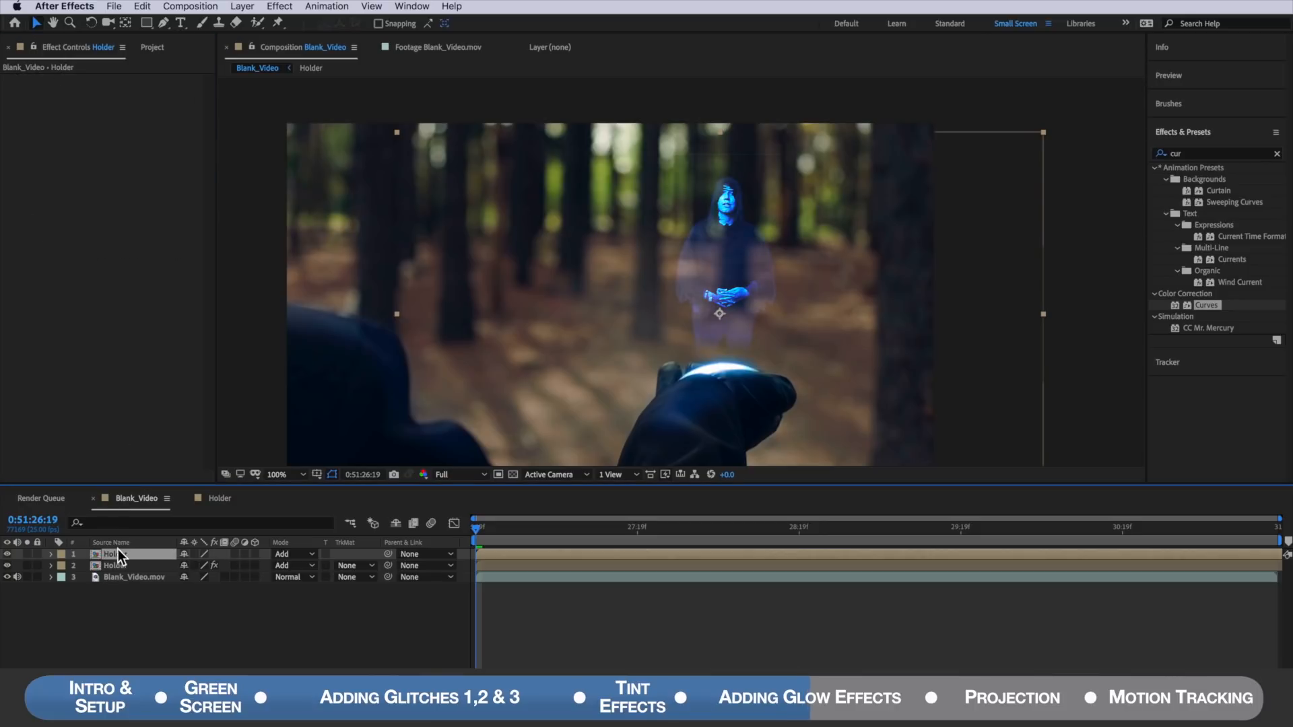
{"action": "type", "text": "glow"}
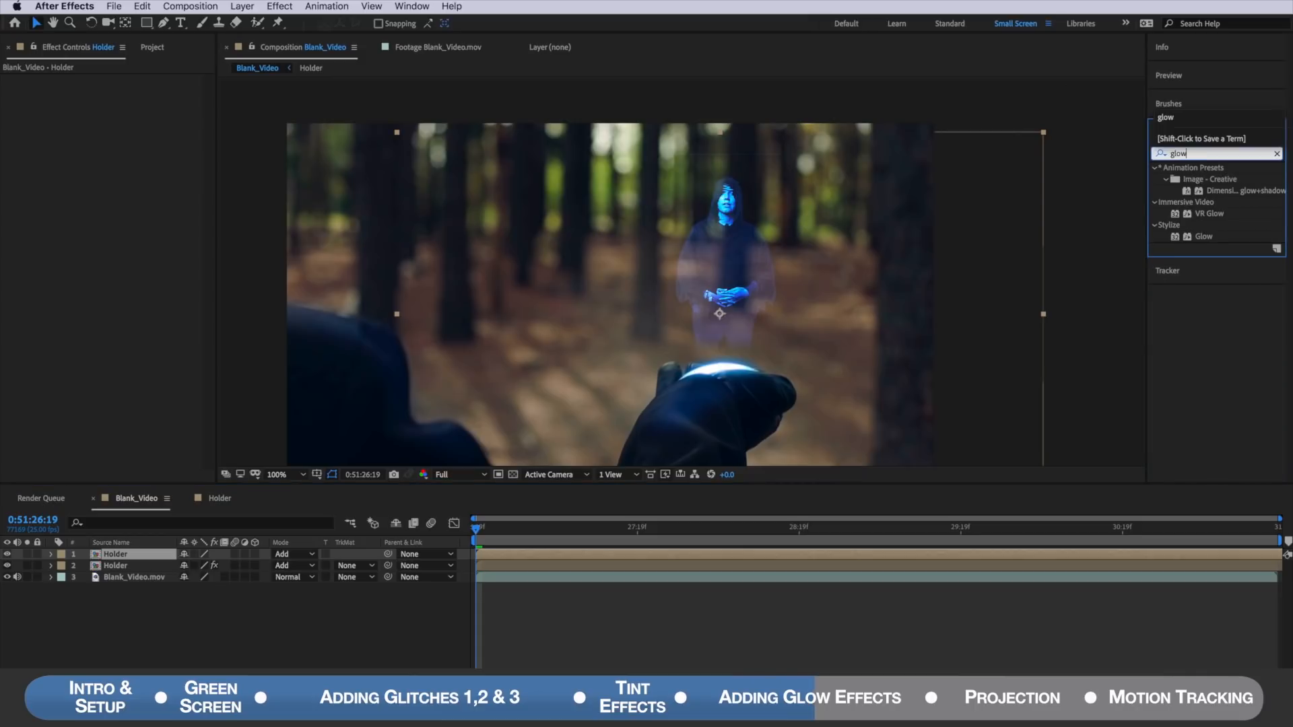
{"action": "left_click", "coordinate": [1203, 236]}
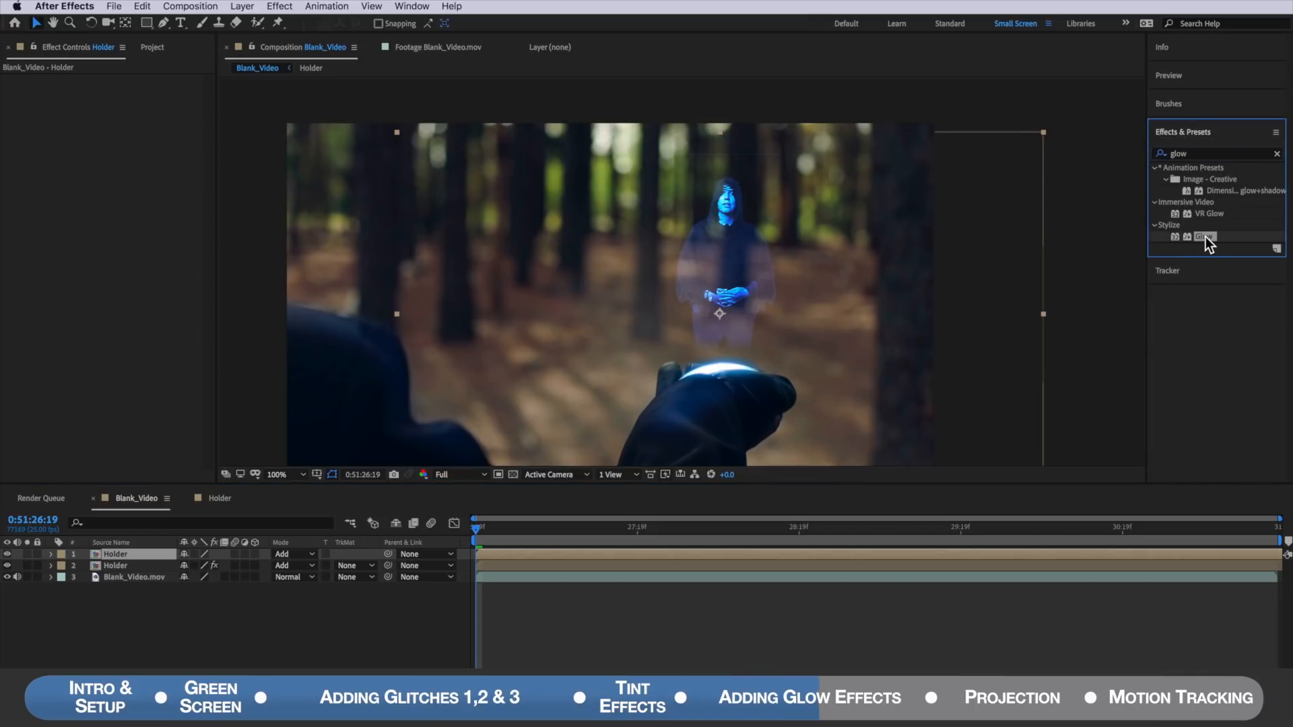
{"action": "double_click", "coordinate": [1204, 236]}
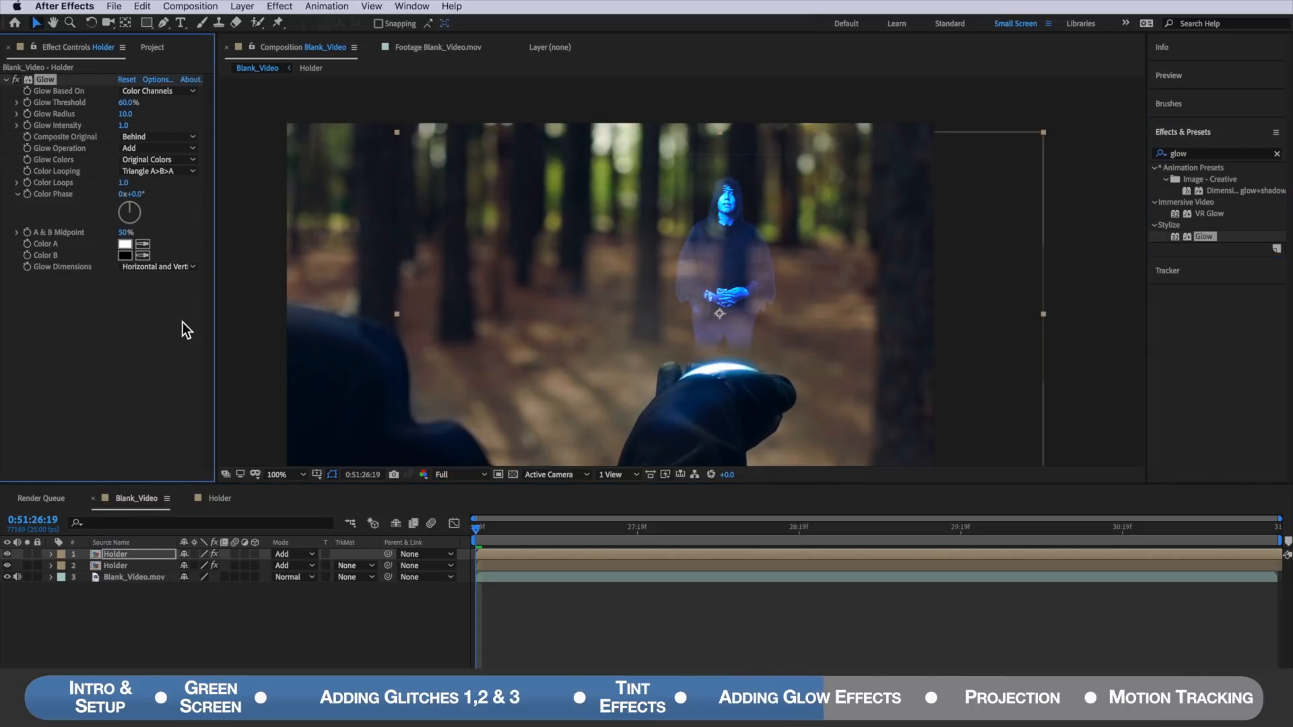
{"action": "mouse_move", "coordinate": [640, 216]}
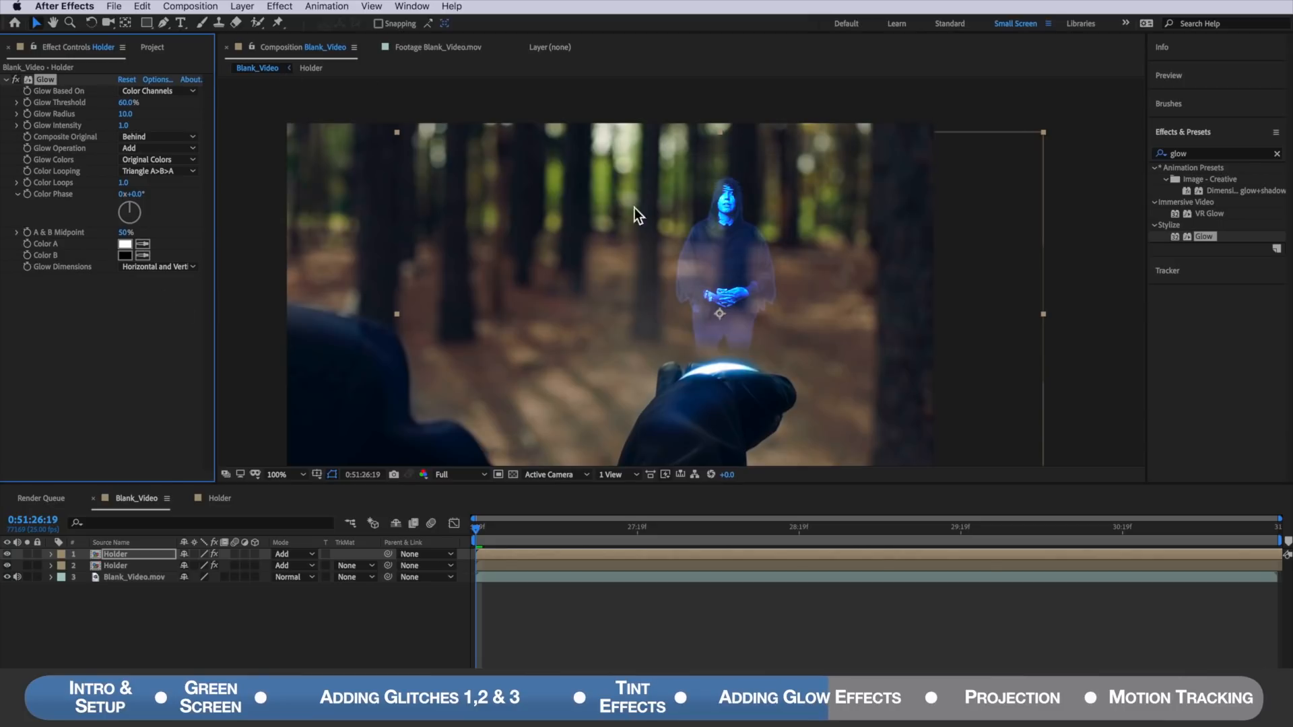
{"action": "mouse_move", "coordinate": [715, 345]}
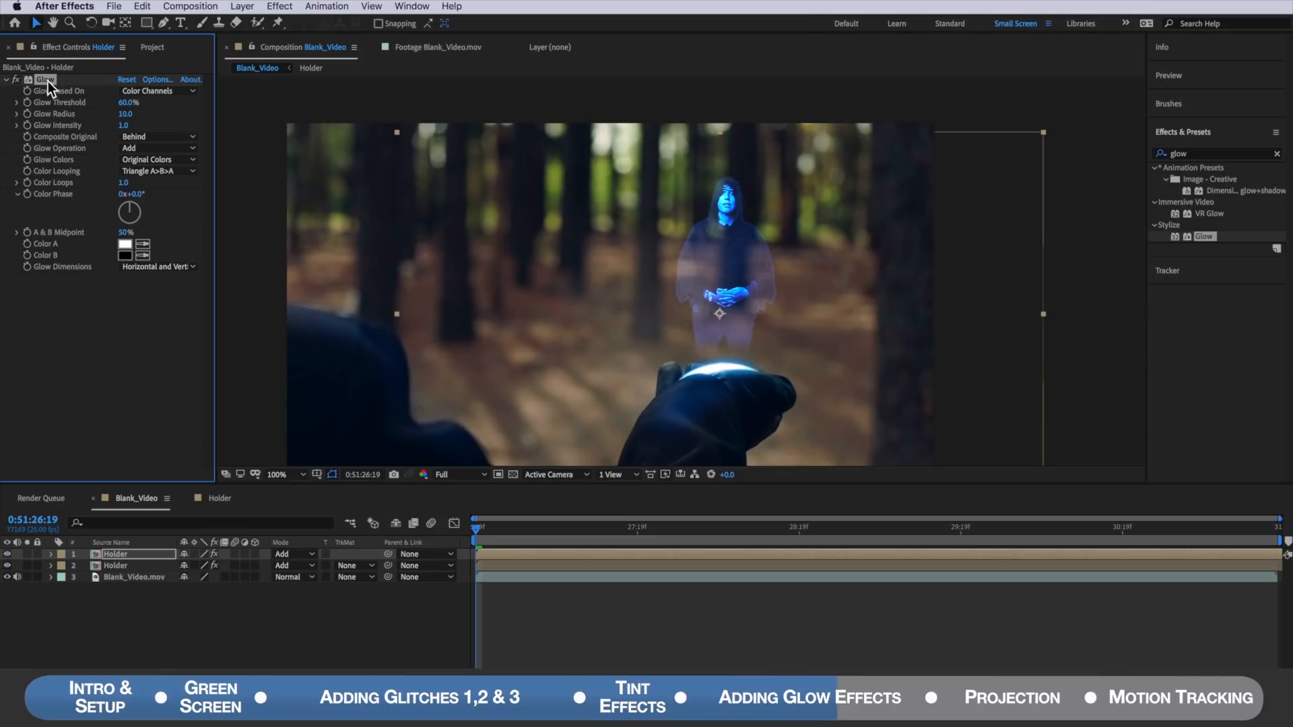
Step: Lower the Glow threshold, set radius 80, and composite the original on top
{"action": "left_click_drag", "start_coordinate": [128, 102], "coordinate": [121, 102]}
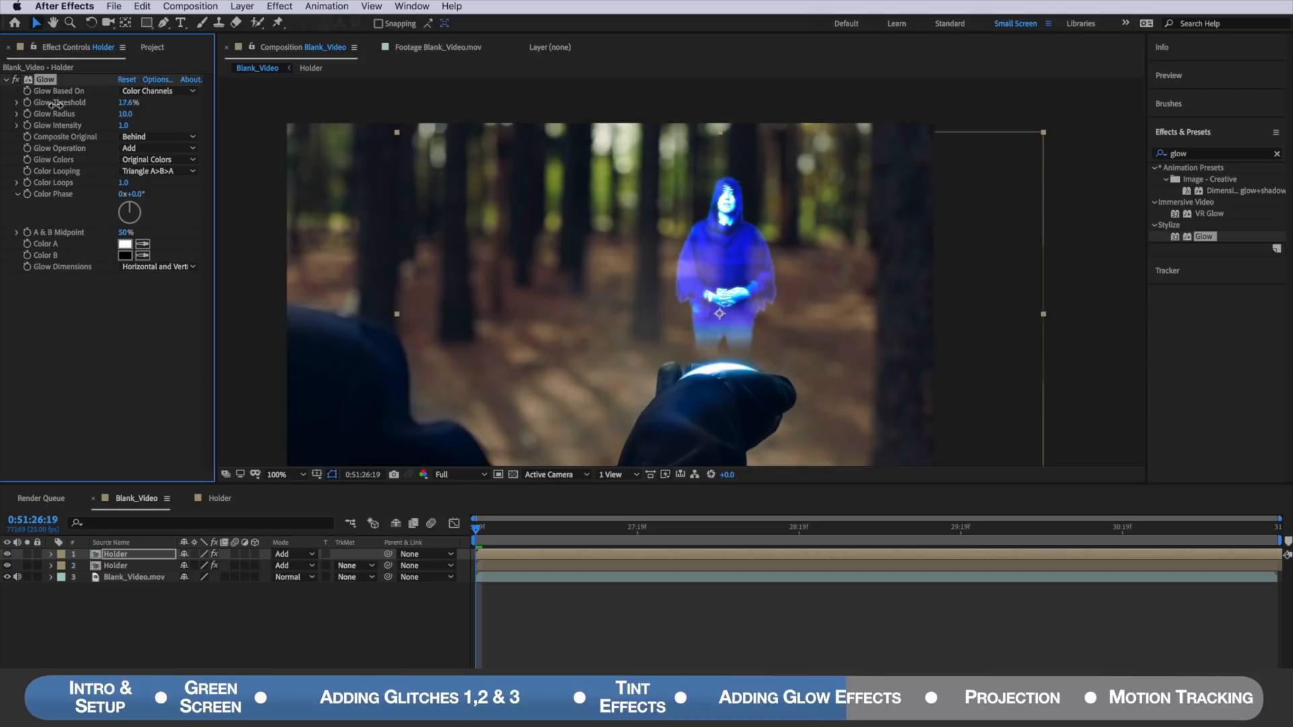
{"action": "left_click_drag", "start_coordinate": [132, 102], "coordinate": [115, 102]}
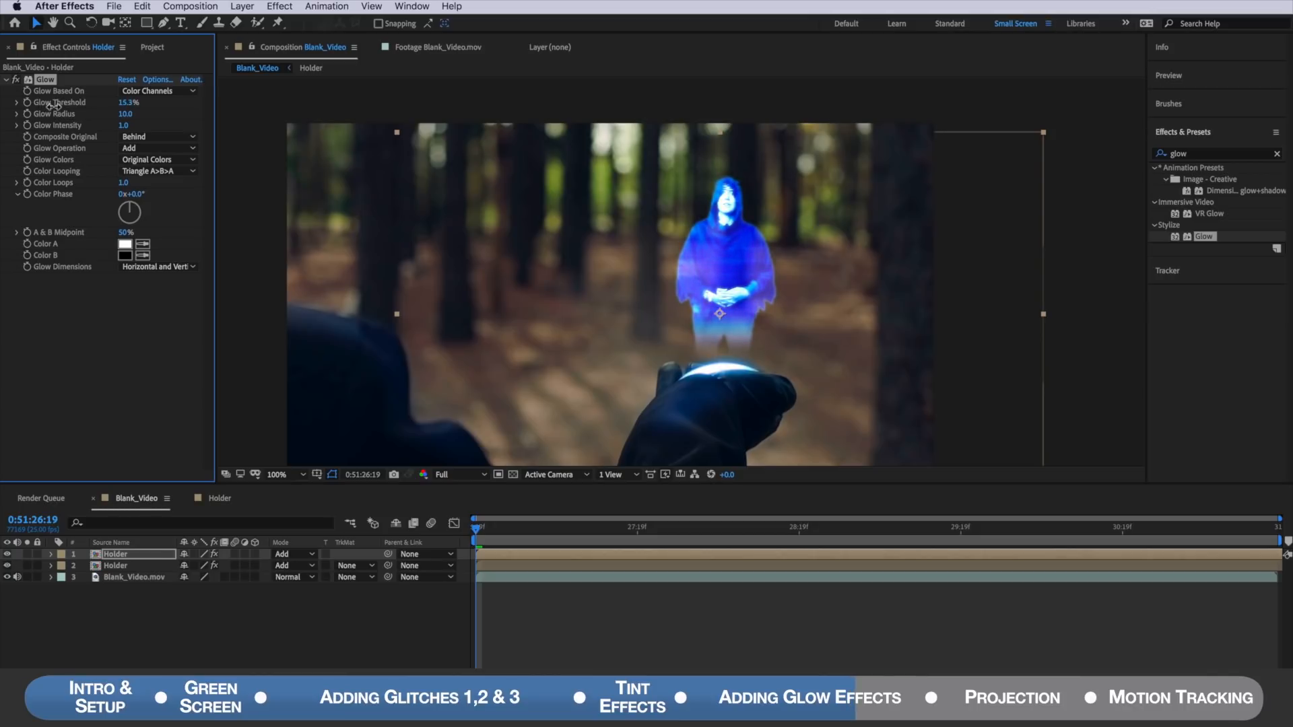
{"action": "mouse_move", "coordinate": [625, 217]}
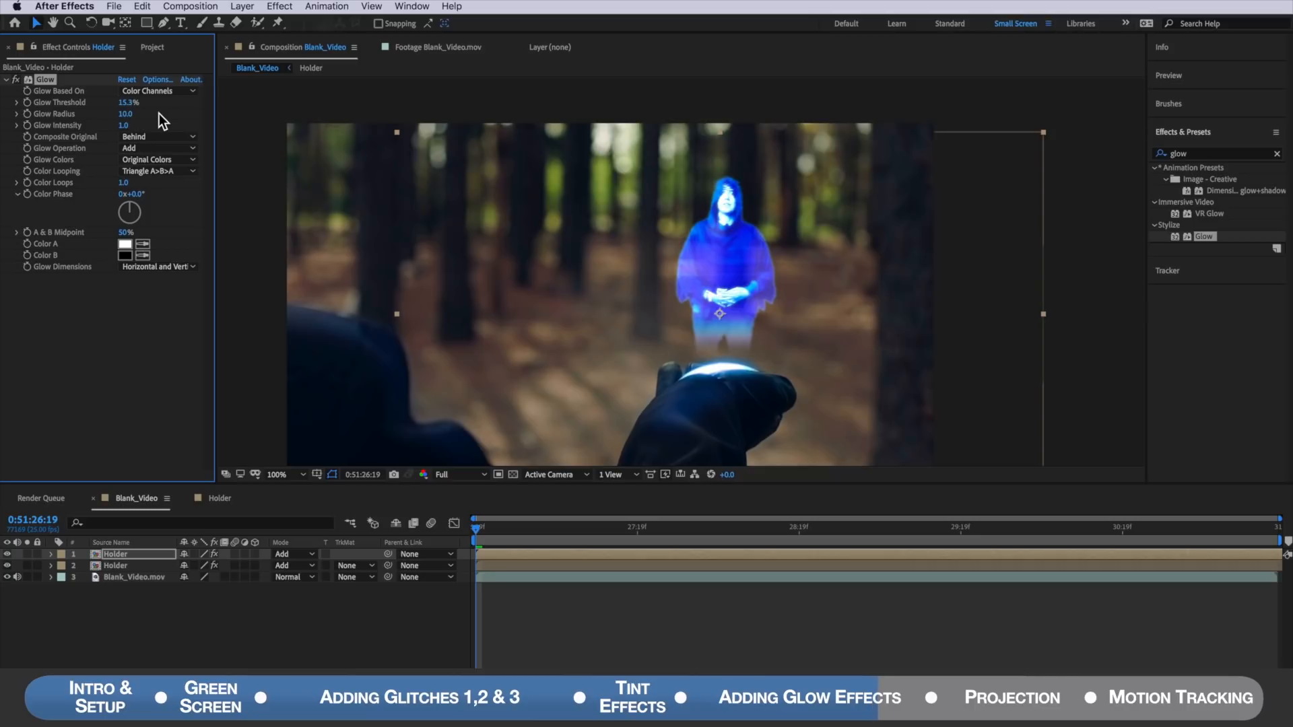
{"action": "left_click", "coordinate": [126, 114]}
{"action": "type", "text": "80"}
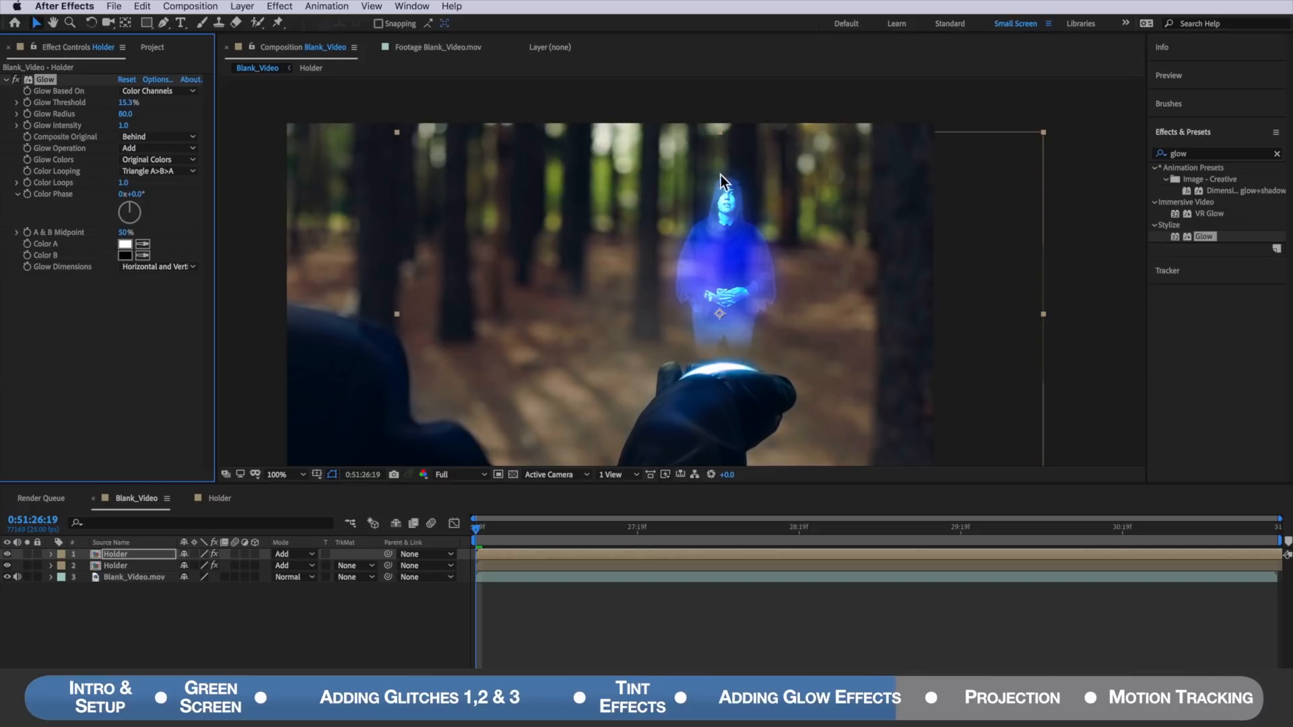
{"action": "mouse_move", "coordinate": [734, 183]}
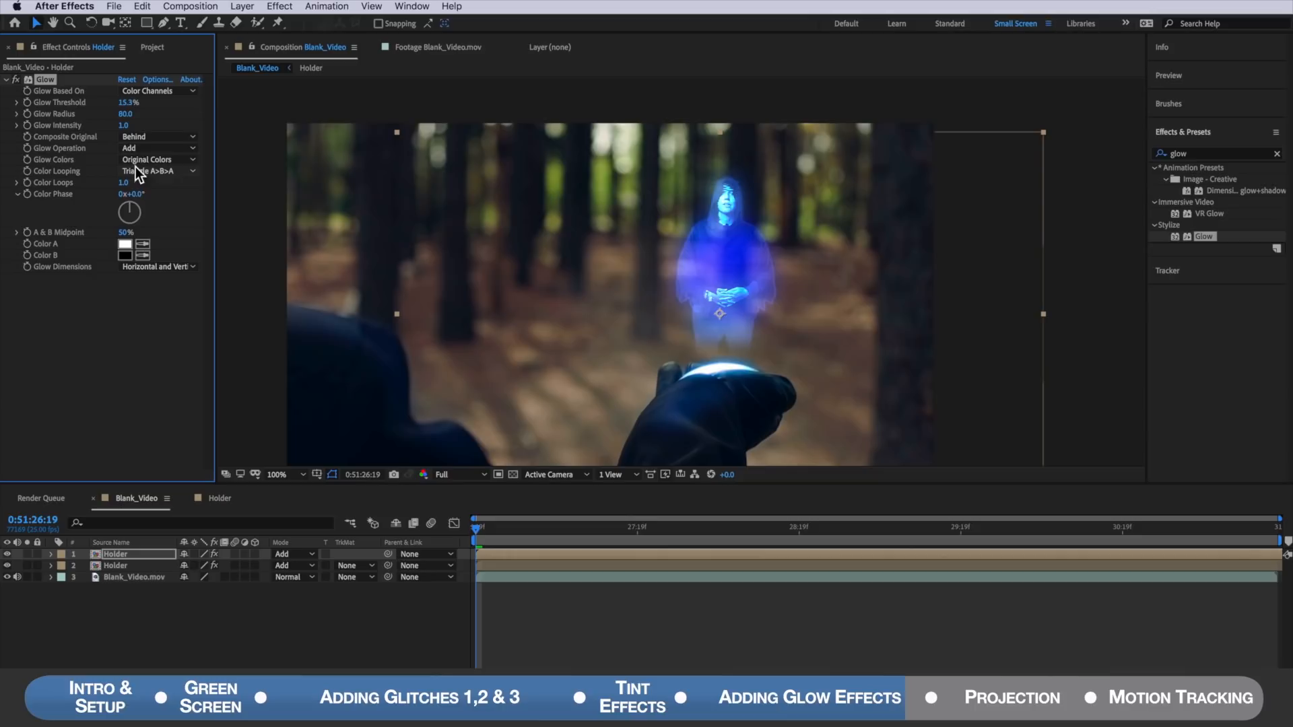
{"action": "left_click", "coordinate": [157, 147]}
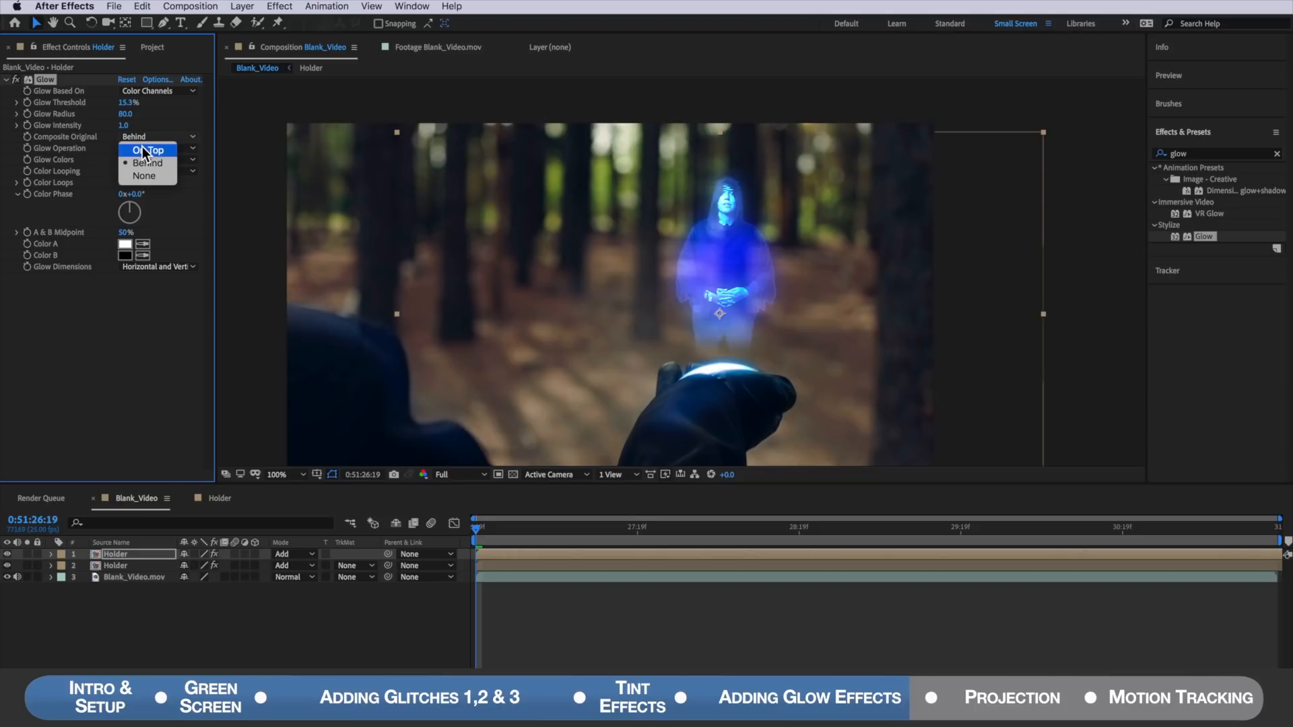
{"action": "left_click", "coordinate": [150, 149]}
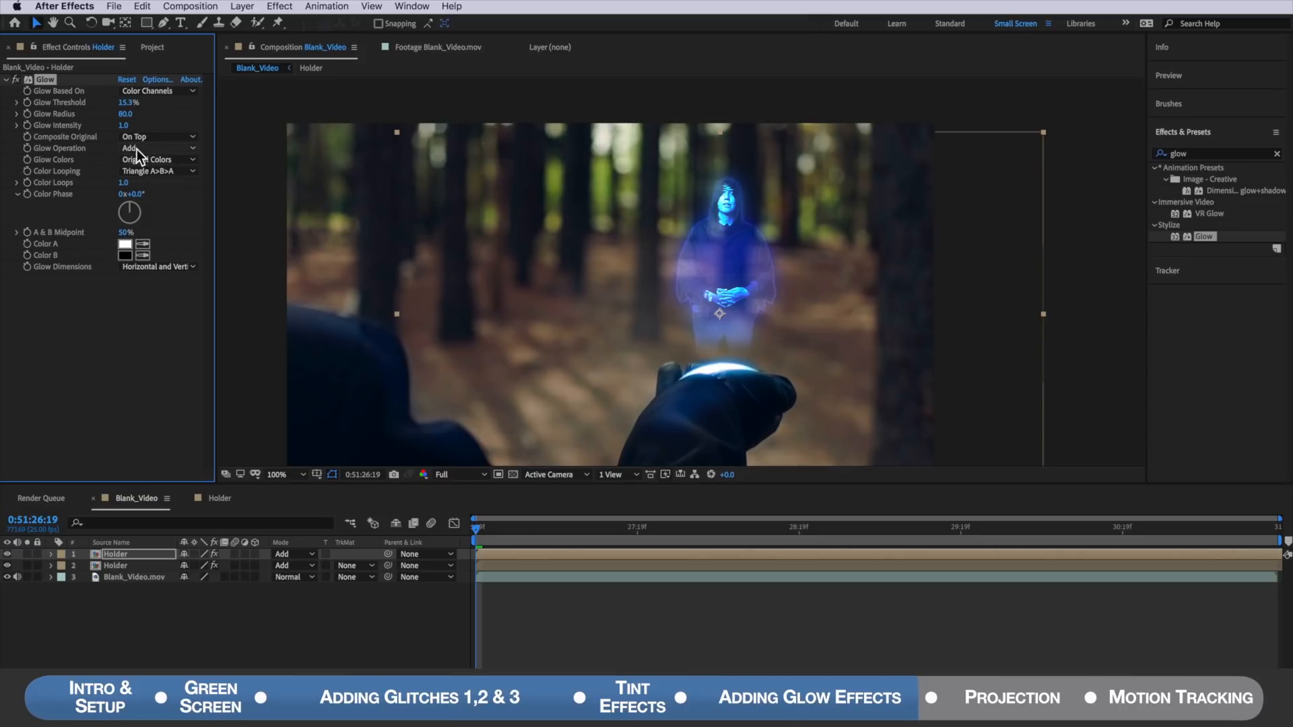
{"action": "left_click", "coordinate": [157, 147]}
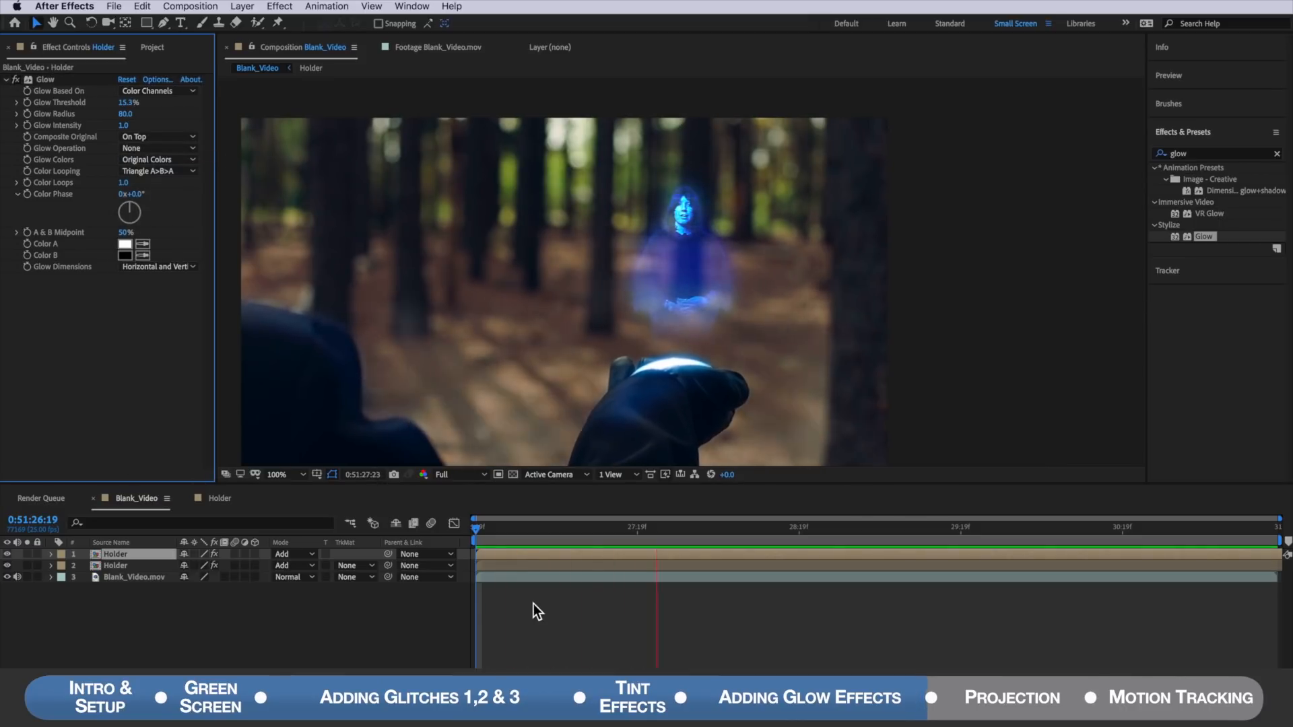
{"action": "left_click", "coordinate": [1018, 526]}
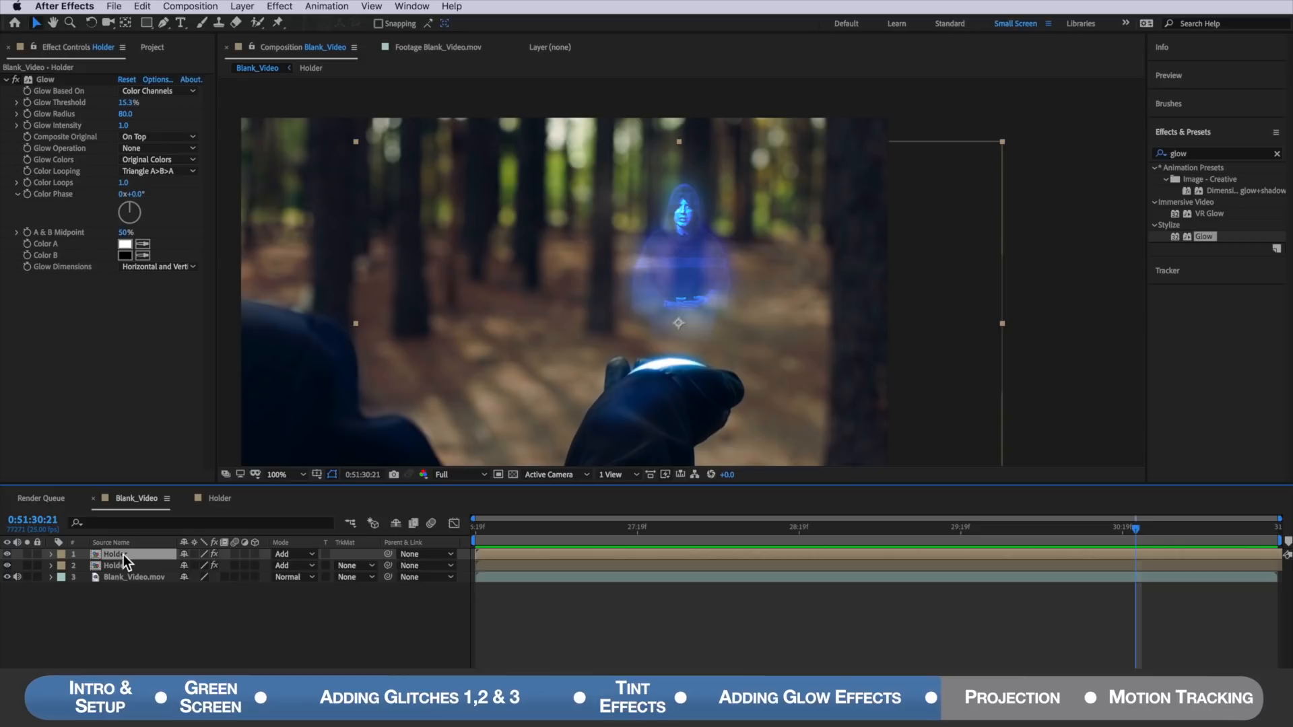
Step: Duplicate the top Holder layer and add radial blur and Brightness & Contrast effects
{"action": "left_click", "coordinate": [141, 7]}
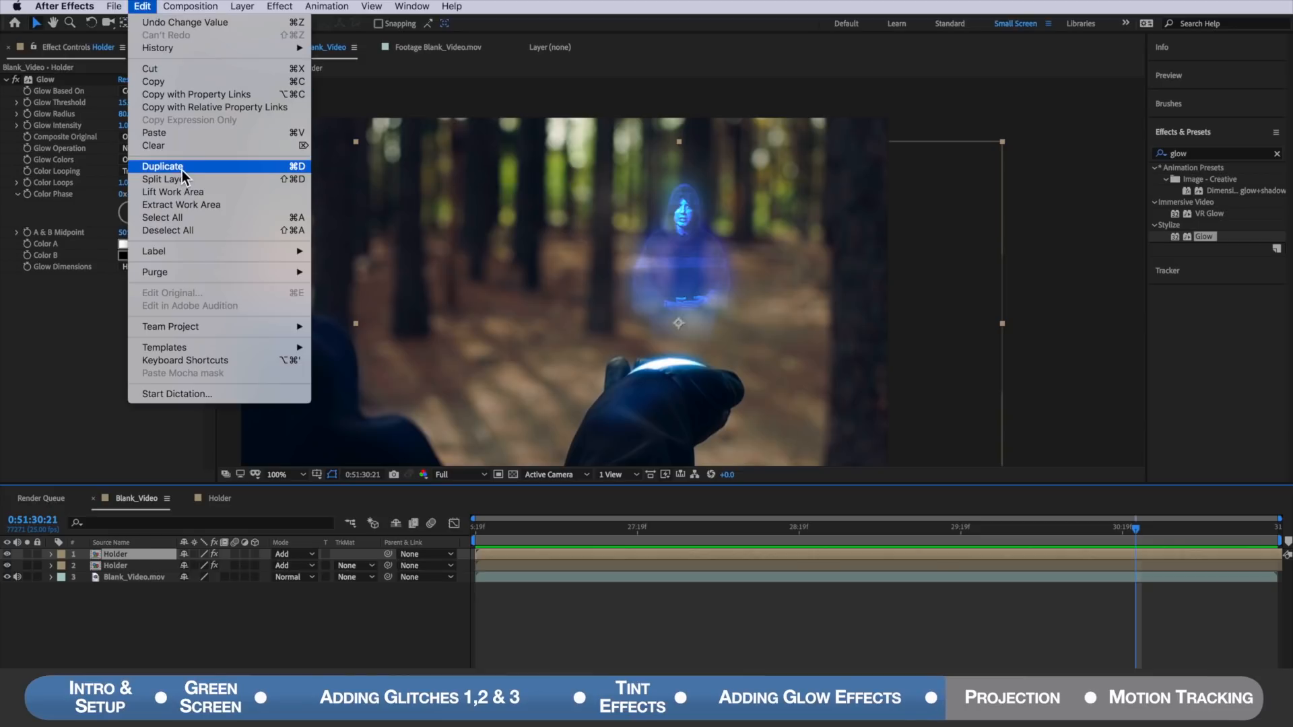
{"action": "left_click", "coordinate": [163, 165]}
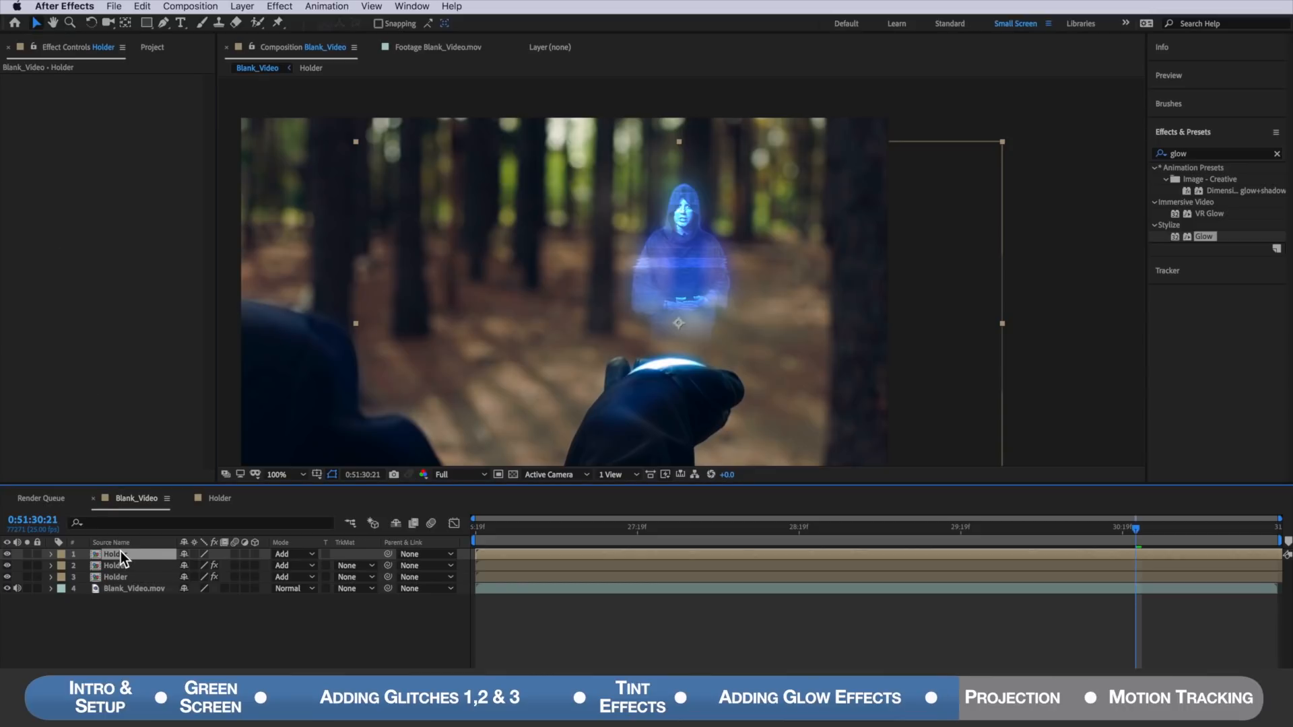
{"action": "left_click", "coordinate": [1212, 154]}
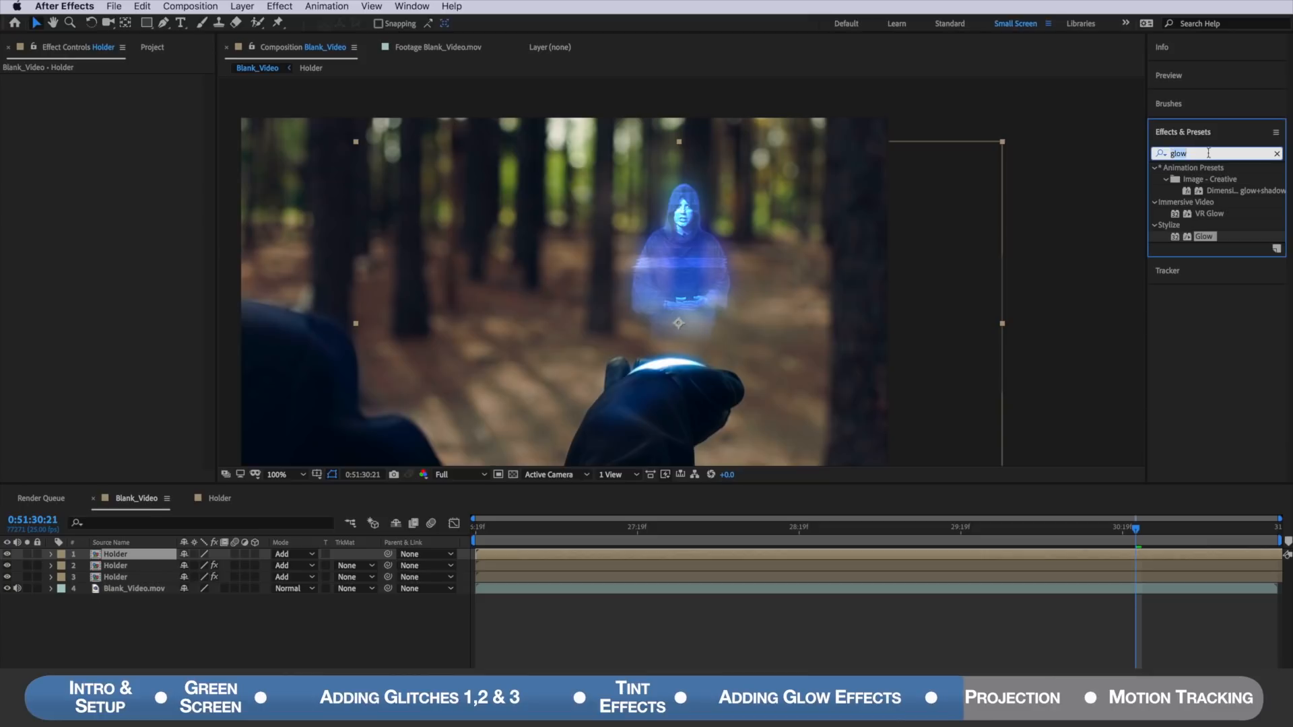
{"action": "type", "text": "radial"}
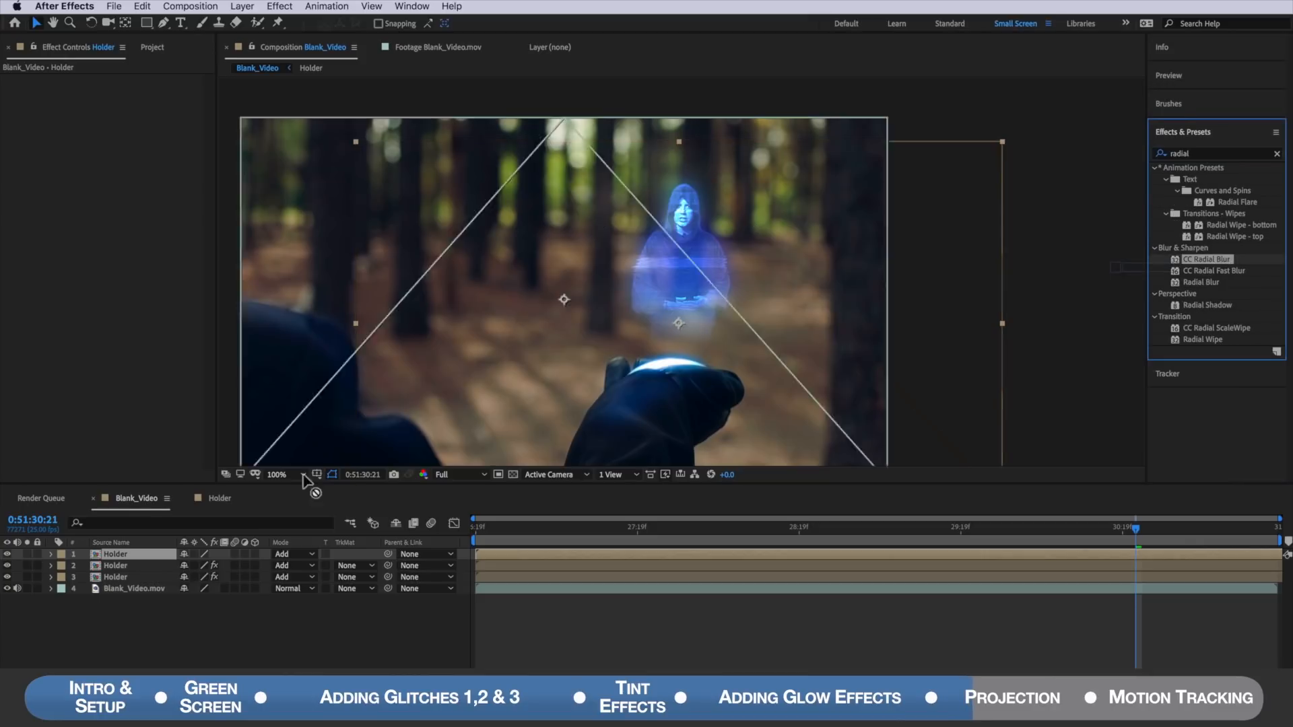
{"action": "type", "text": "bright"}
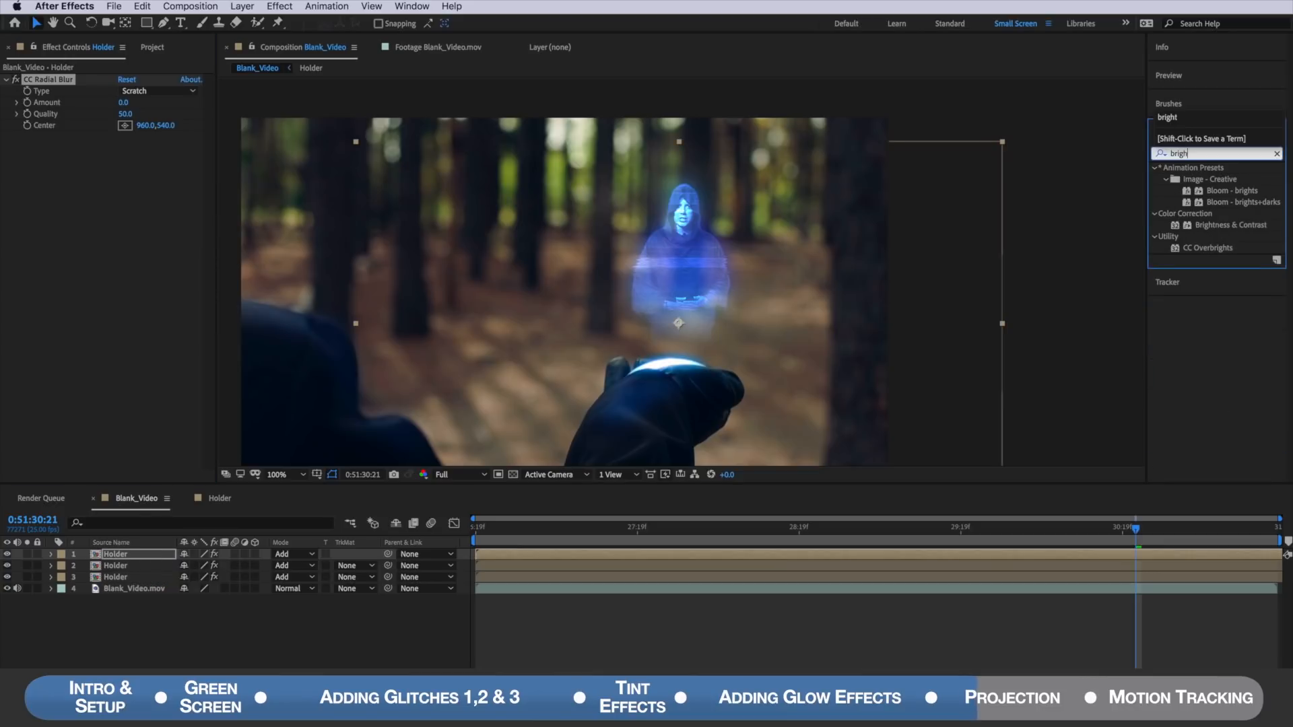
{"action": "left_click_drag", "start_coordinate": [1230, 224], "coordinate": [400, 228]}
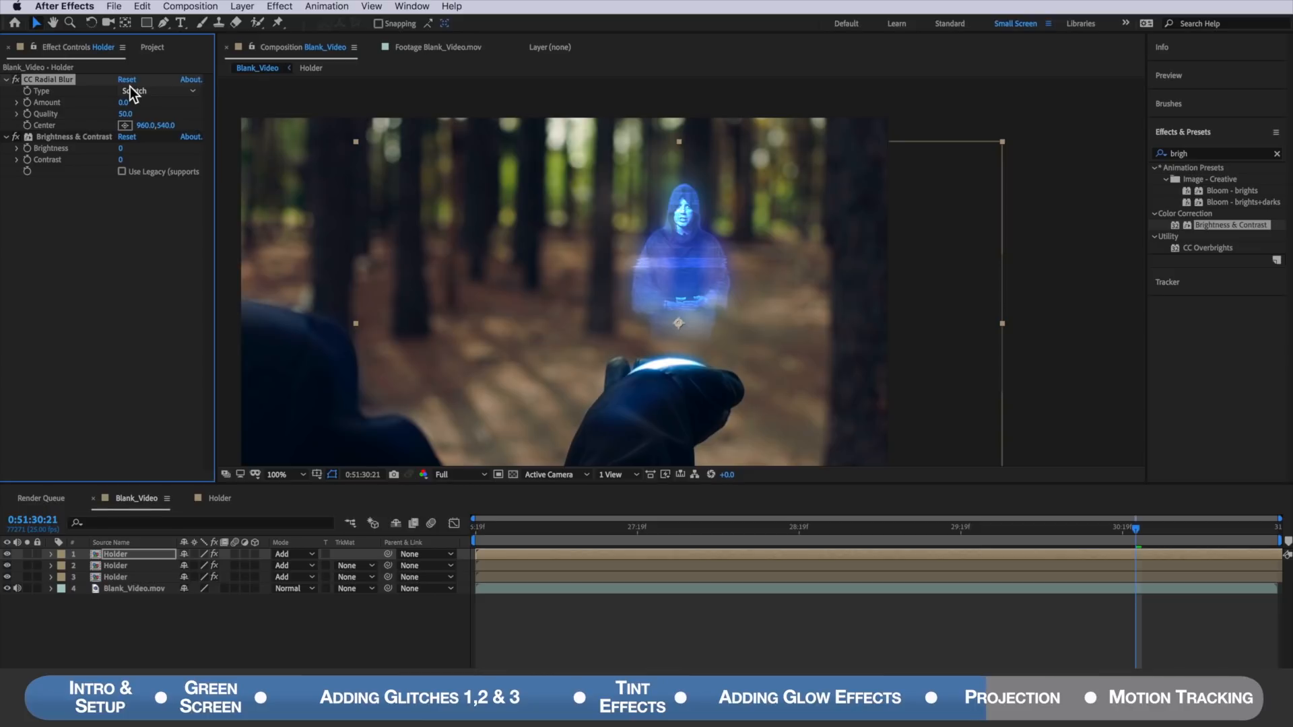
Step: Set the radial blur to Fading Zoom centred on the device, and enter 150
{"action": "left_click", "coordinate": [157, 91]}
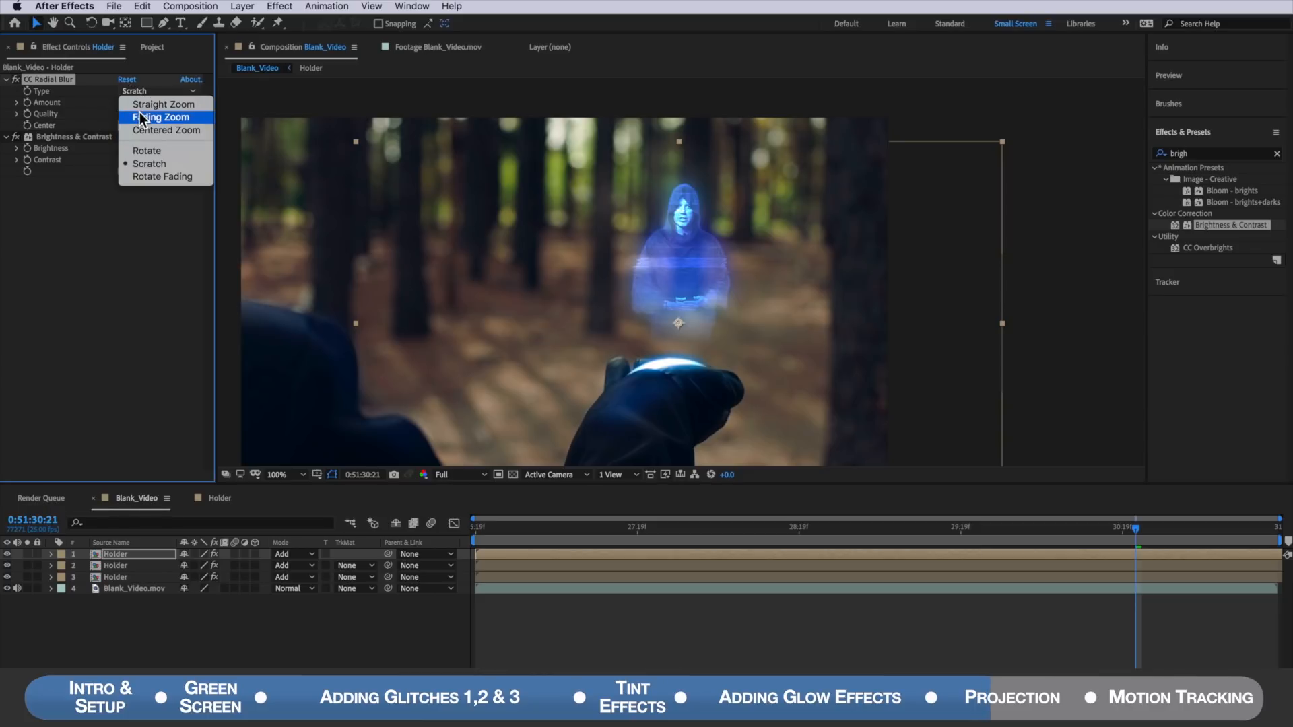
{"action": "left_click", "coordinate": [161, 116]}
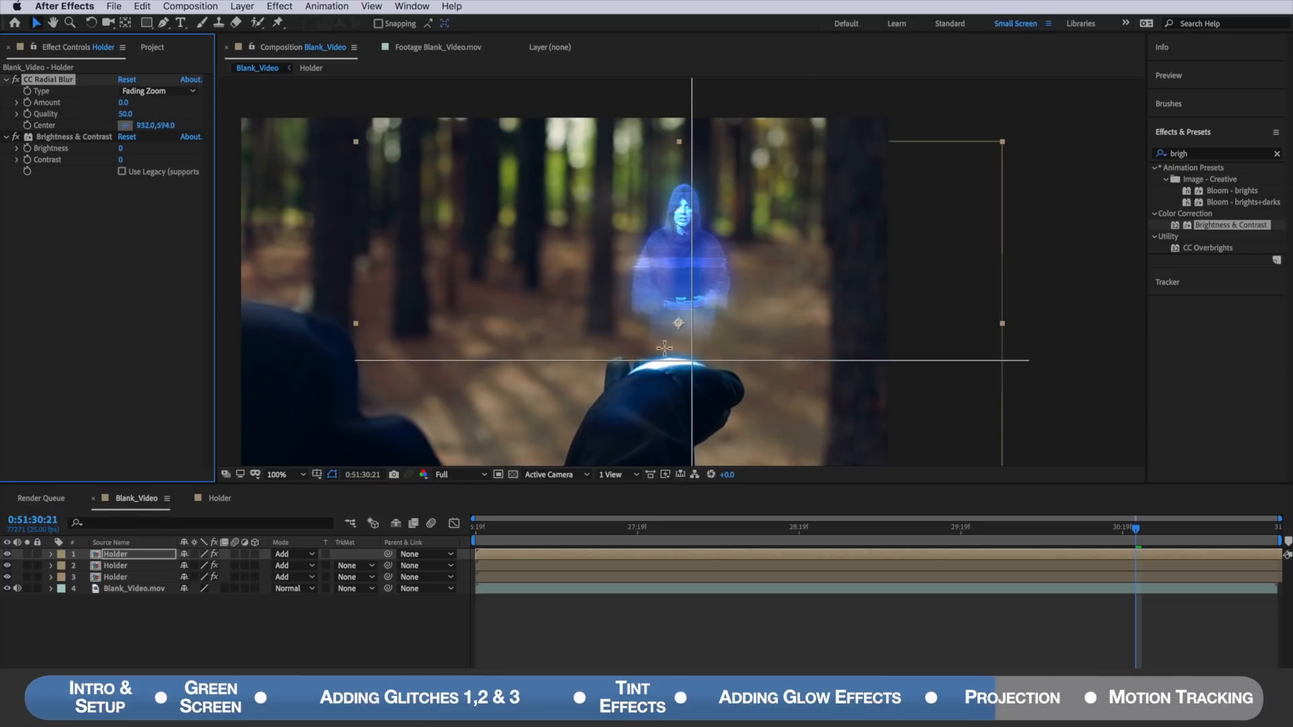
{"action": "left_click_drag", "start_coordinate": [664, 347], "coordinate": [676, 449]}
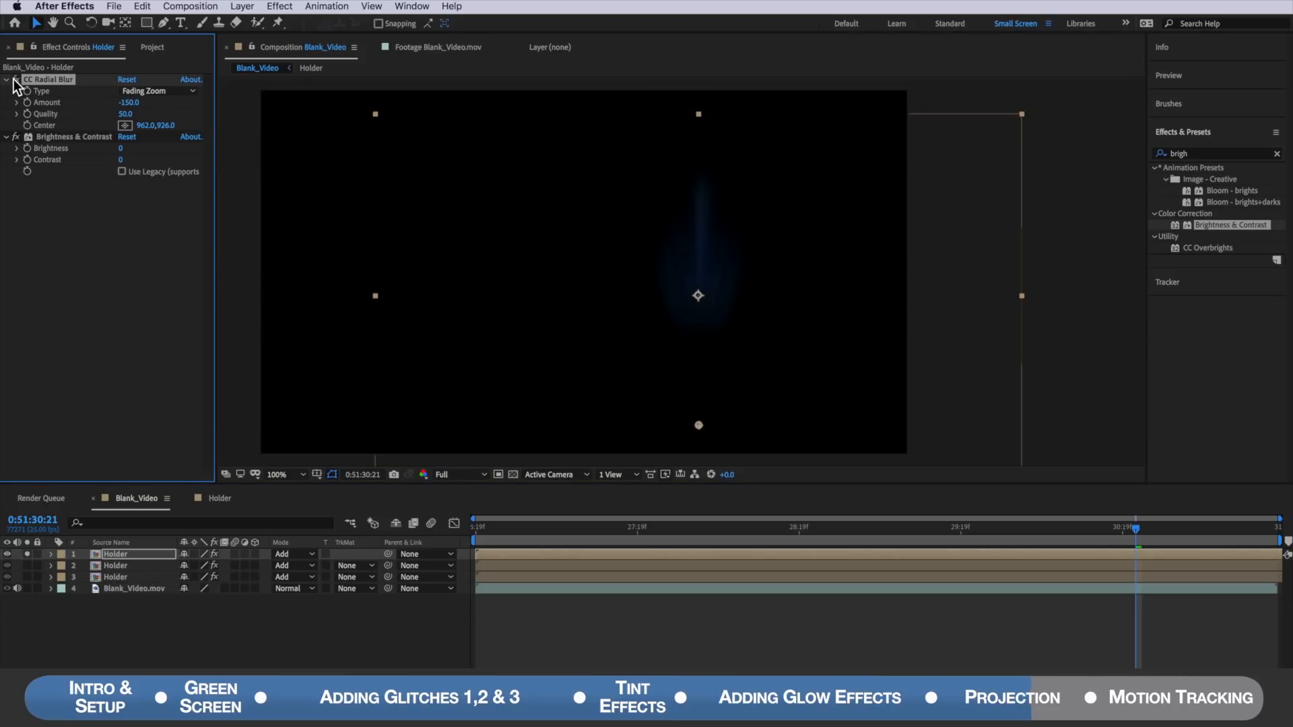
{"action": "mouse_move", "coordinate": [701, 317]}
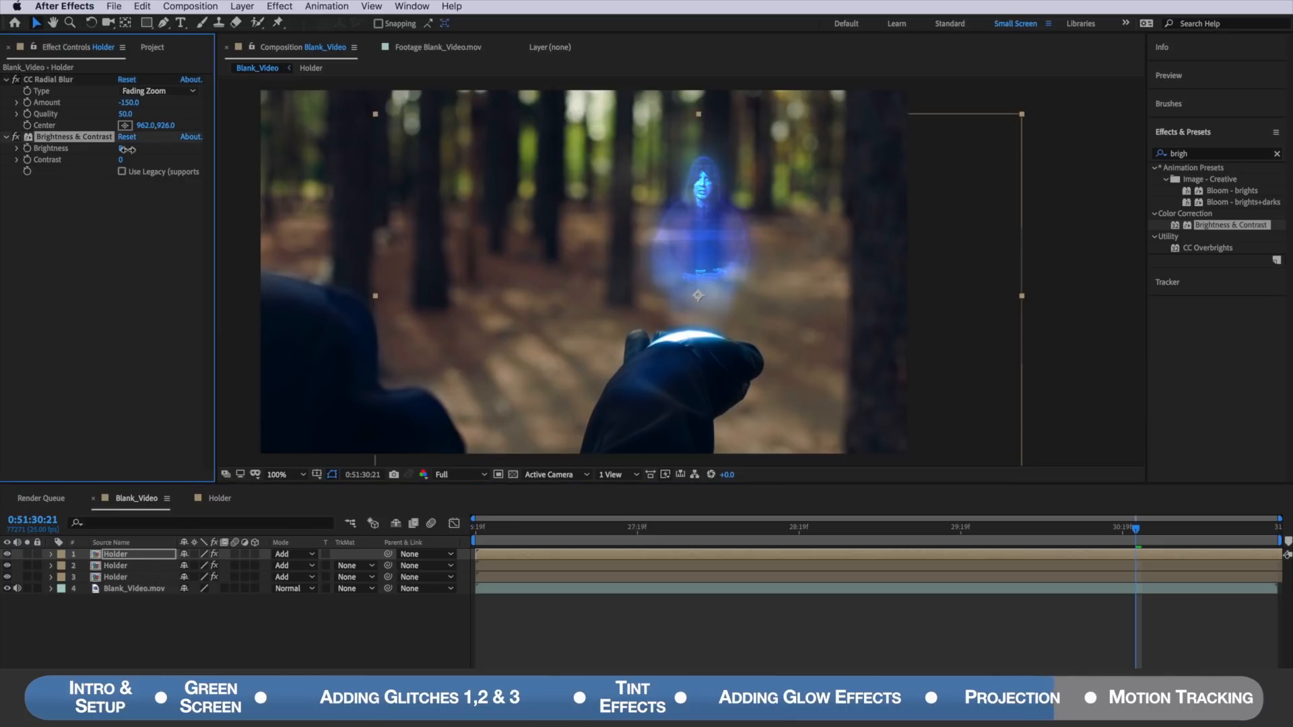
{"action": "type", "text": "150"}
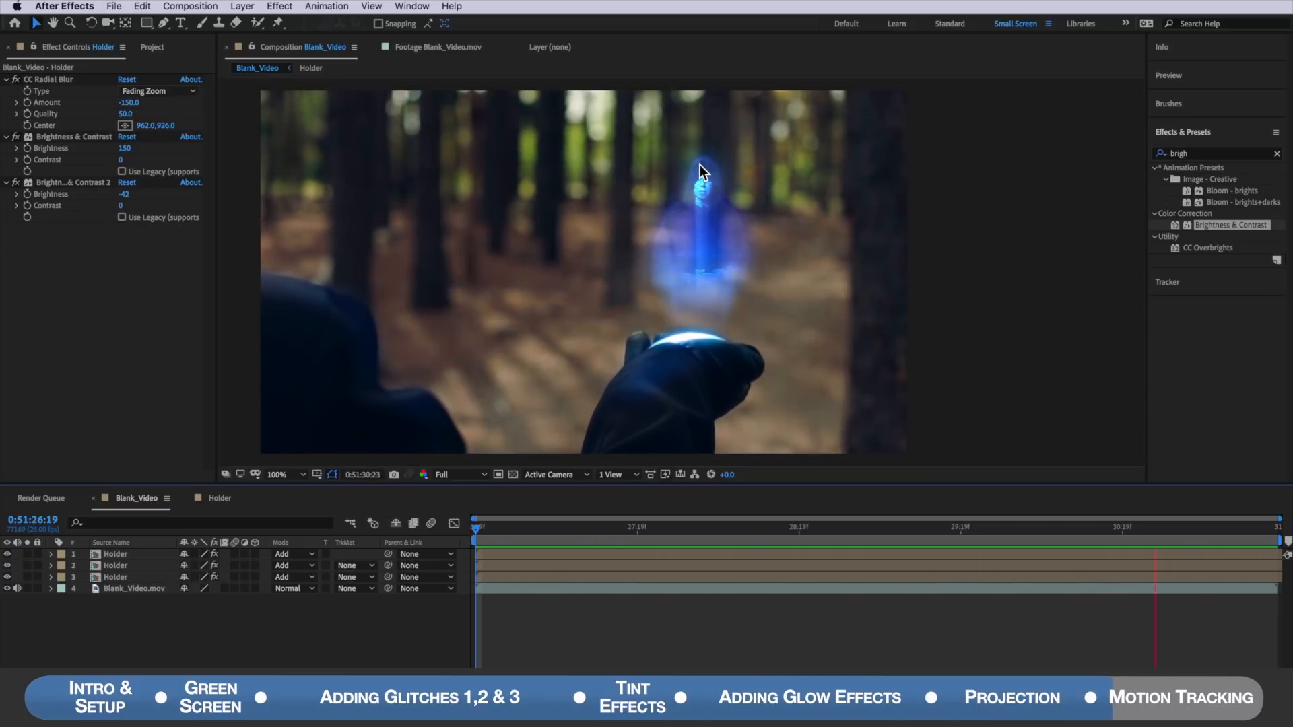
Step: Track Blank_Video.mov with one track point on the glowing device, analysing from the start
{"action": "left_click", "coordinate": [133, 588]}
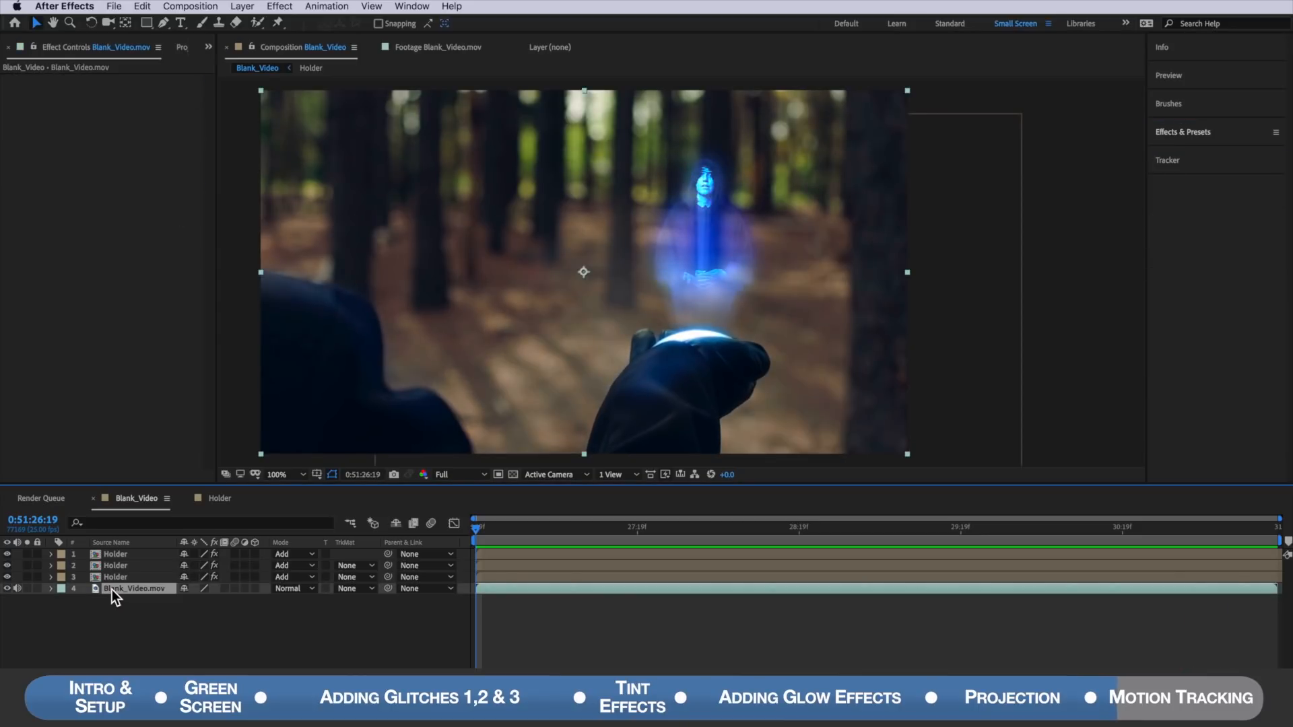
{"action": "left_click", "coordinate": [1167, 160]}
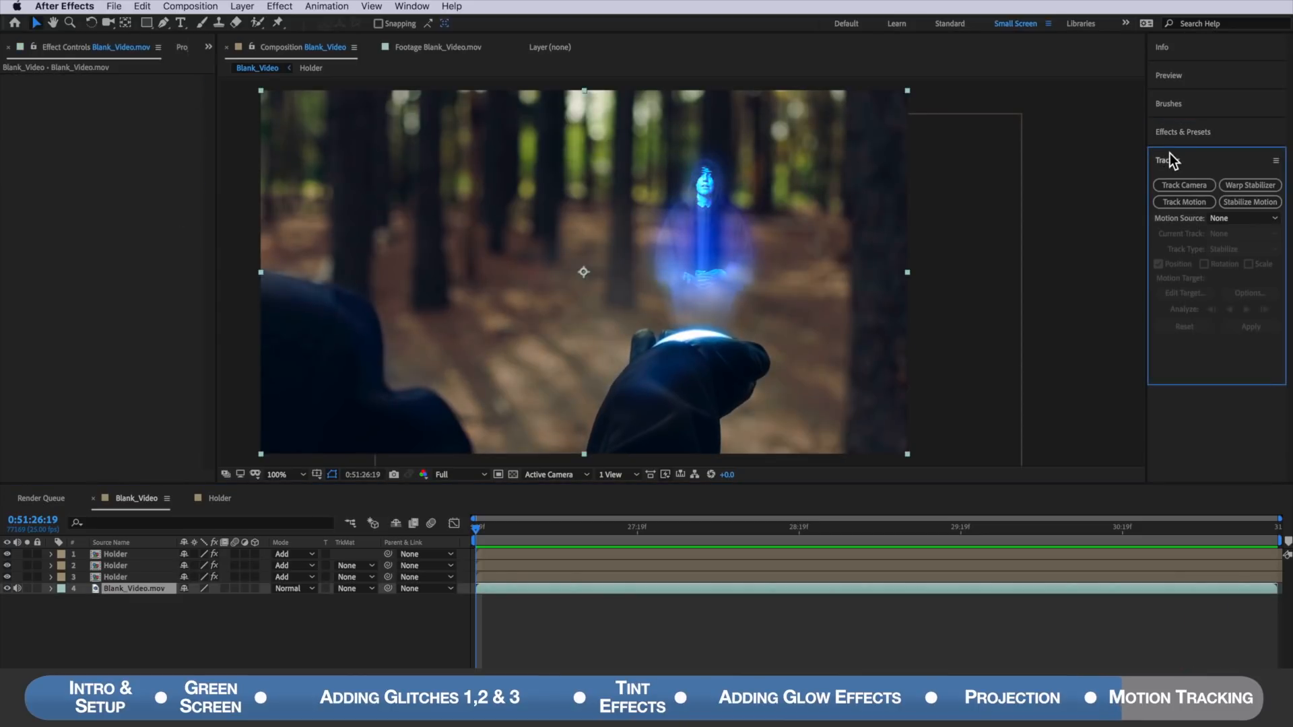
{"action": "left_click", "coordinate": [411, 6]}
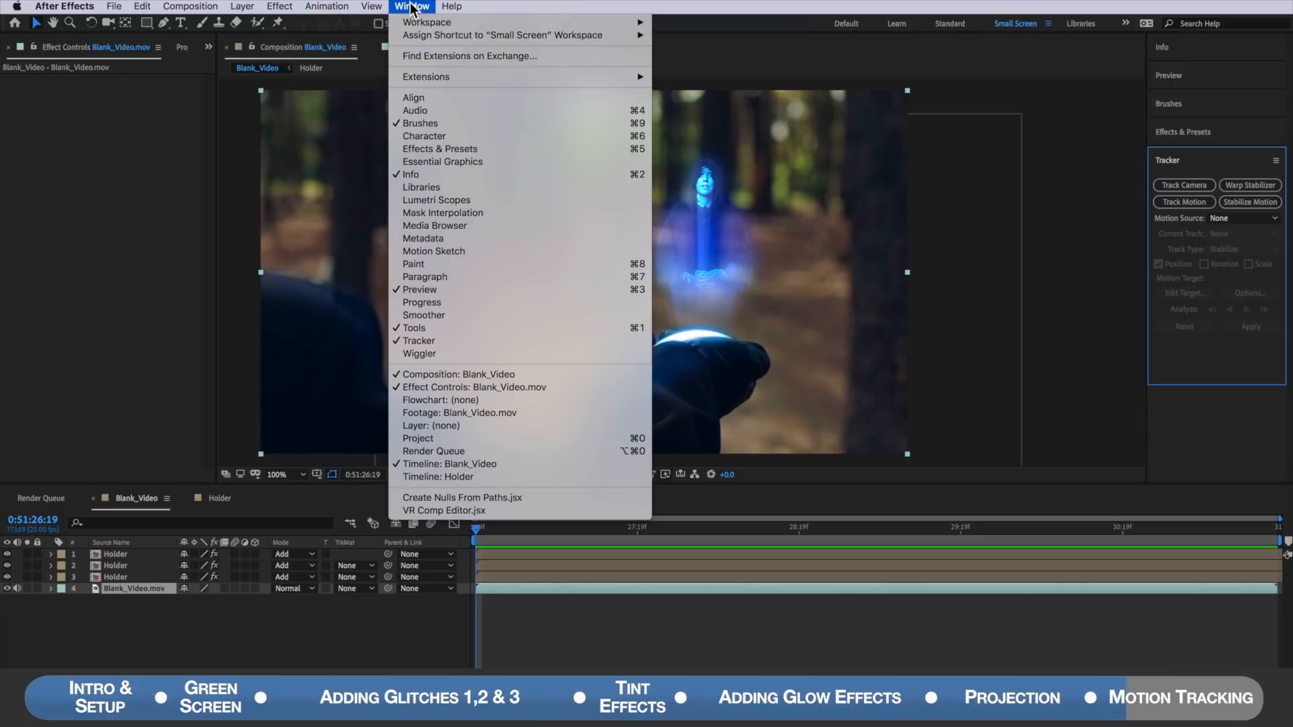
{"action": "mouse_move", "coordinate": [428, 336]}
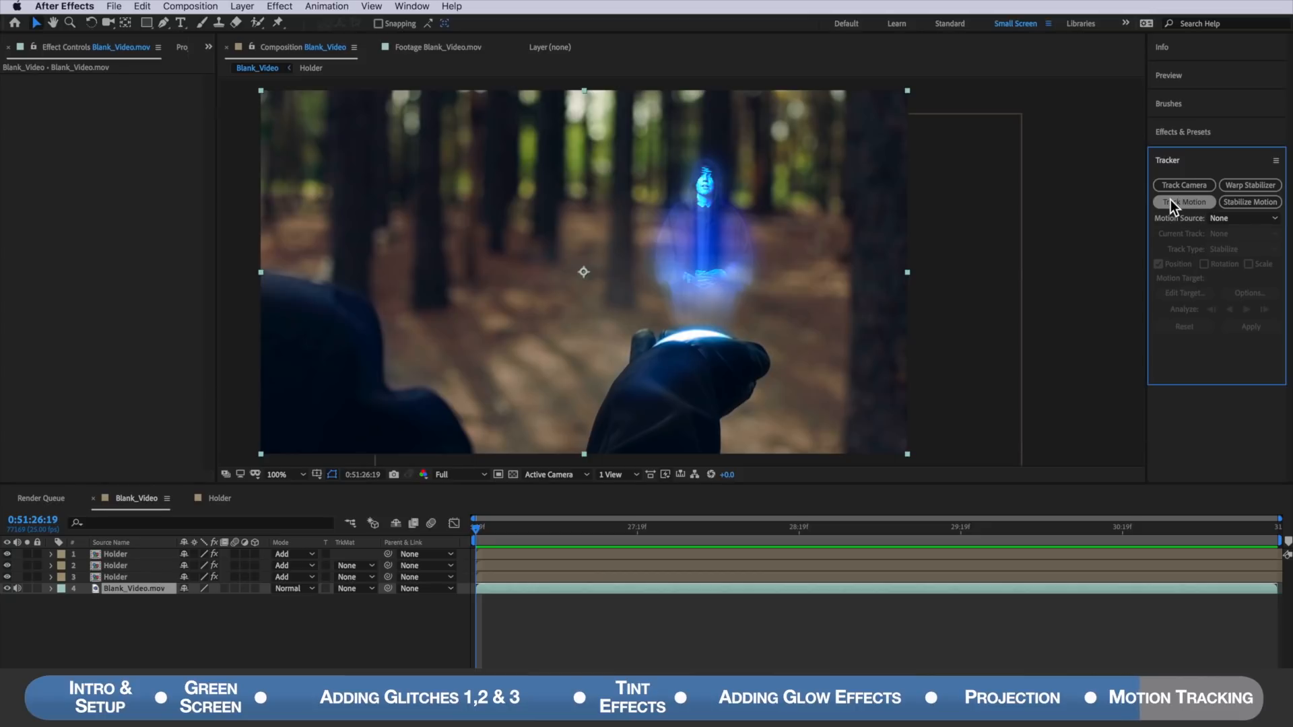
{"action": "left_click", "coordinate": [1184, 202]}
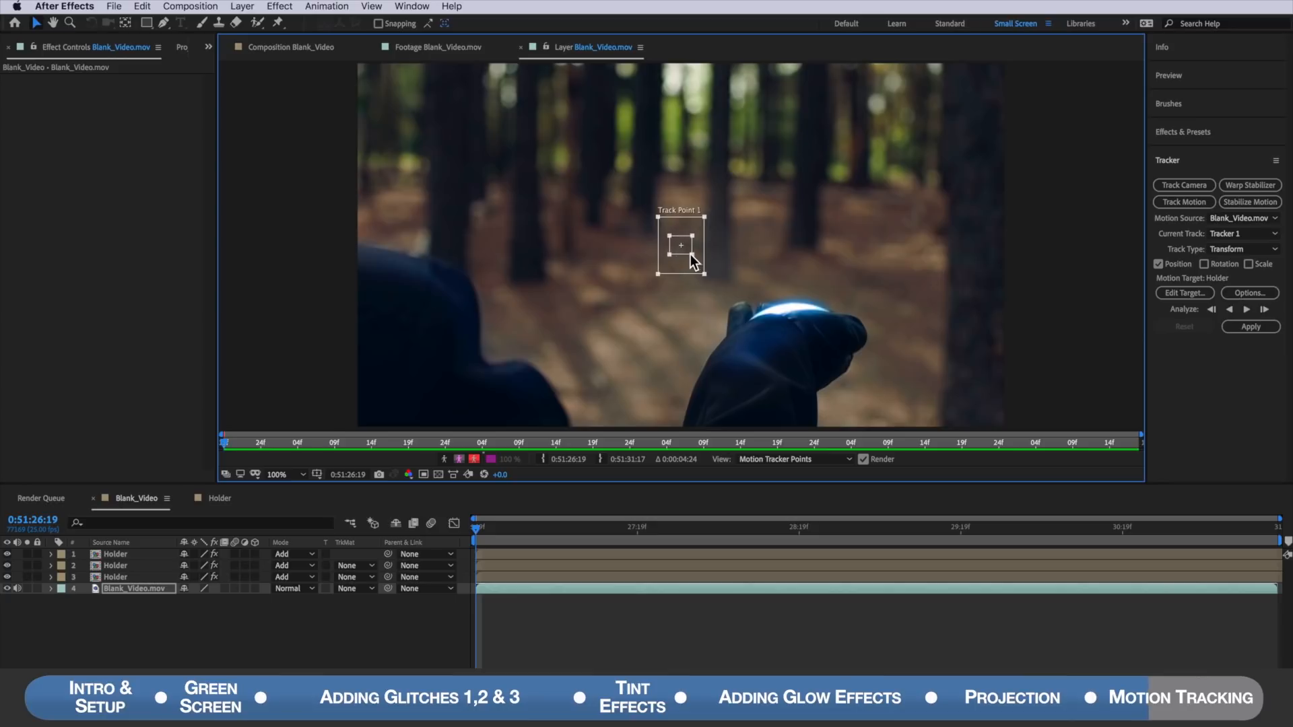
{"action": "left_click_drag", "start_coordinate": [681, 245], "coordinate": [788, 313]}
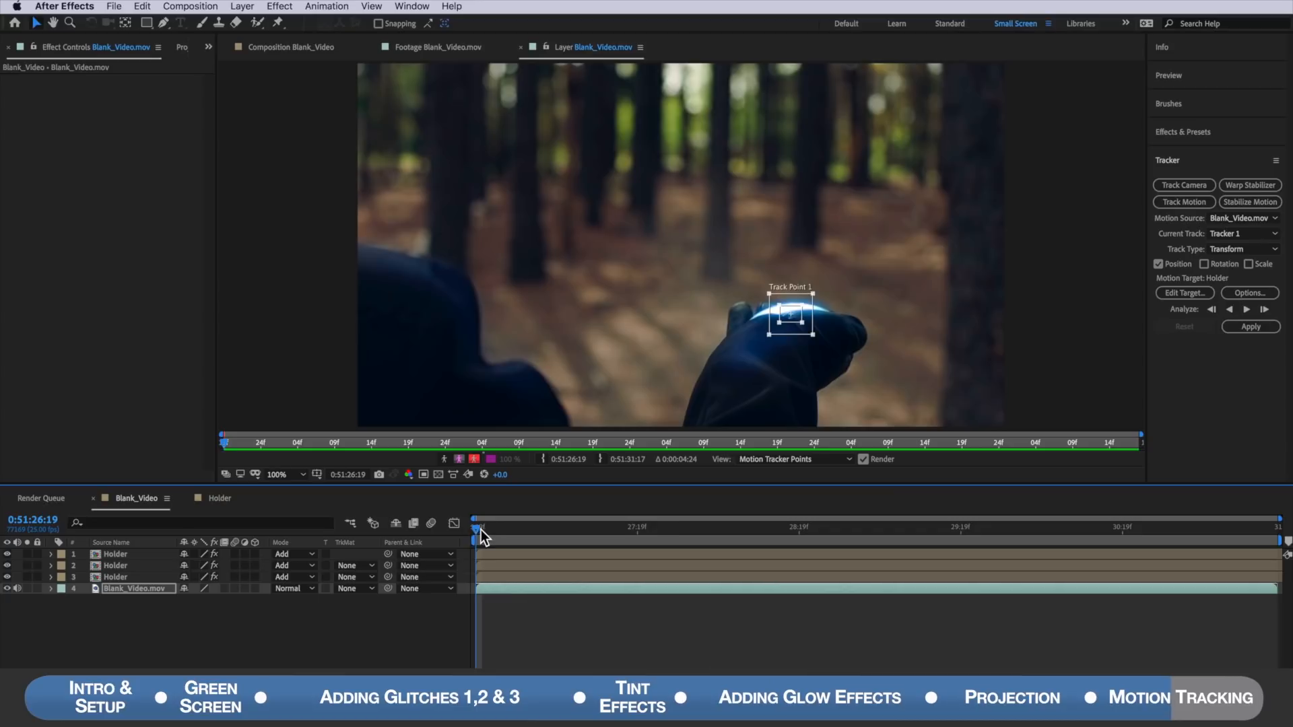
{"action": "left_click", "coordinate": [1158, 264]}
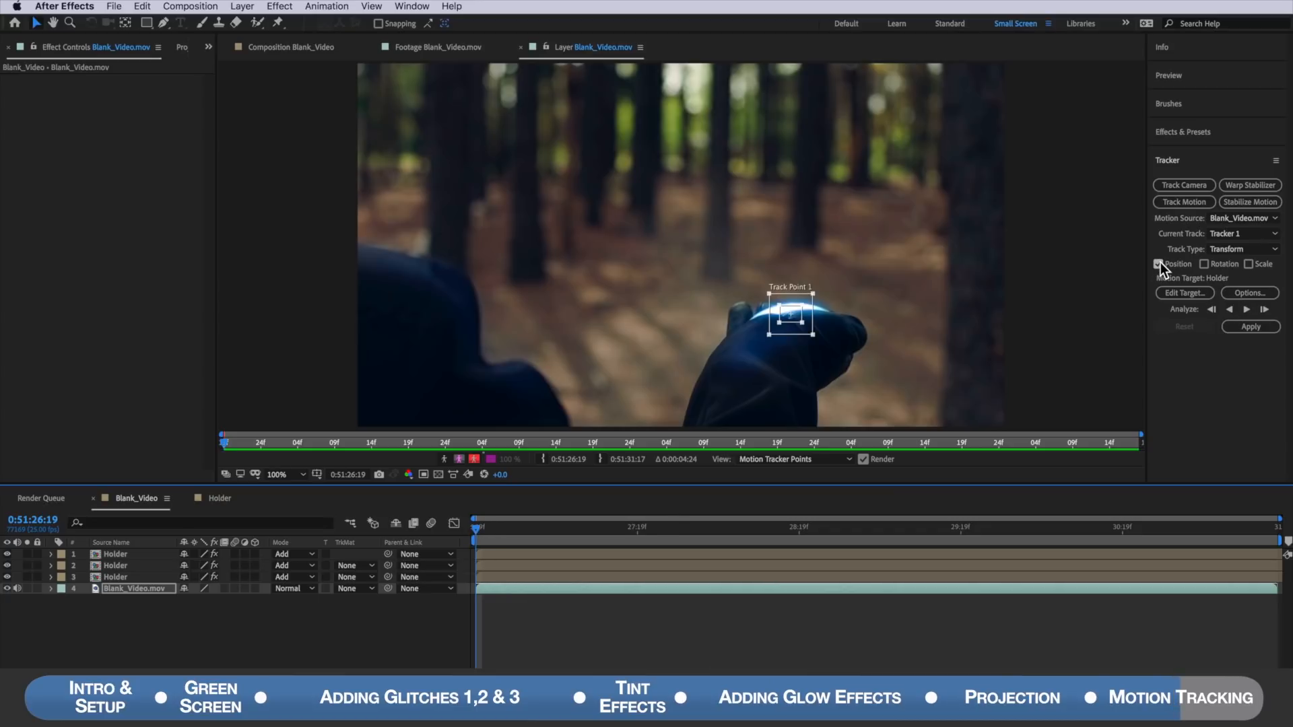
{"action": "left_click", "coordinate": [1246, 310]}
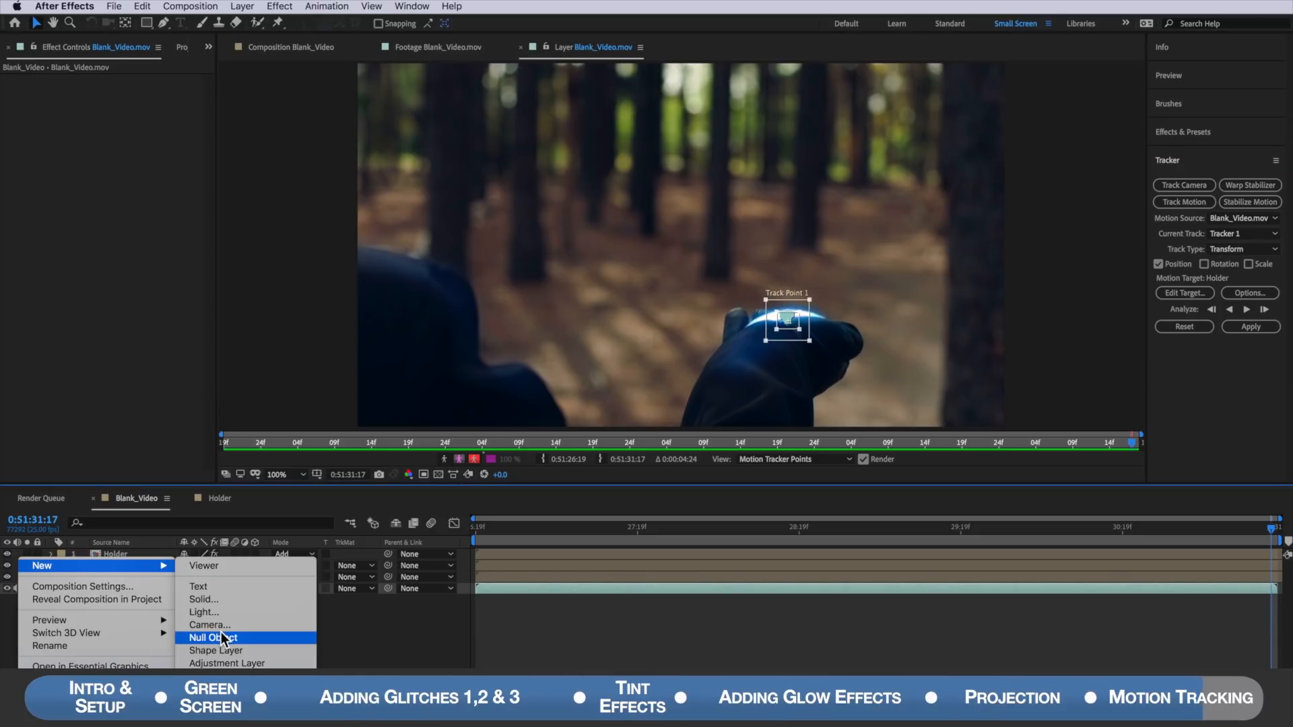
Step: Create a null, set Null 21 as the tracker target, and apply motion in X and Y
{"action": "left_click", "coordinate": [213, 638]}
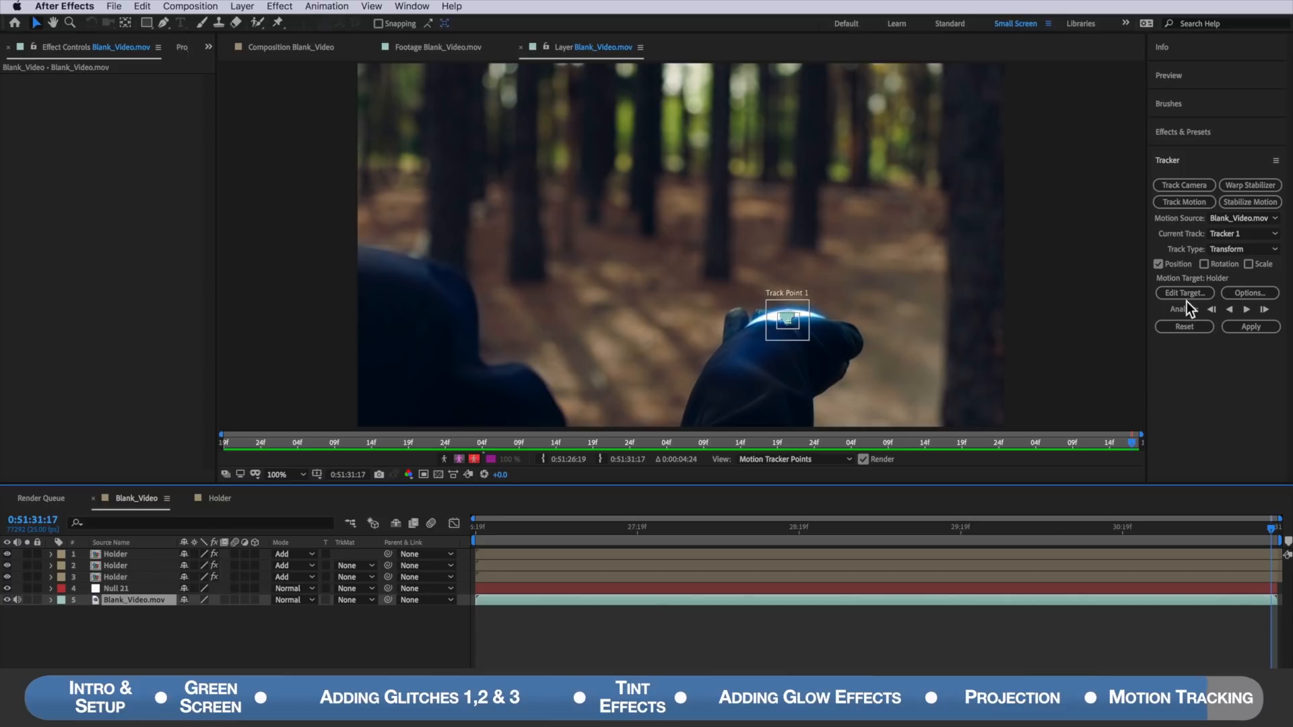
{"action": "left_click", "coordinate": [1183, 293]}
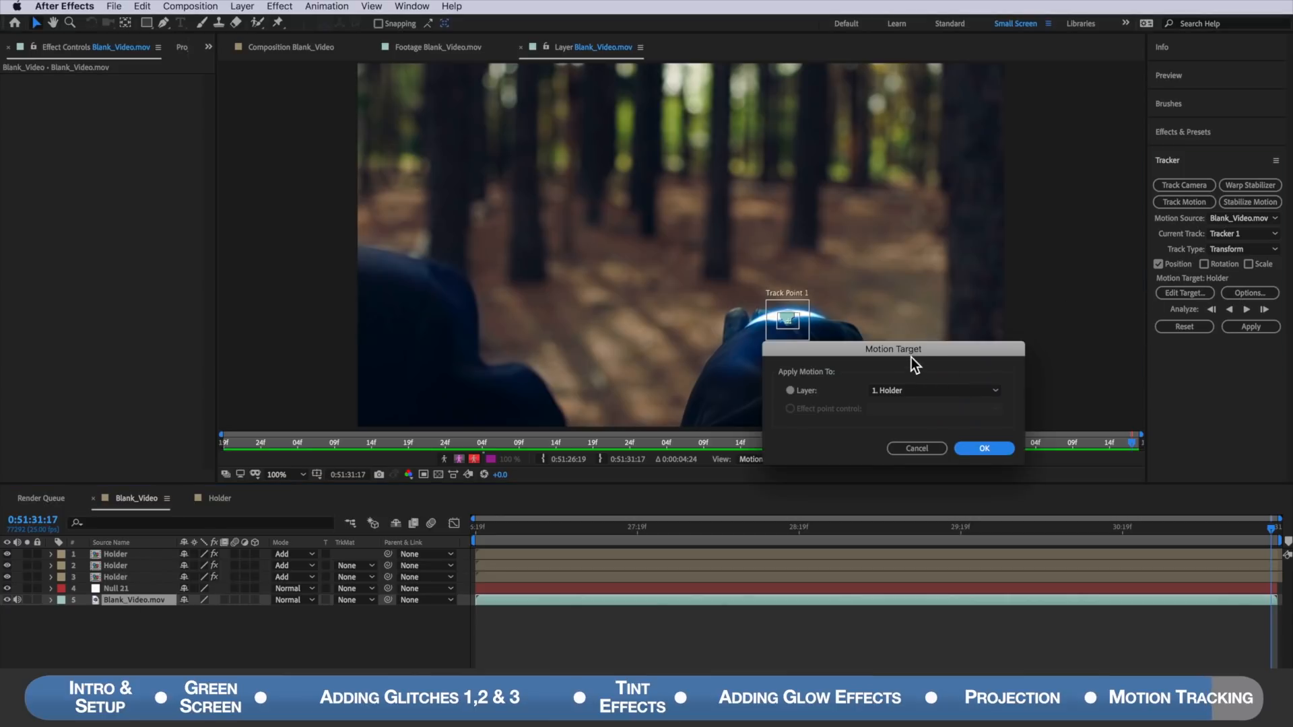
{"action": "left_click", "coordinate": [933, 390]}
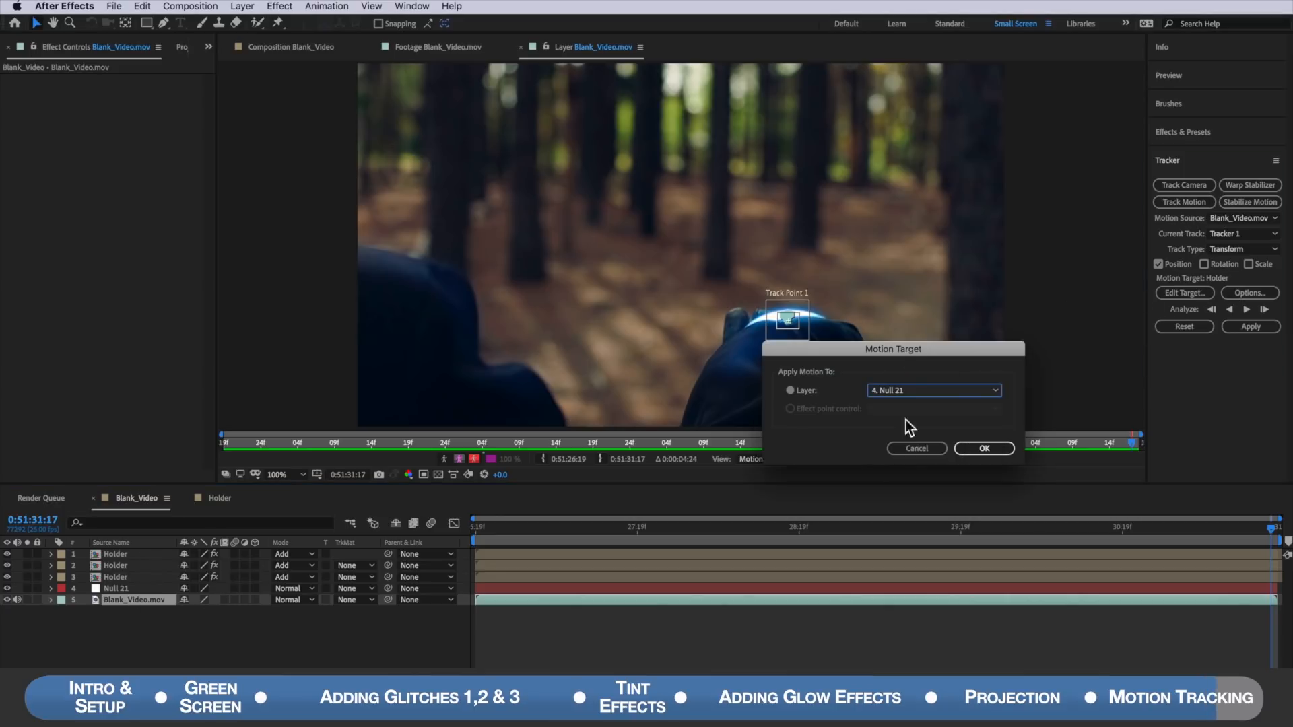
{"action": "left_click", "coordinate": [982, 448]}
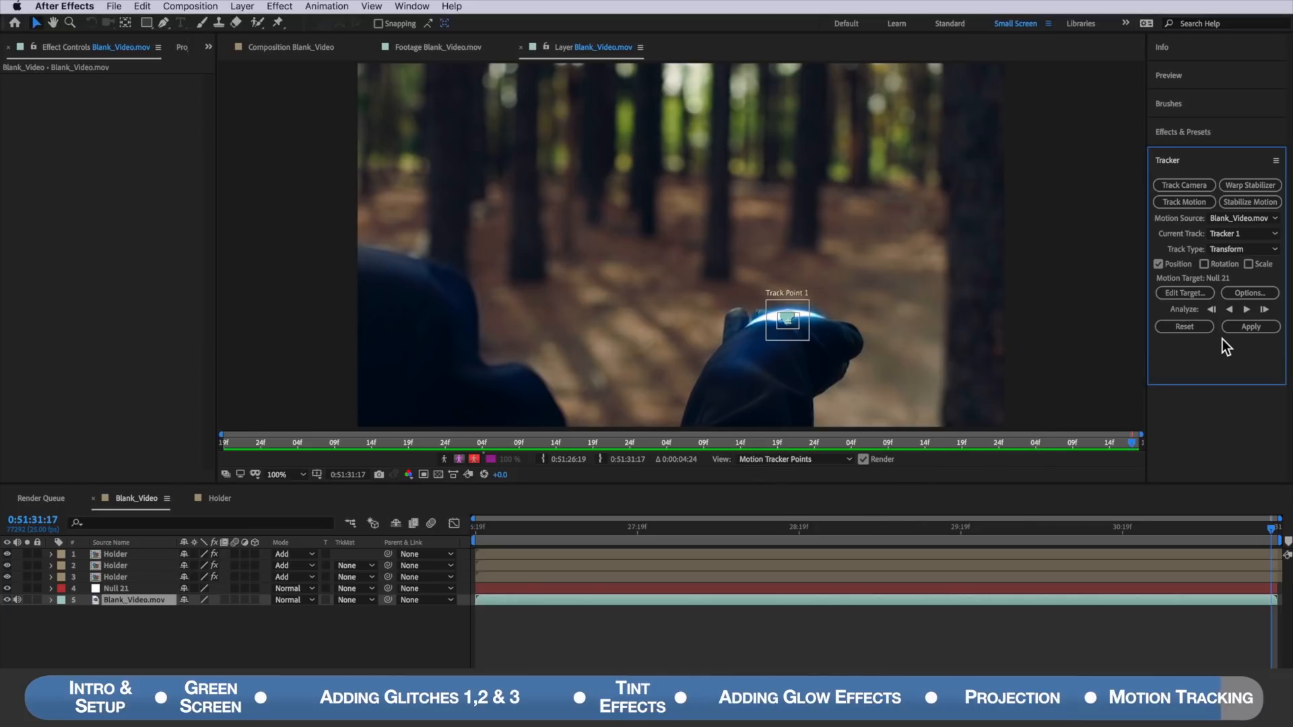
{"action": "left_click", "coordinate": [1250, 326]}
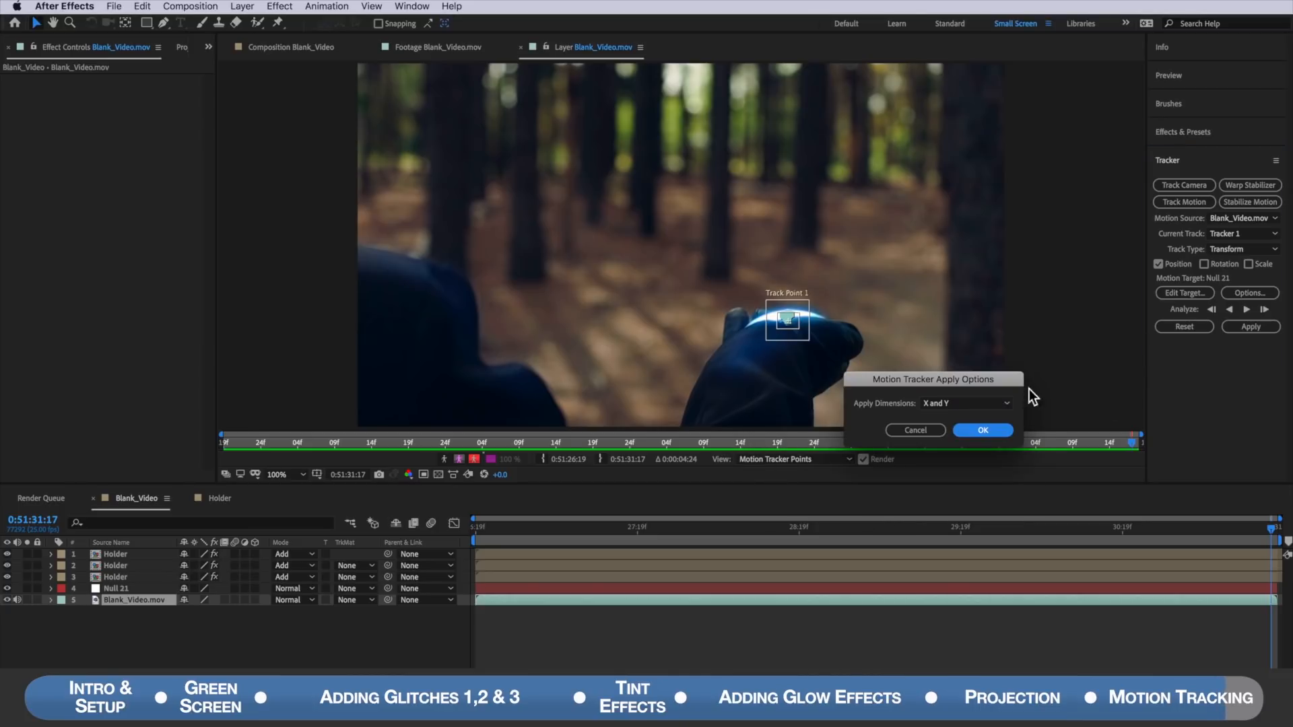
{"action": "left_click", "coordinate": [982, 429]}
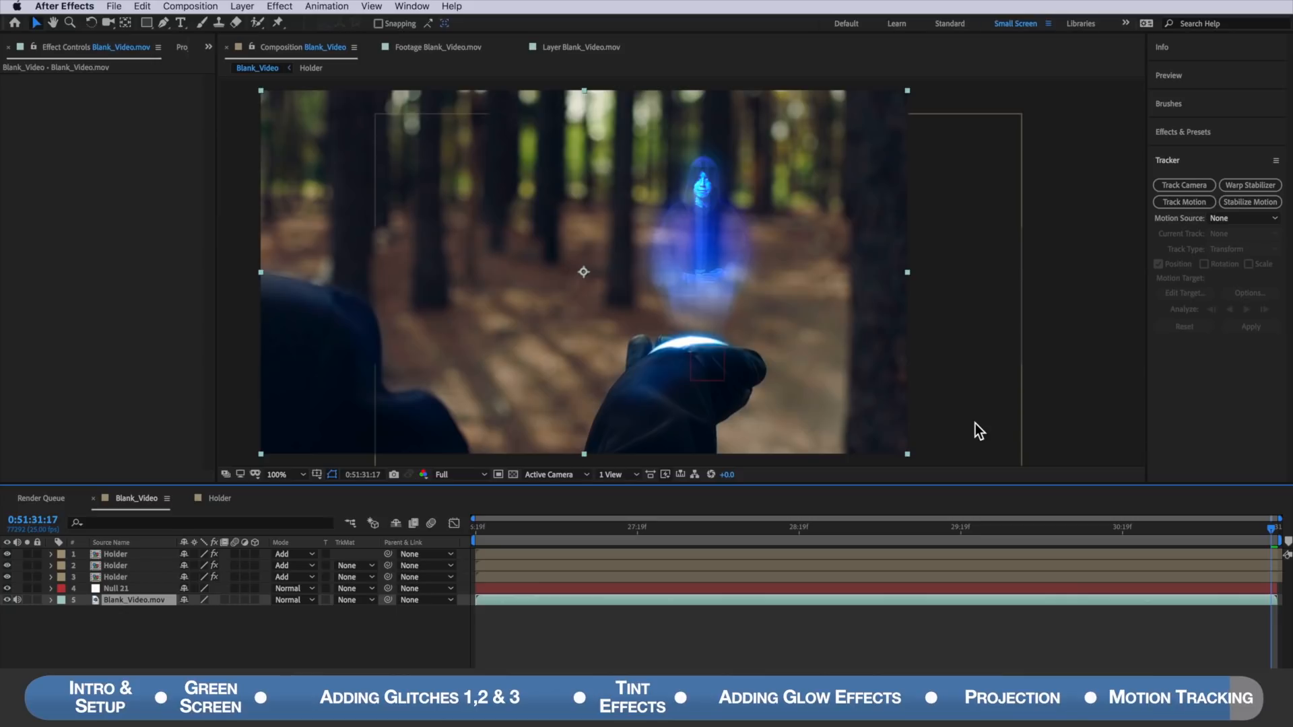